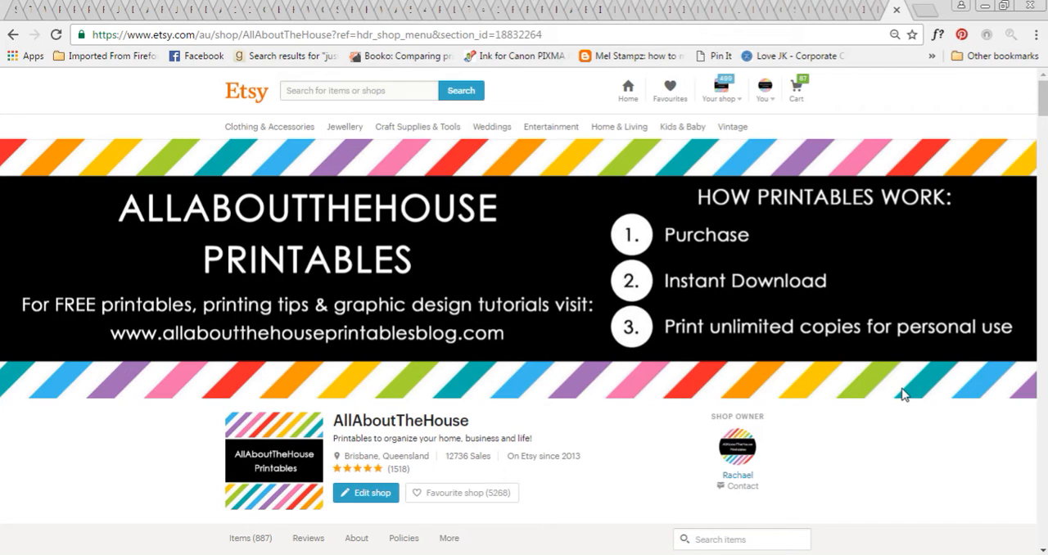
mouse_move(917, 459)
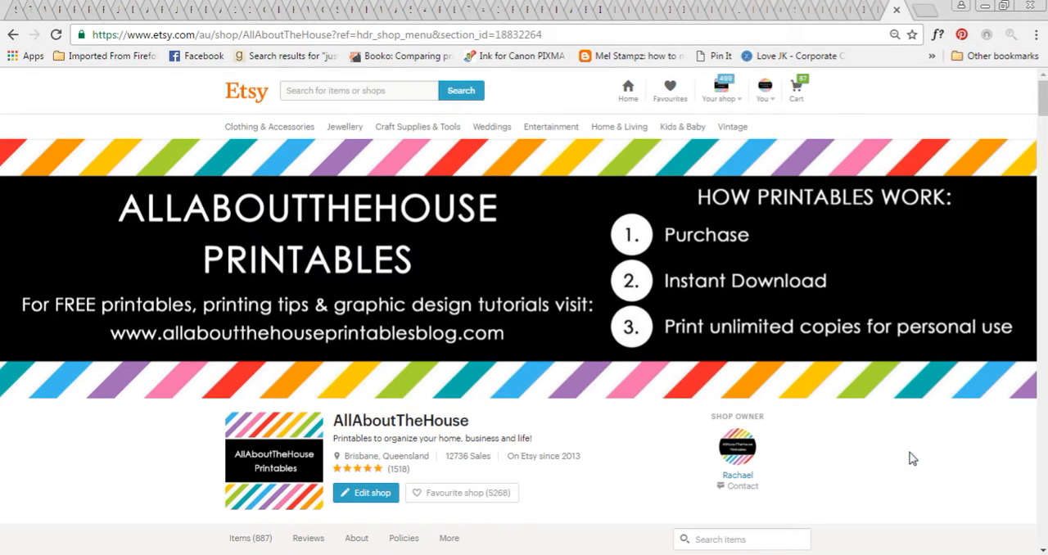
- Scroll down the AllAboutTheHouse shop page past the banner to the Items grid
scroll(down, 3)
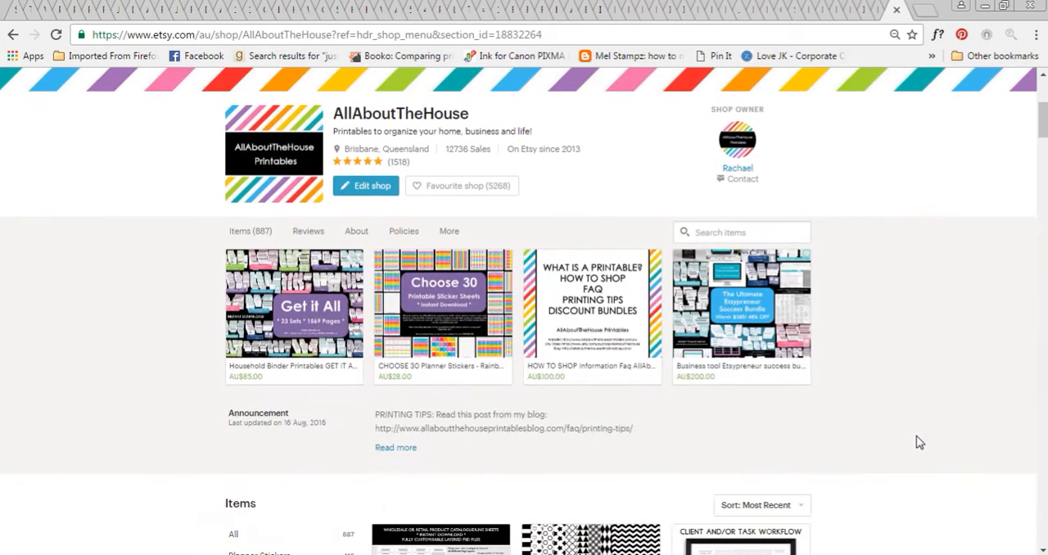
scroll(down, 3)
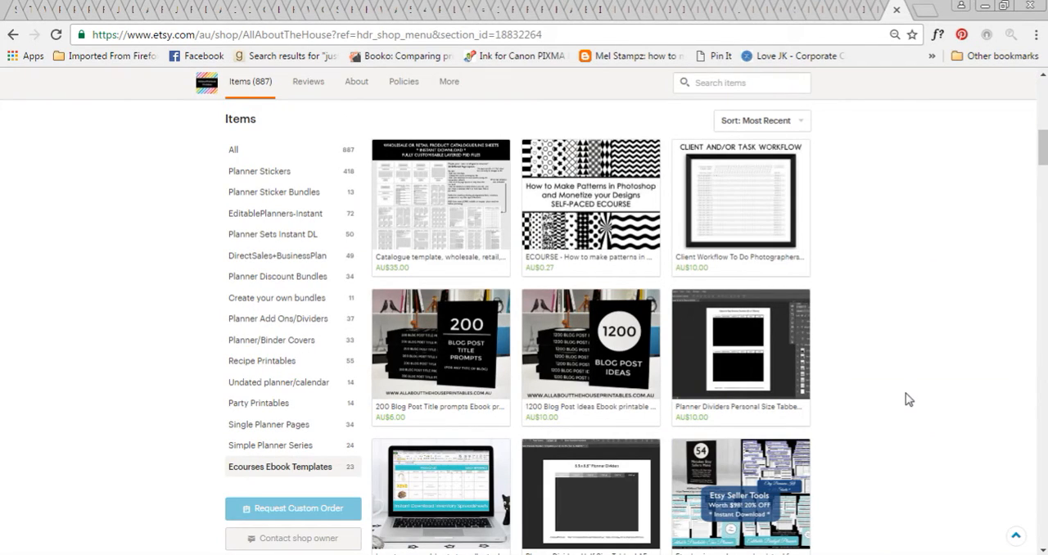
scroll(down, 3)
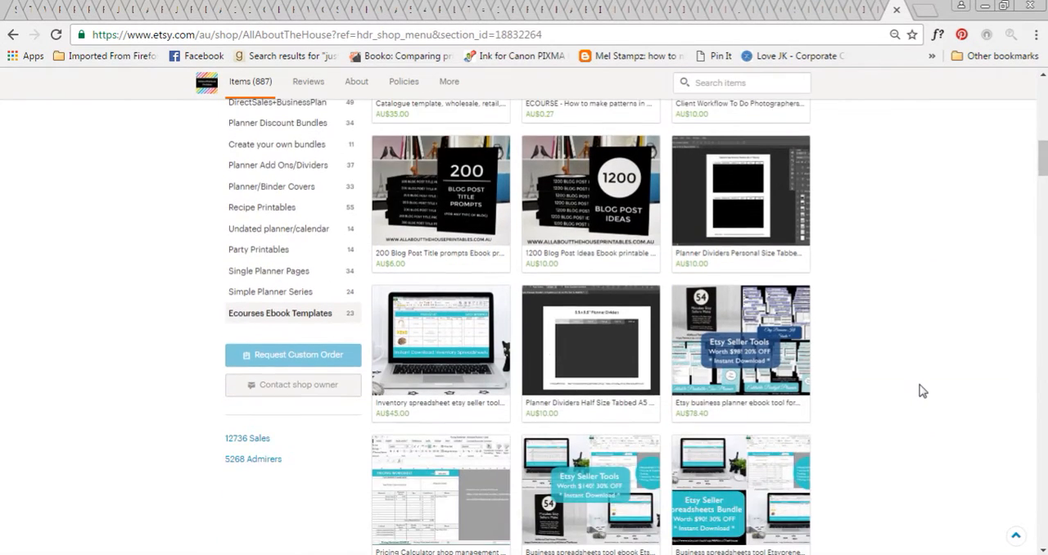
scroll(down, 3)
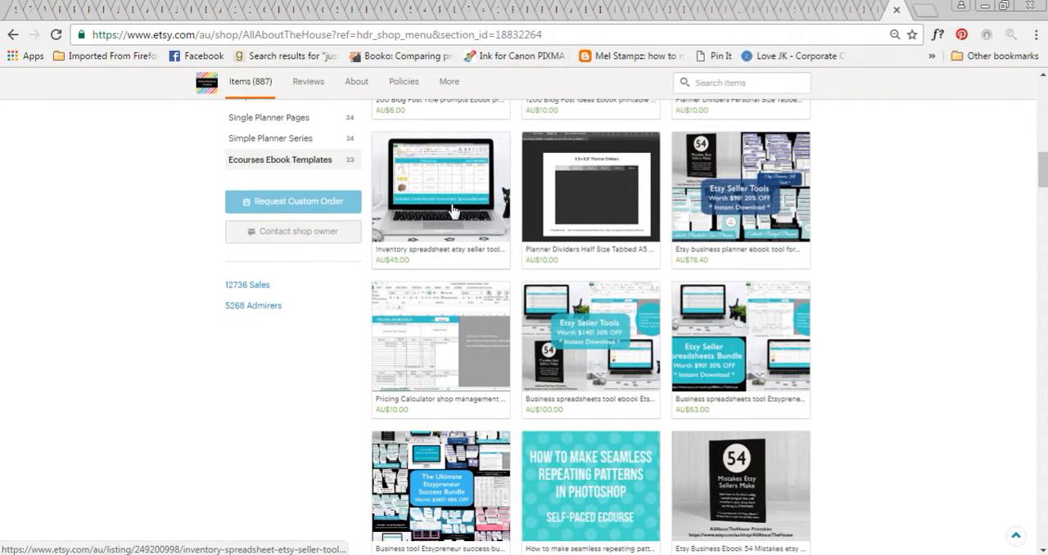
scroll(down, 3)
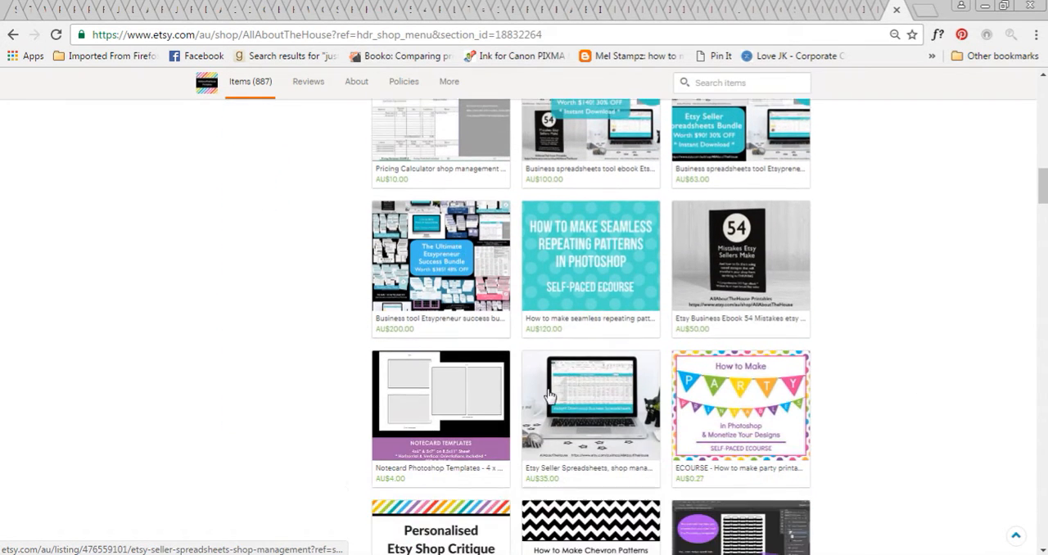
mouse_move(621, 426)
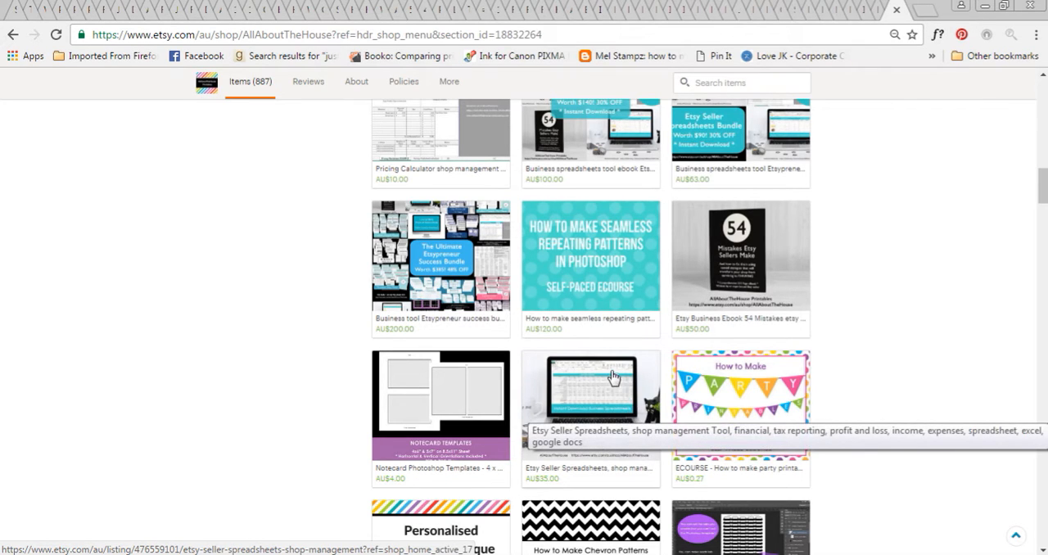
mouse_move(233, 367)
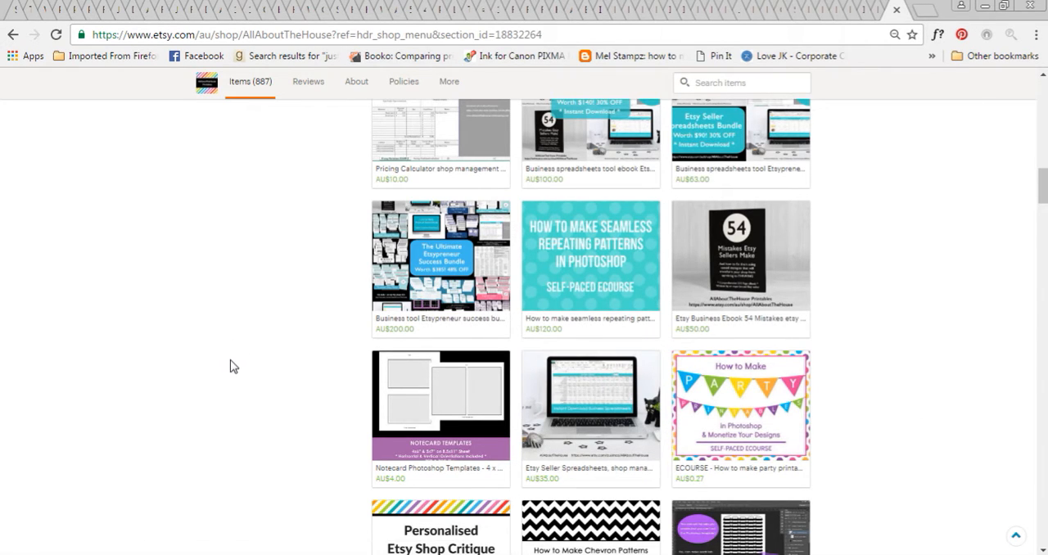
mouse_move(172, 424)
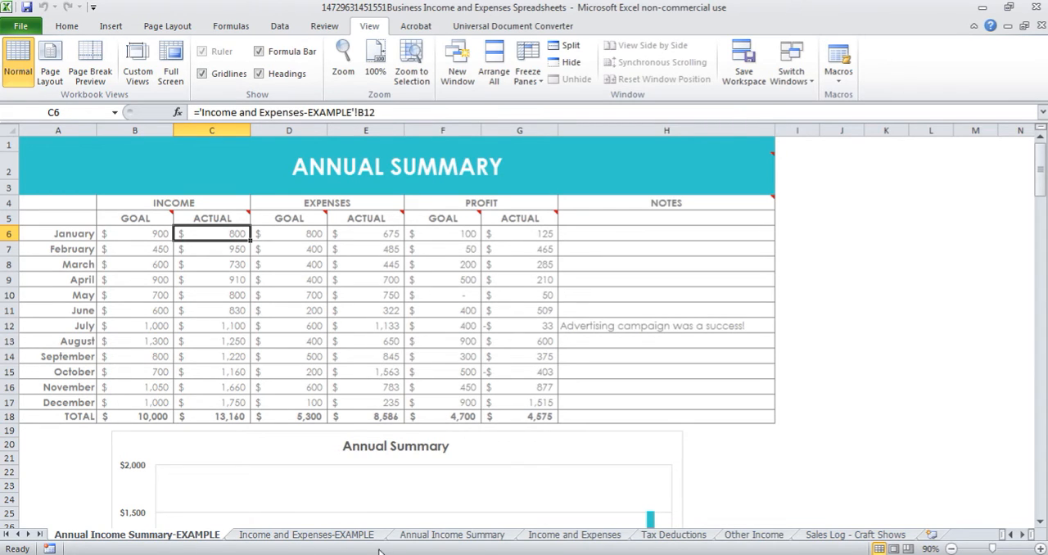
mouse_move(262, 549)
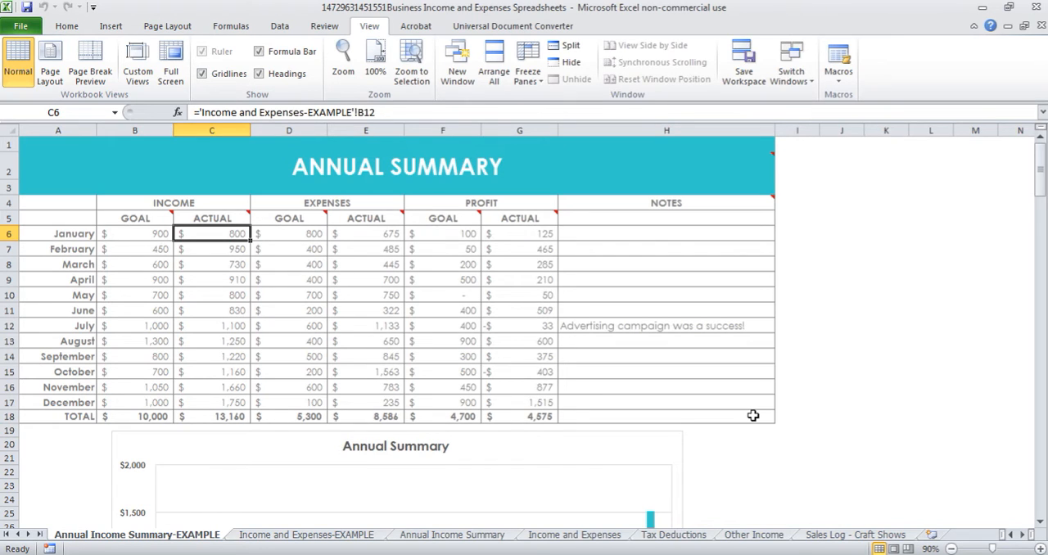
mouse_move(457, 249)
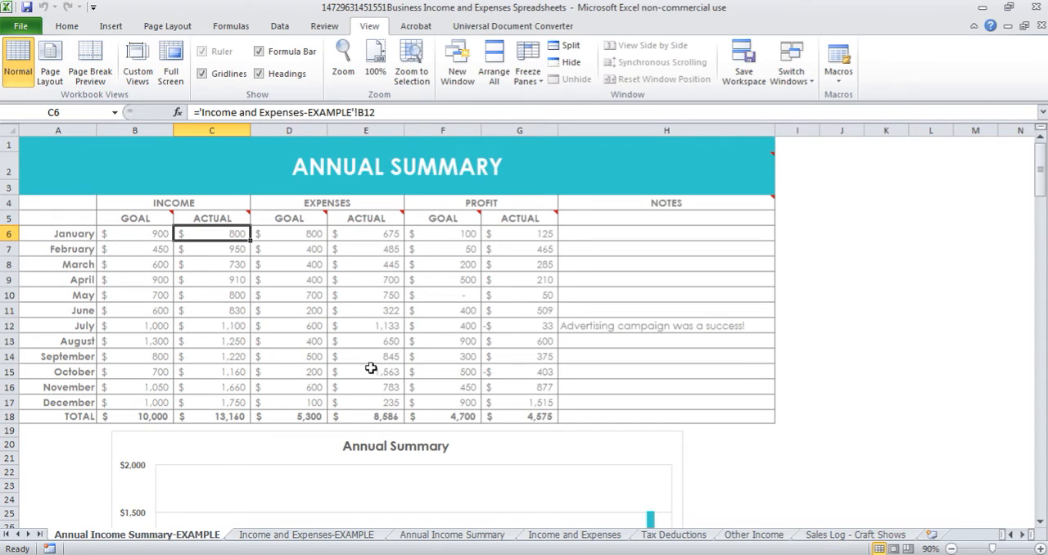
mouse_move(247, 218)
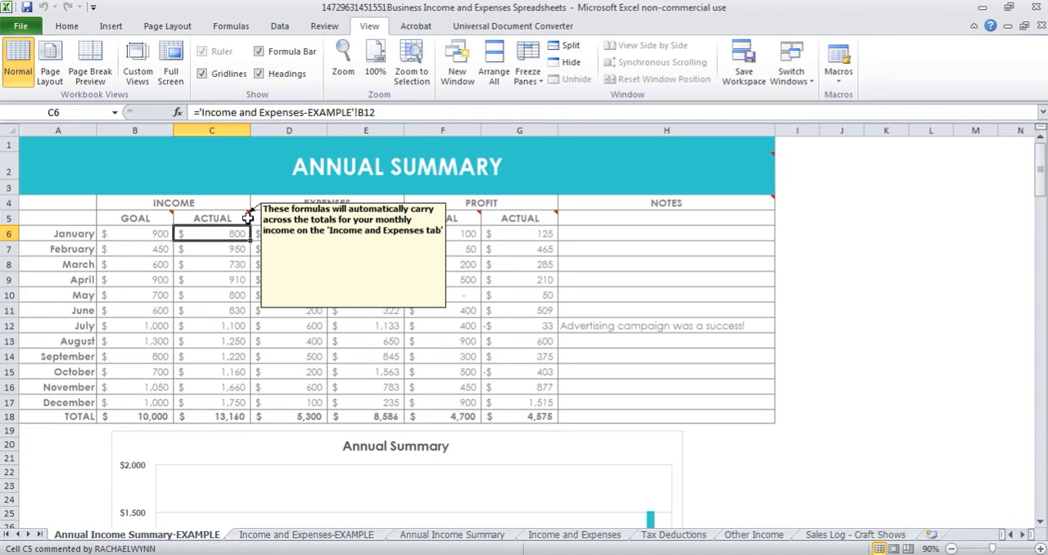
mouse_move(516, 324)
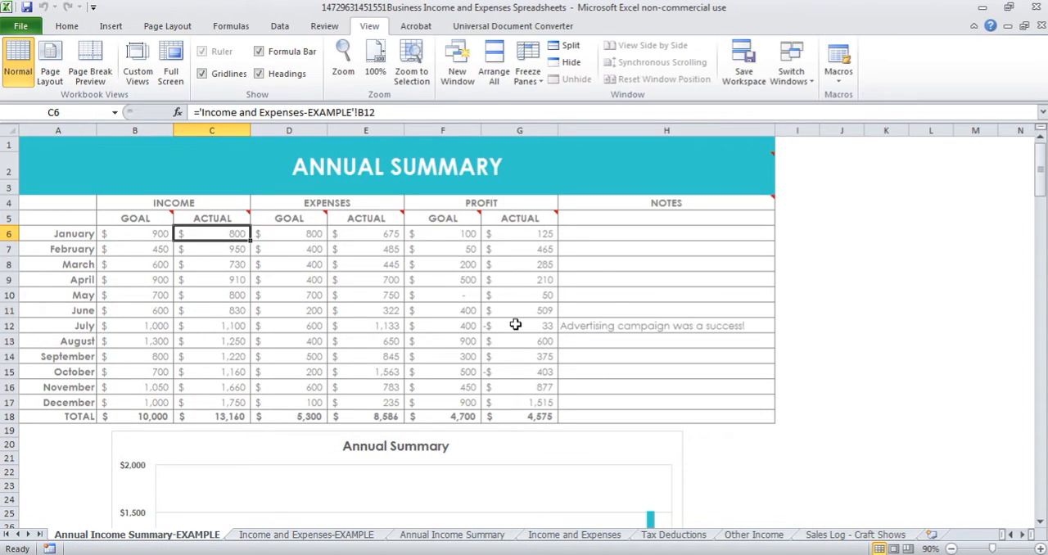
mouse_move(850, 362)
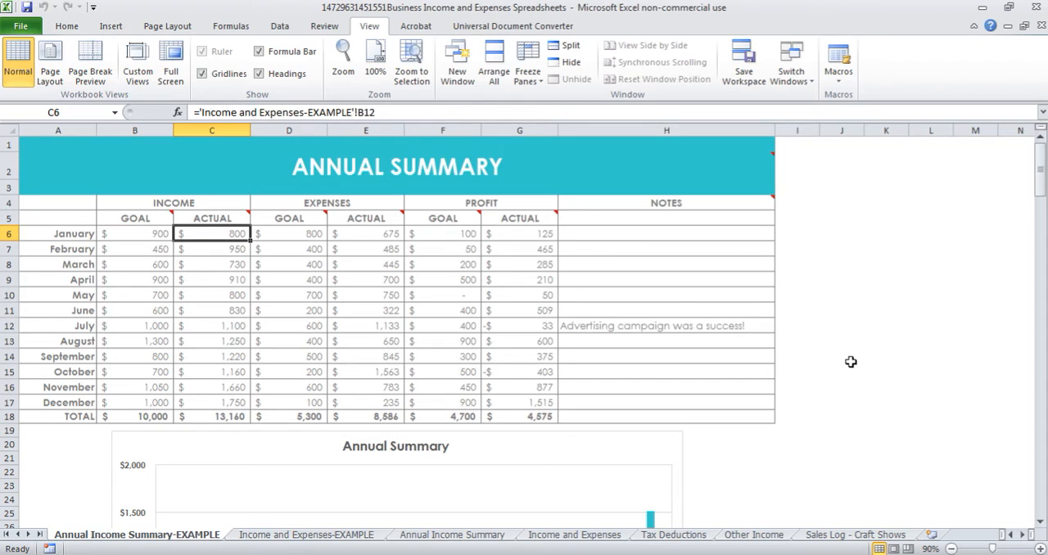
mouse_move(129, 325)
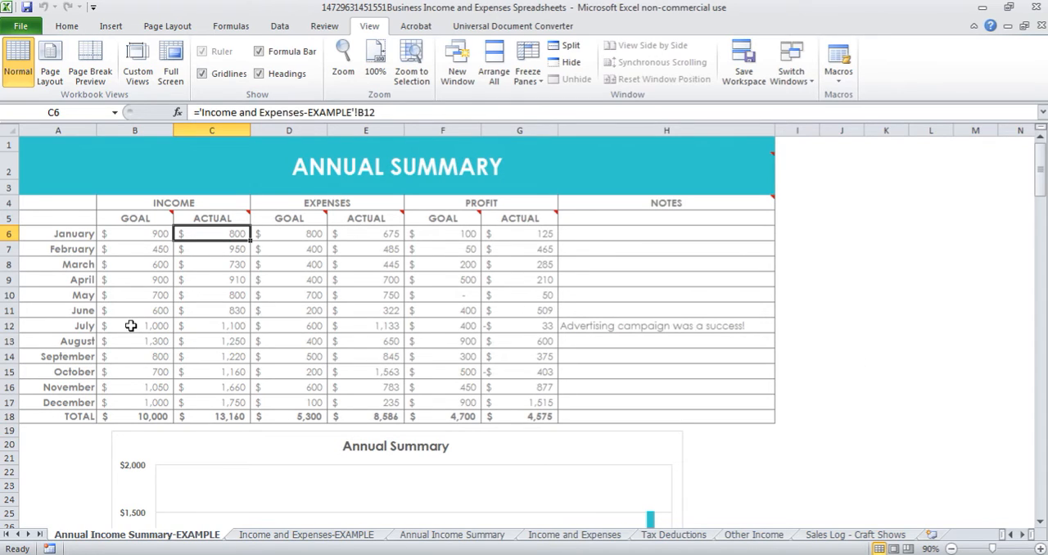
mouse_move(135, 240)
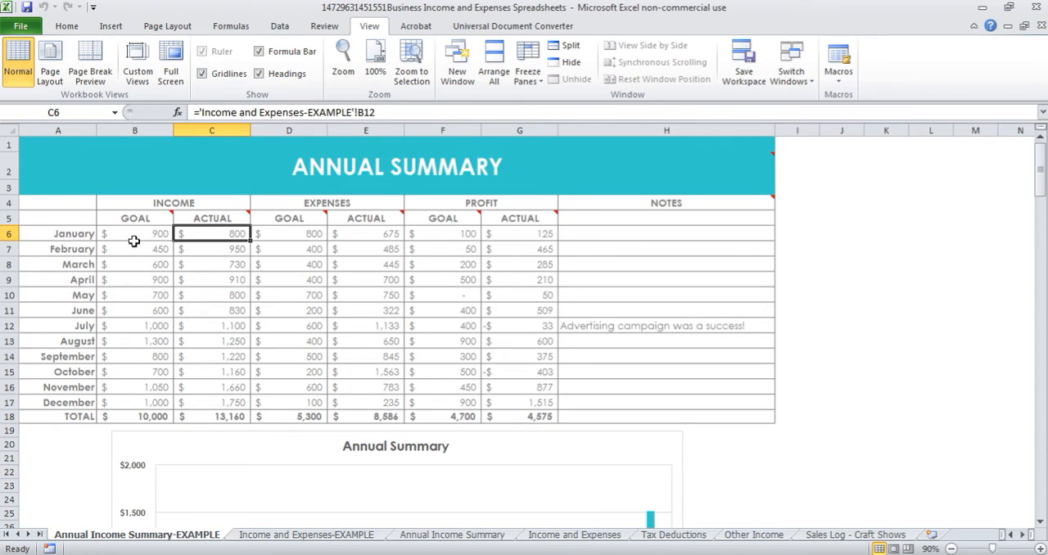
mouse_move(115, 393)
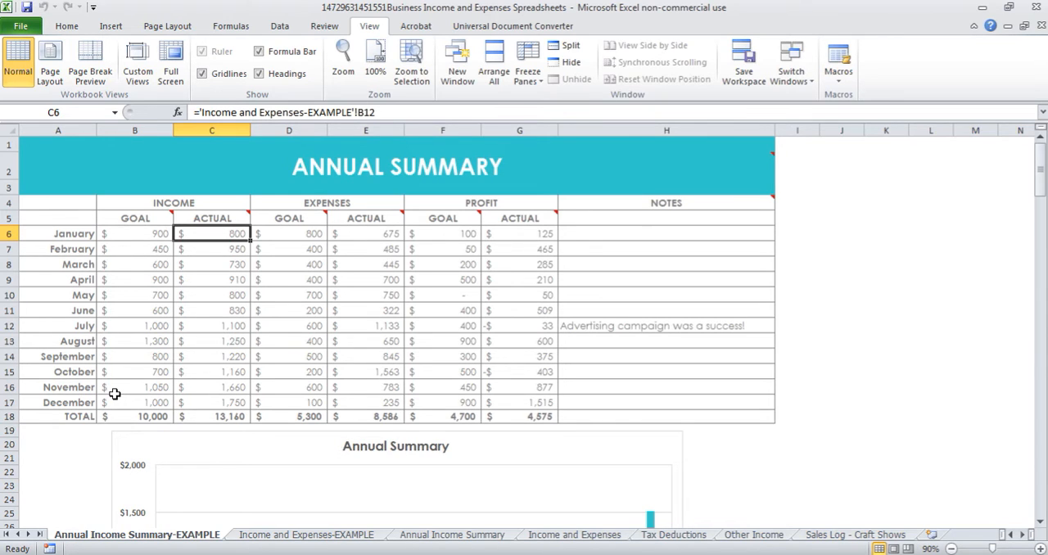
mouse_move(154, 285)
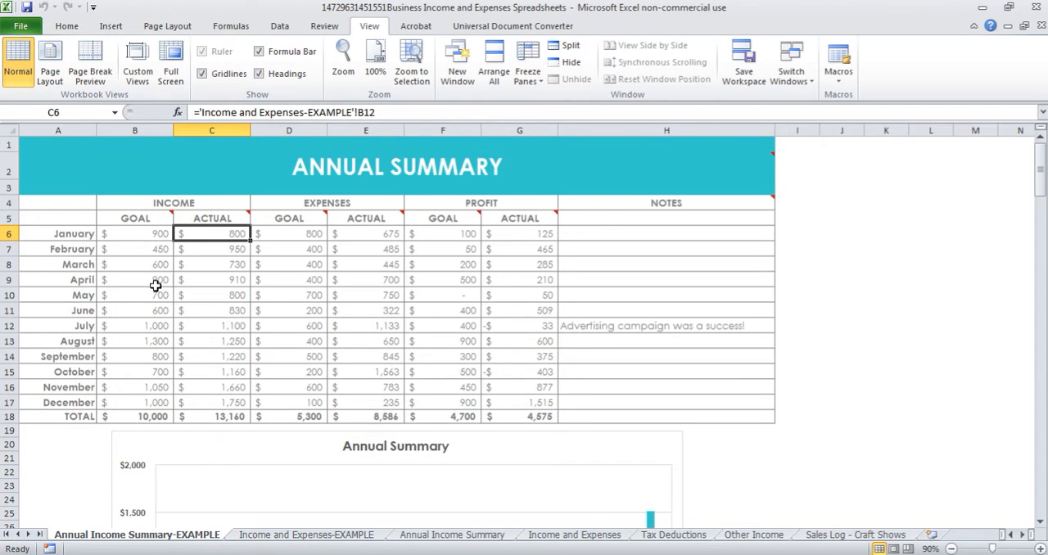
mouse_move(230, 265)
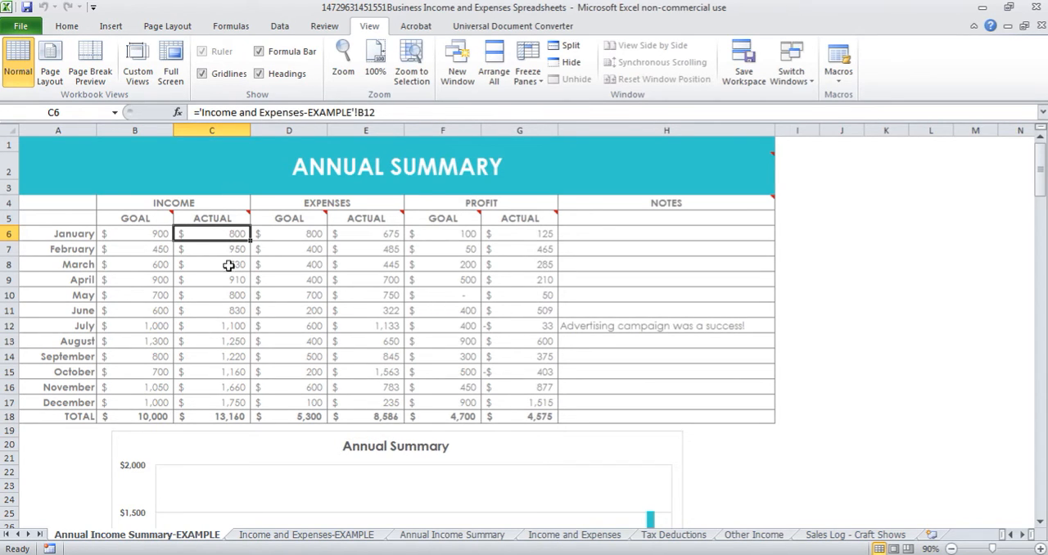
click(308, 534)
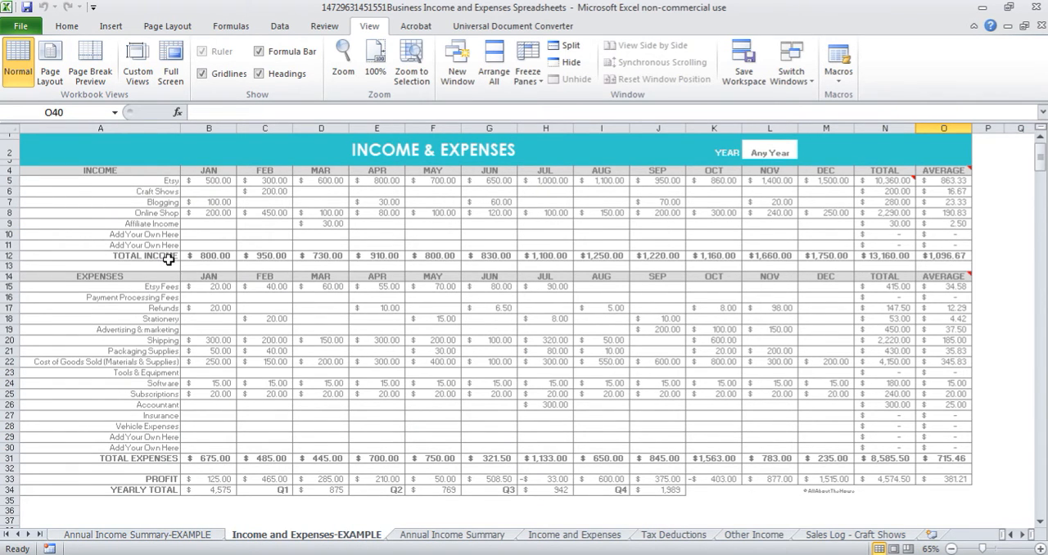
click(210, 255)
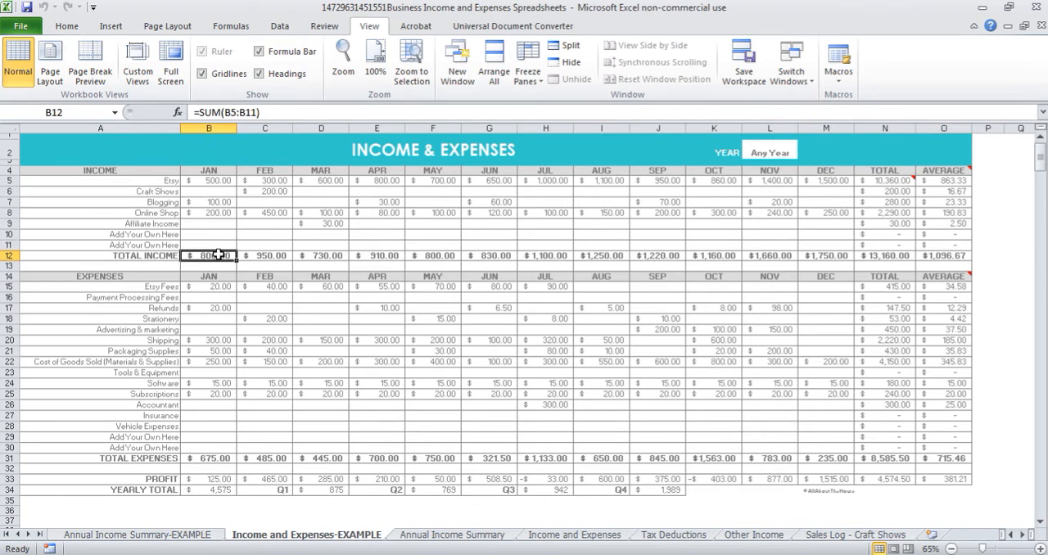
click(134, 533)
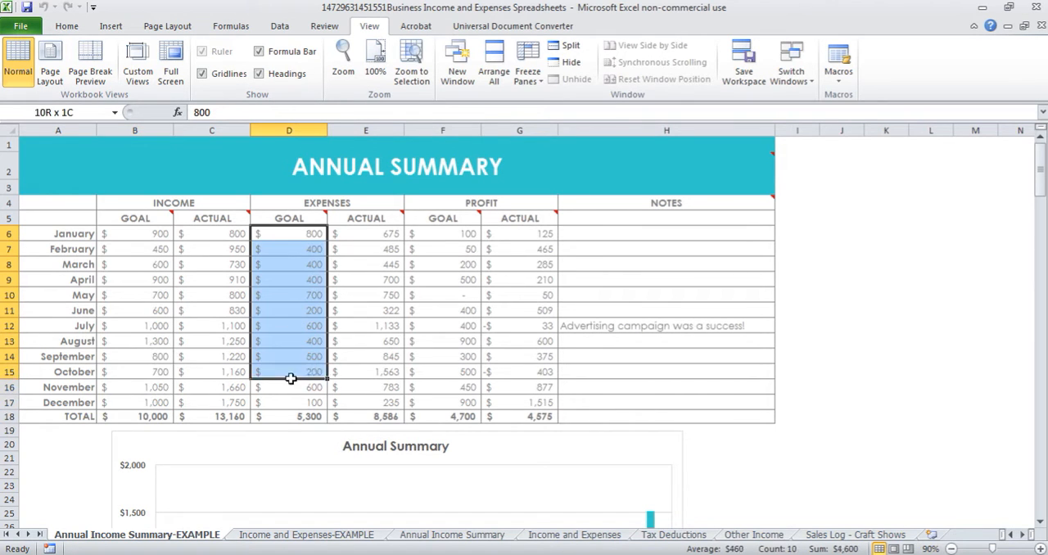
click(303, 534)
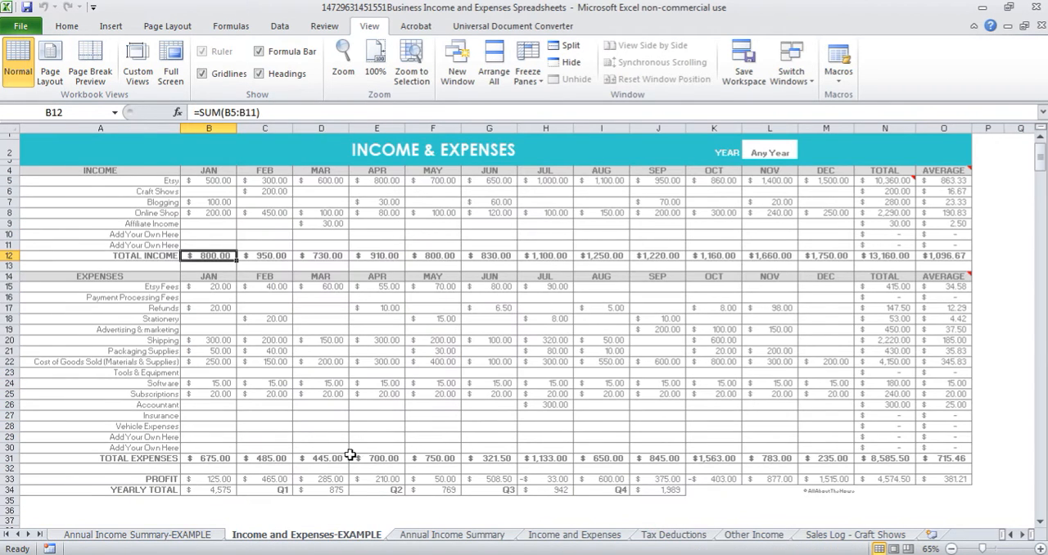
click(141, 534)
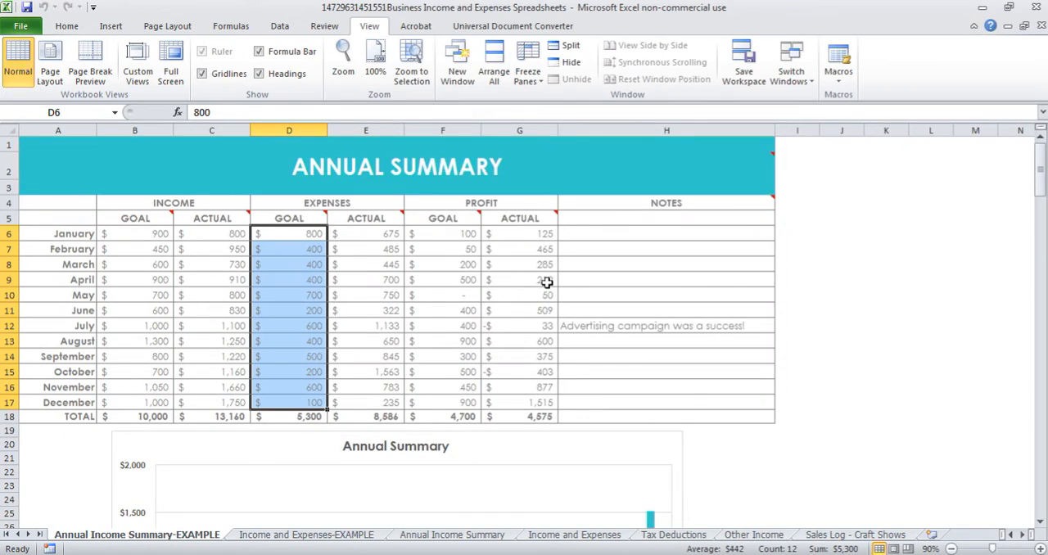
mouse_move(531, 234)
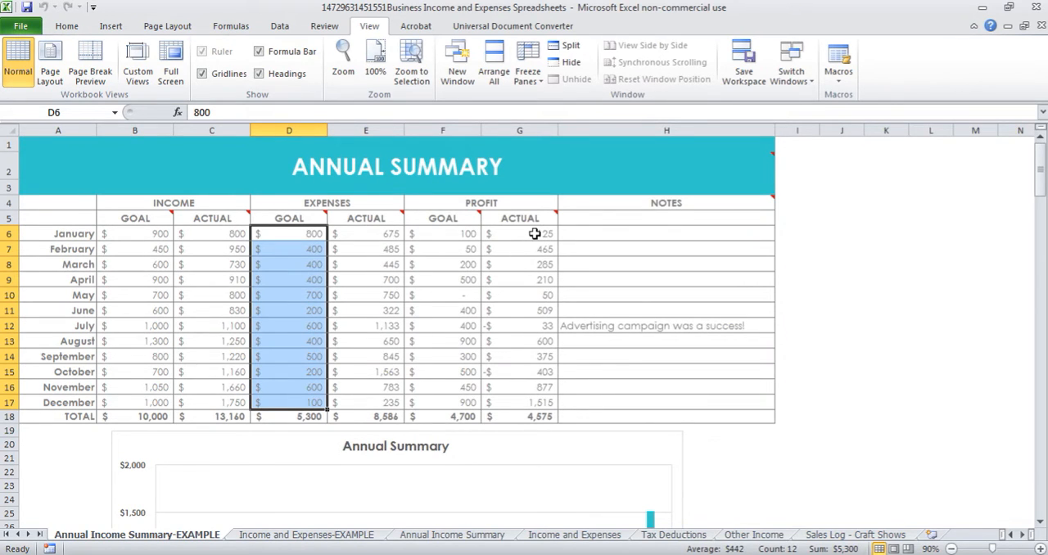
mouse_move(621, 242)
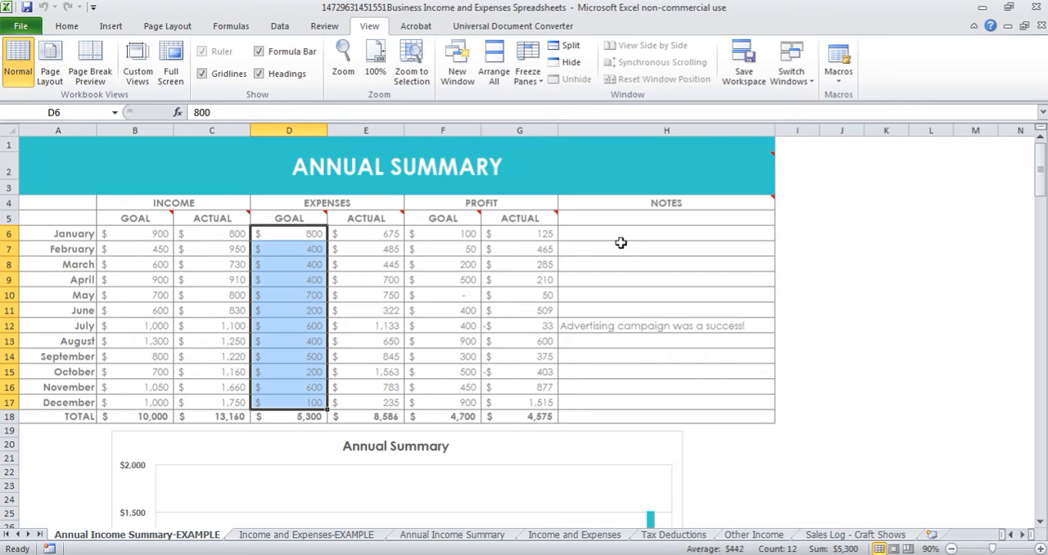
mouse_move(827, 374)
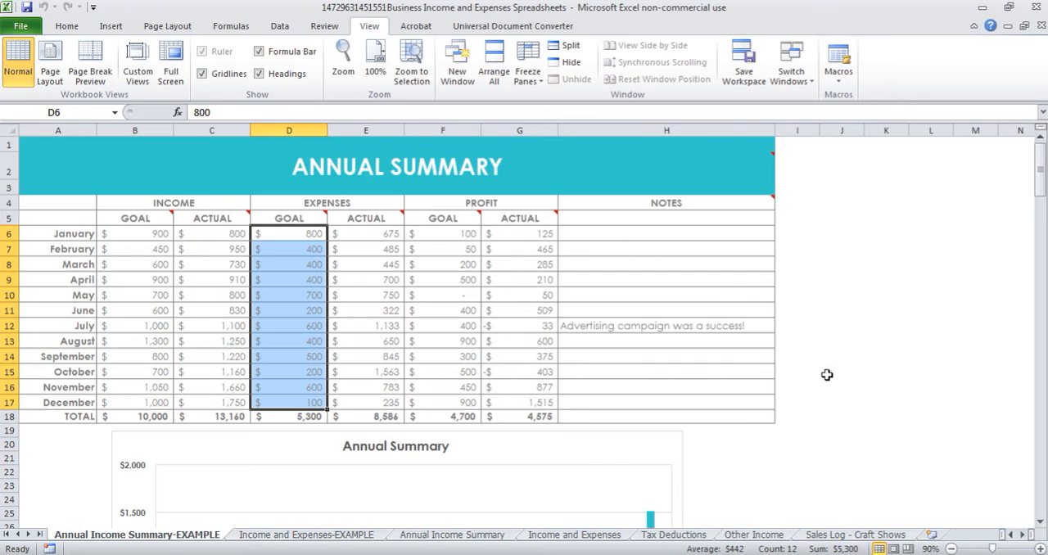
scroll(down, 3)
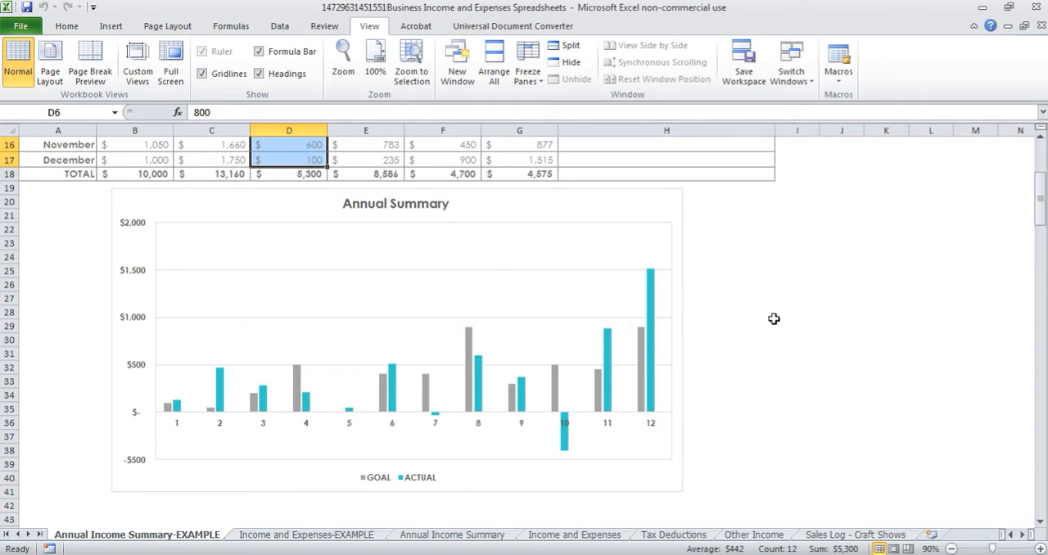
mouse_move(717, 308)
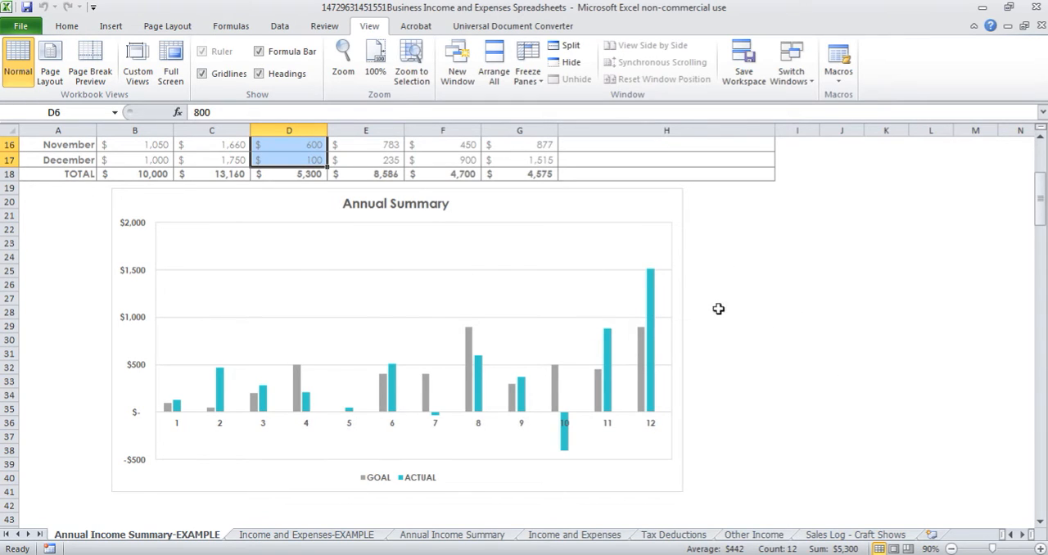
mouse_move(652, 386)
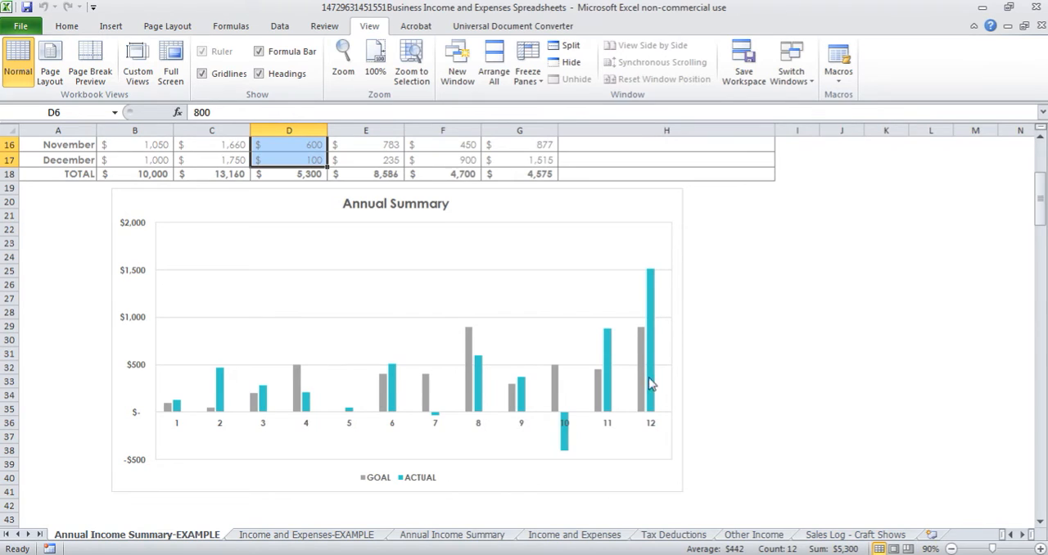
mouse_move(557, 478)
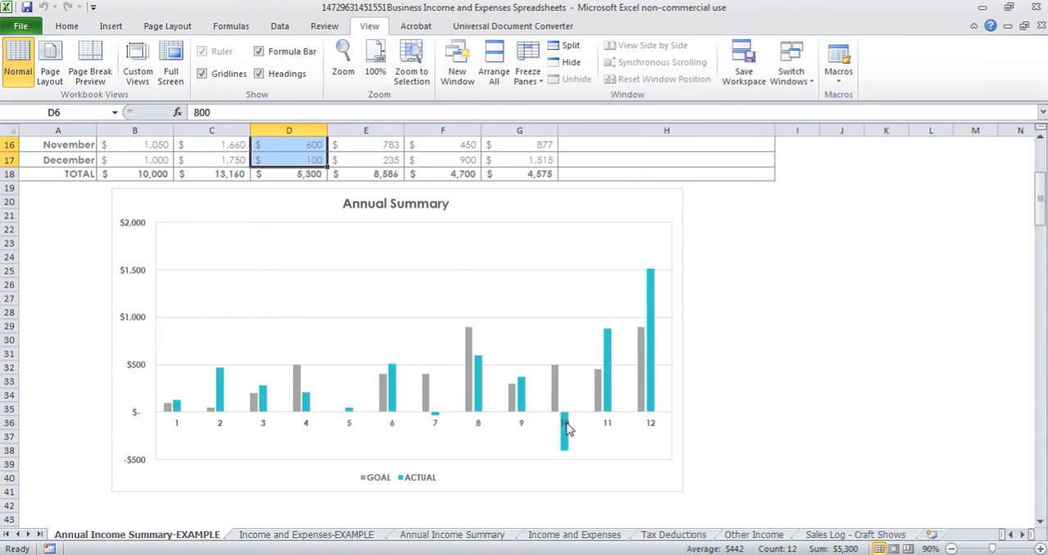
mouse_move(770, 432)
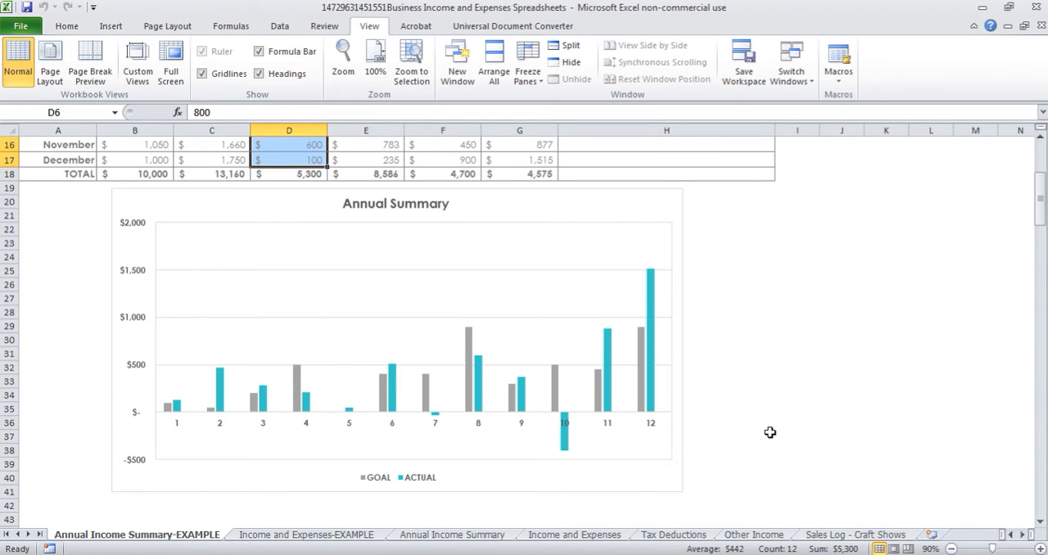
mouse_move(827, 449)
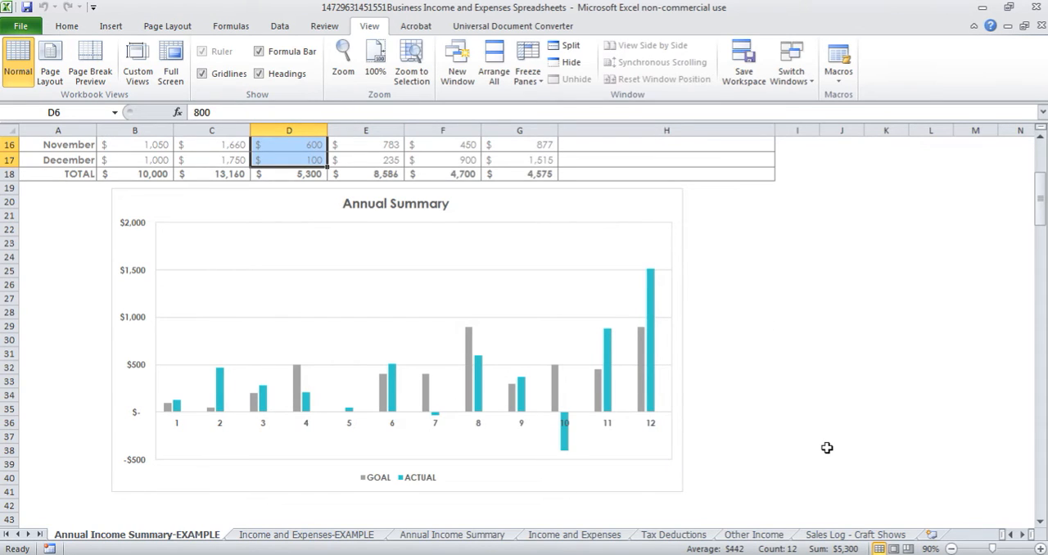
mouse_move(585, 323)
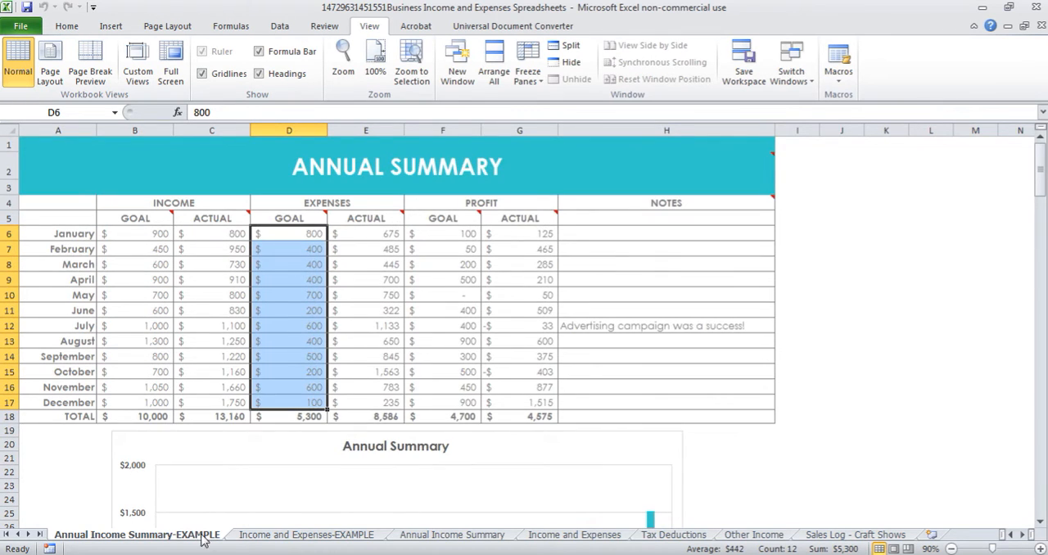
- On the example sheet, insert a blank row under Vehicle Expenses and check the TOTAL SUM cells
click(308, 534)
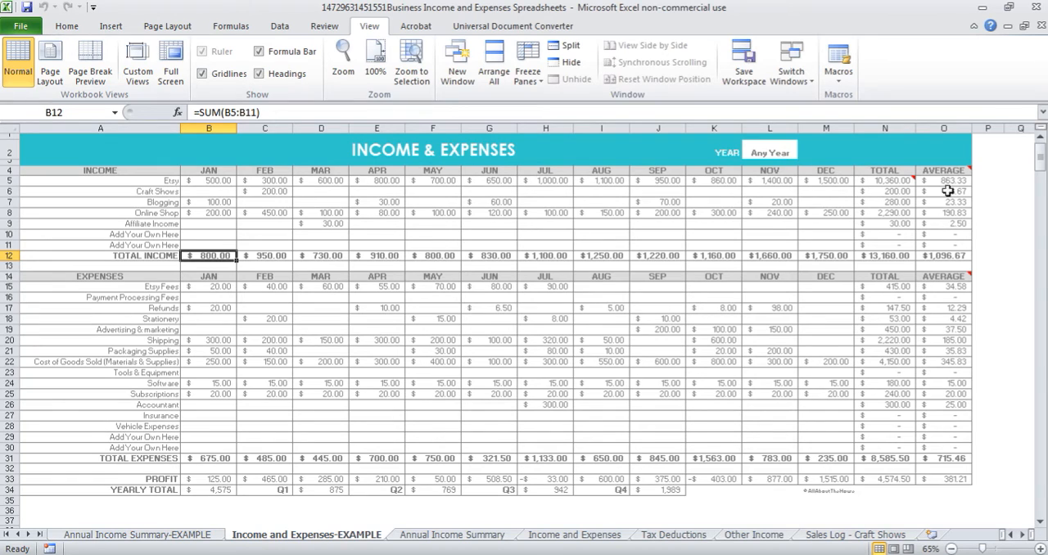
mouse_move(994, 207)
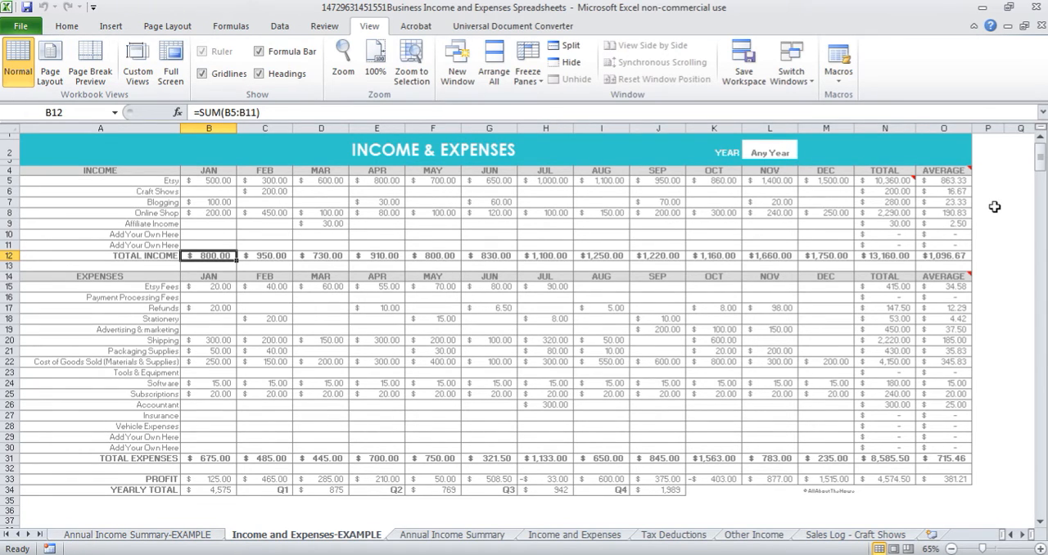
mouse_move(942, 323)
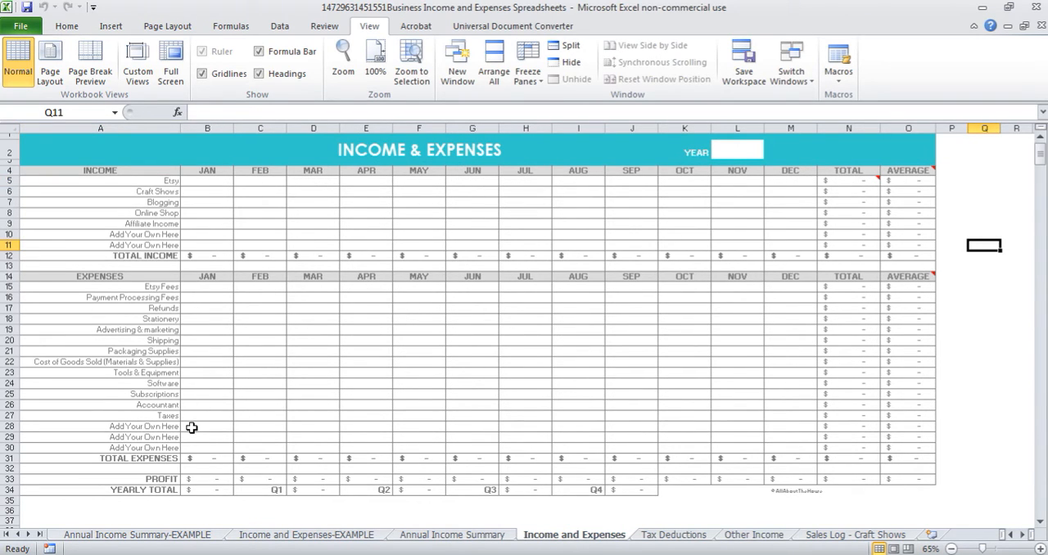
mouse_move(174, 423)
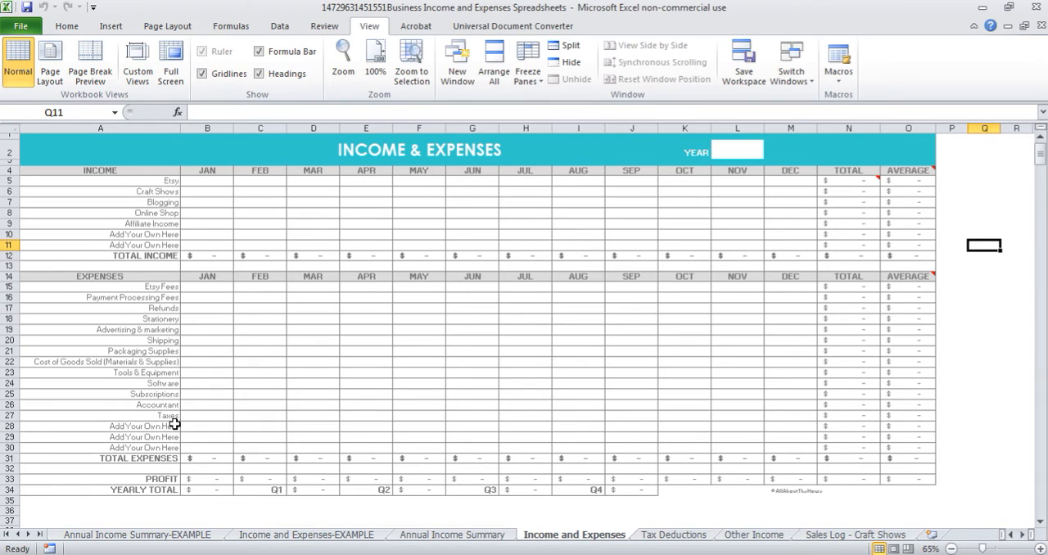
mouse_move(379, 277)
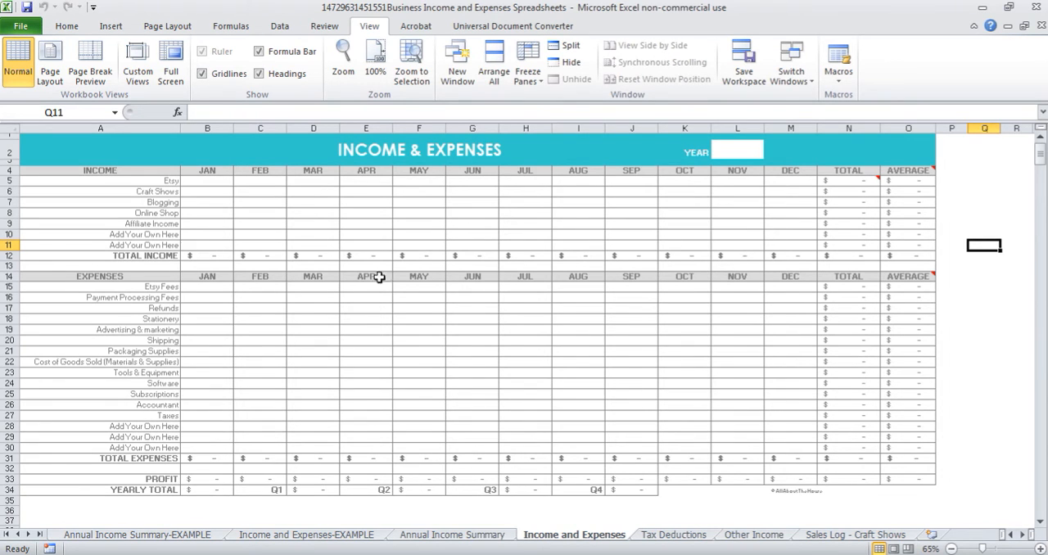
click(305, 534)
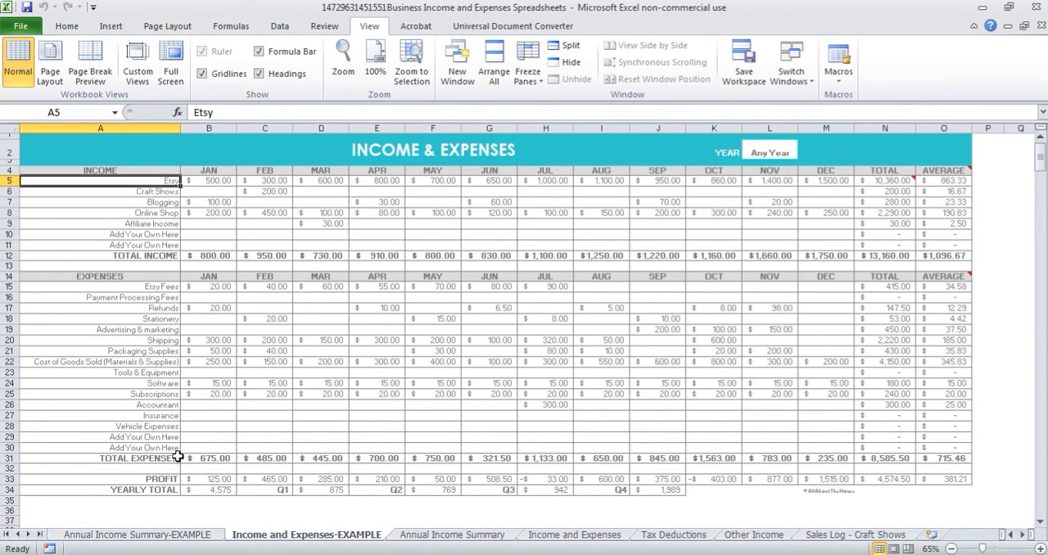
mouse_move(294, 398)
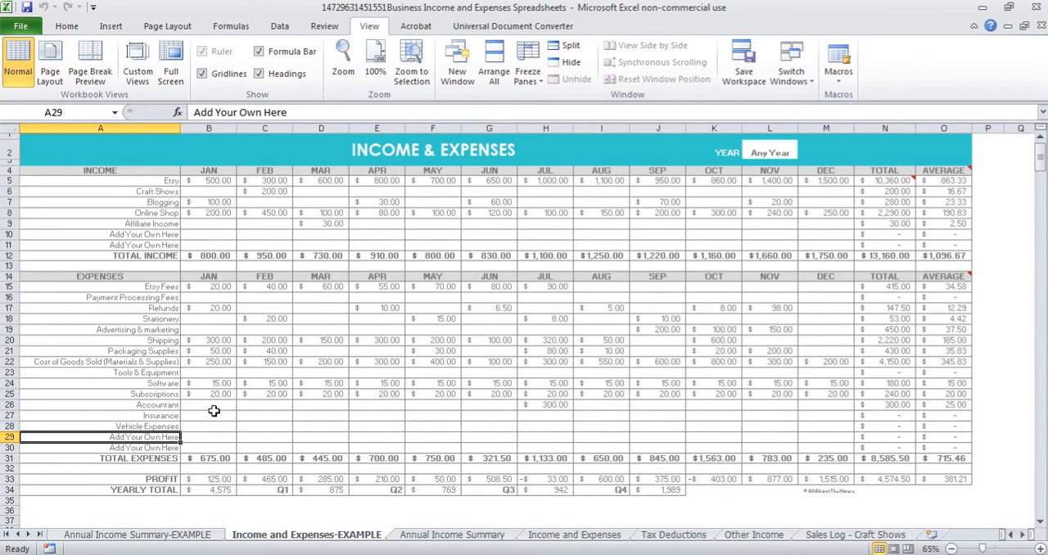
mouse_move(211, 409)
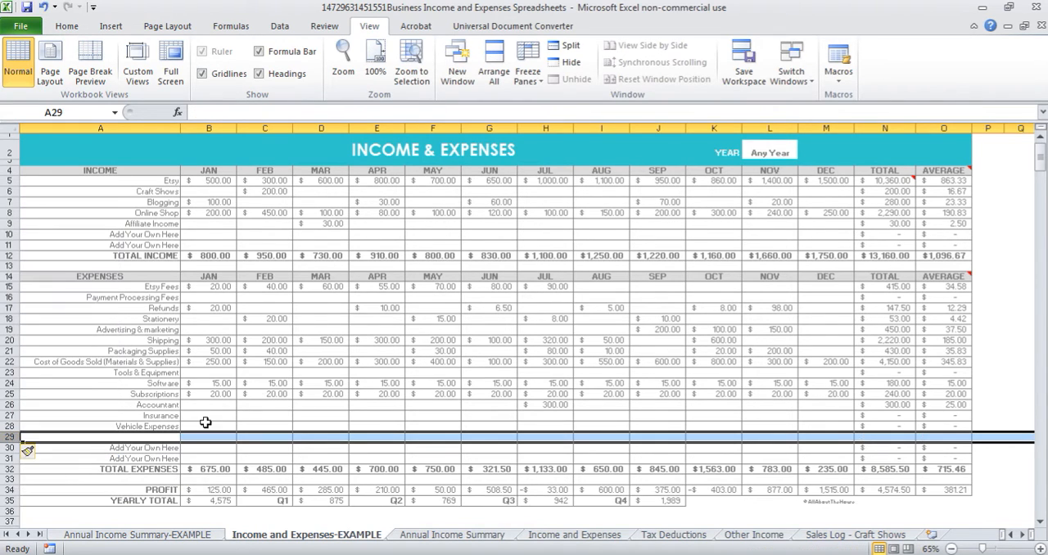
mouse_move(514, 396)
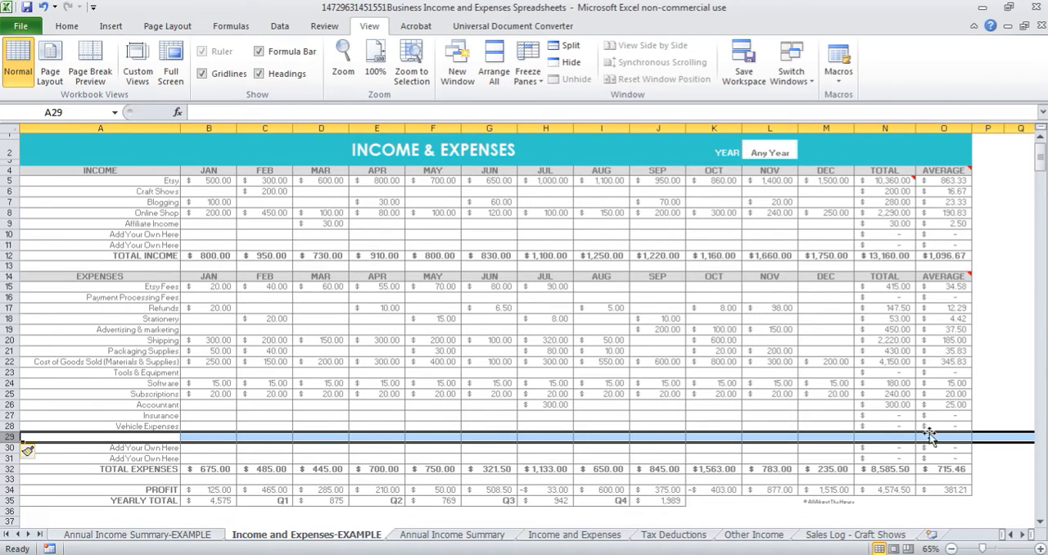
mouse_move(904, 428)
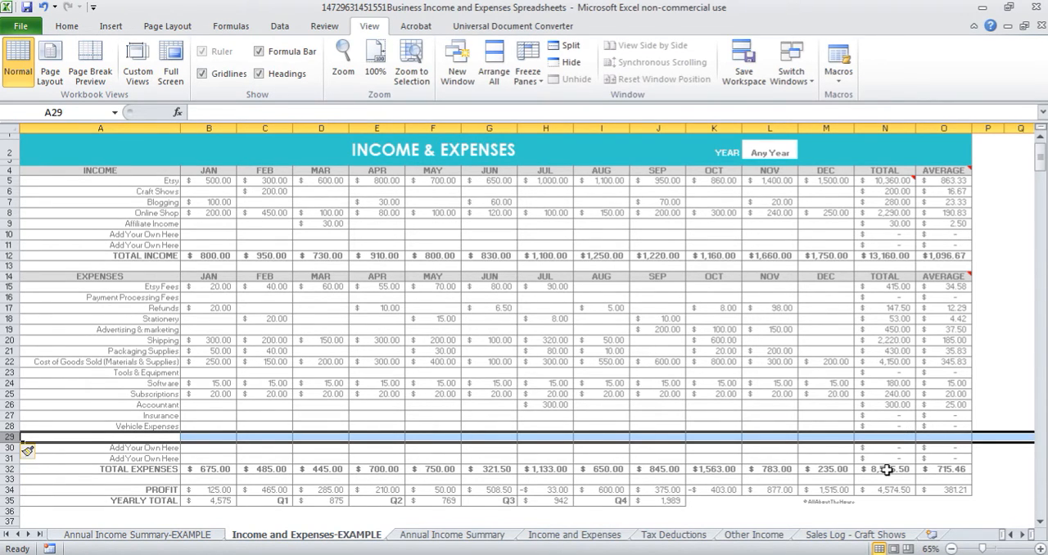
click(898, 468)
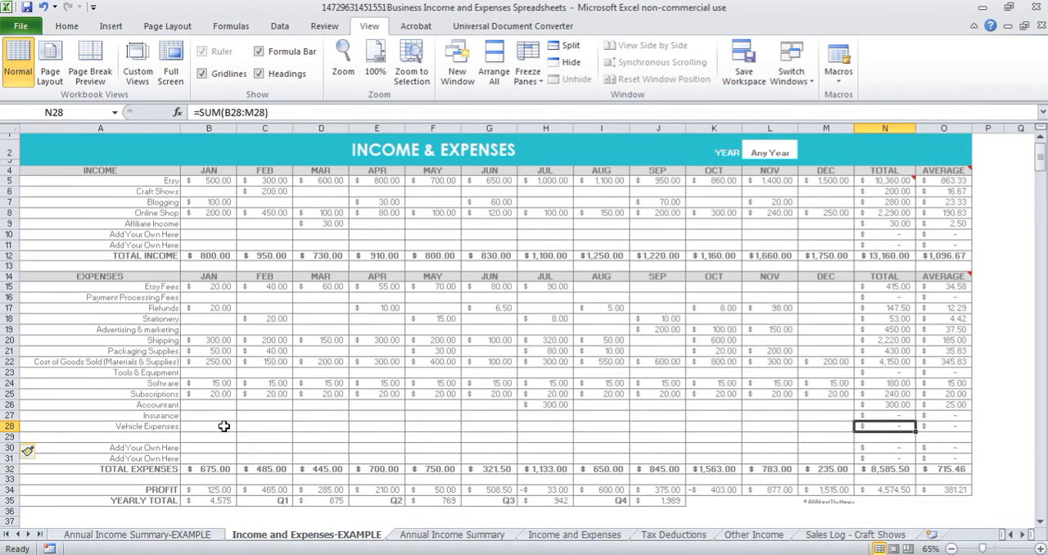
click(884, 446)
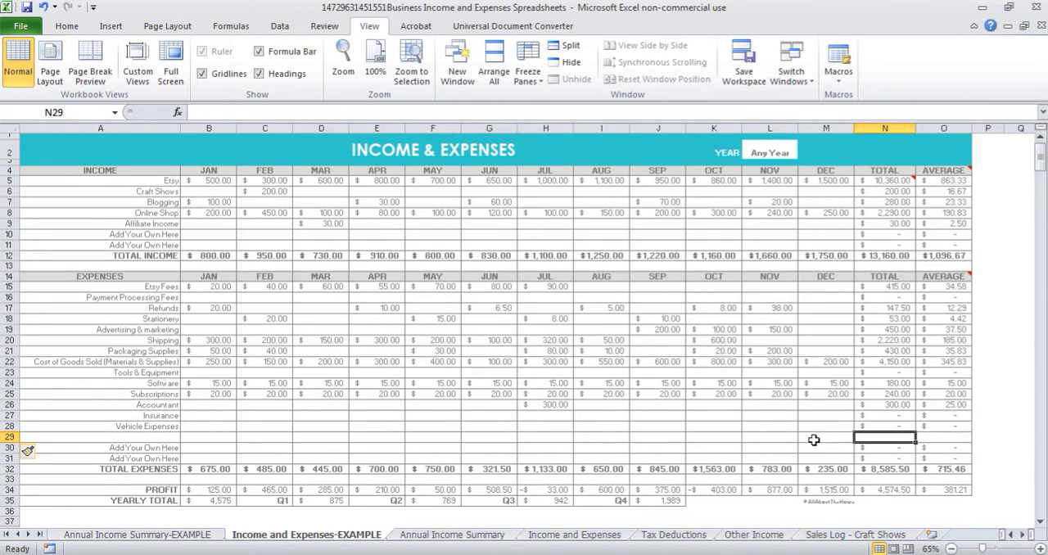
mouse_move(910, 426)
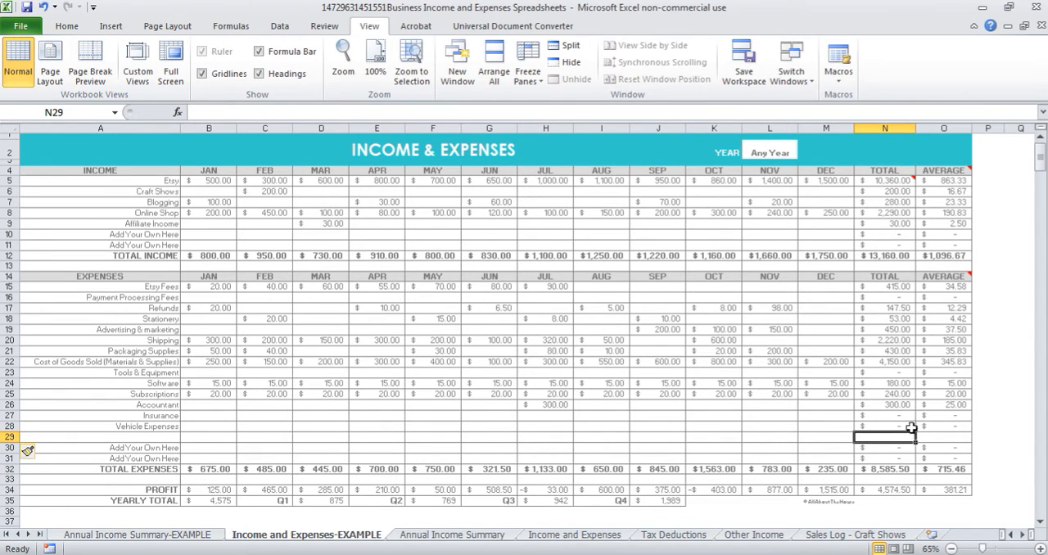
click(895, 429)
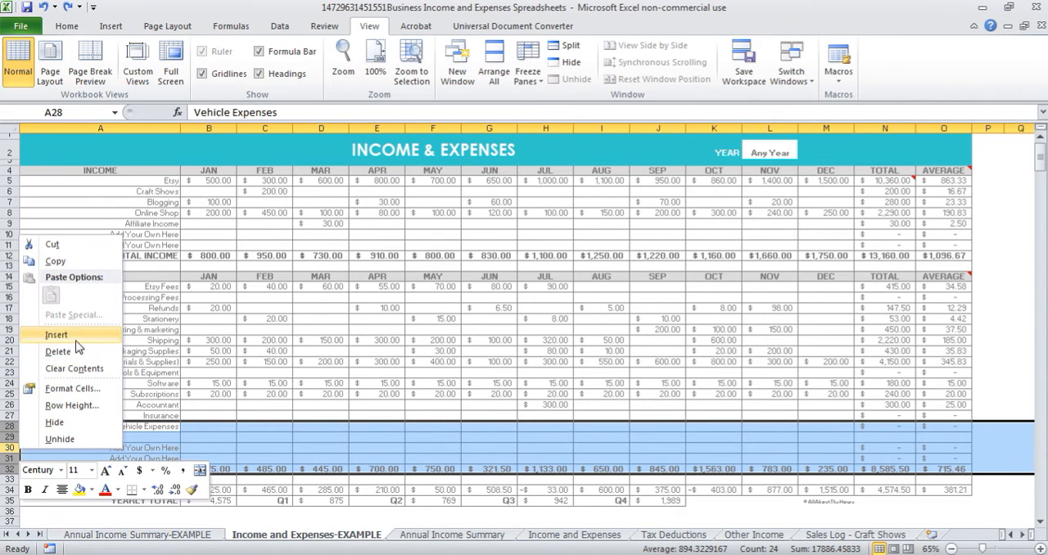
- Delete the blank expense row and review the January Subscriptions amount of 20
click(56, 334)
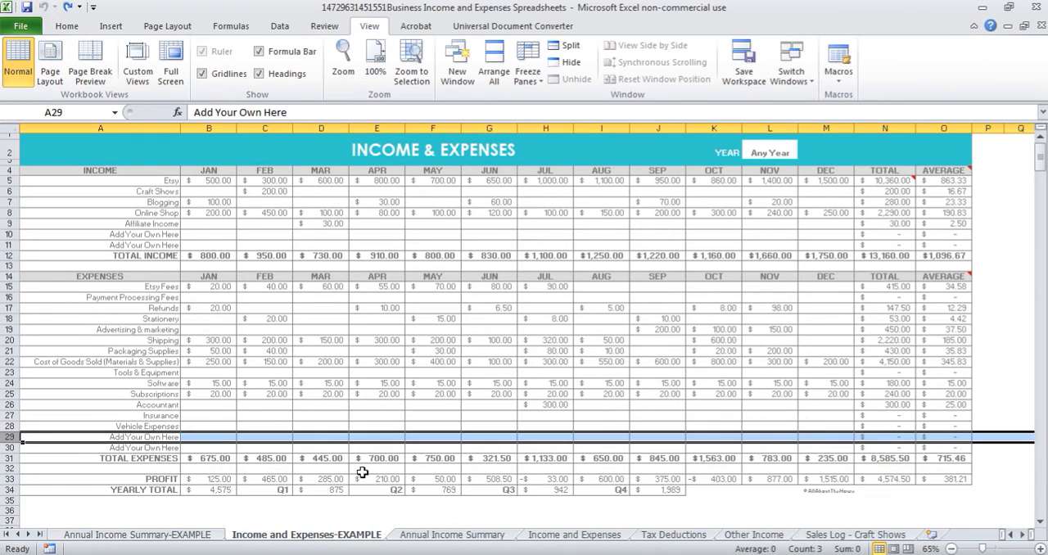
click(208, 393)
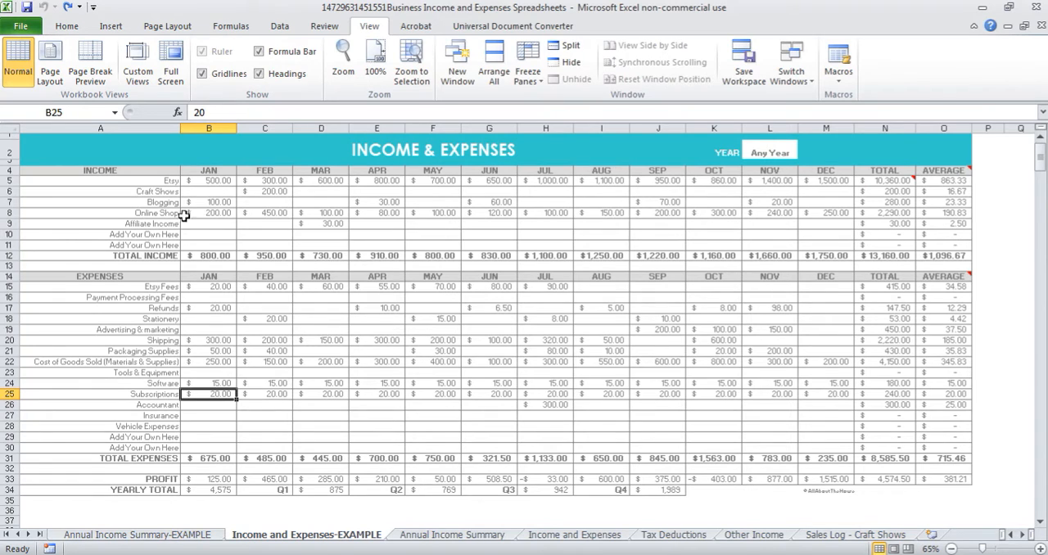
mouse_move(225, 259)
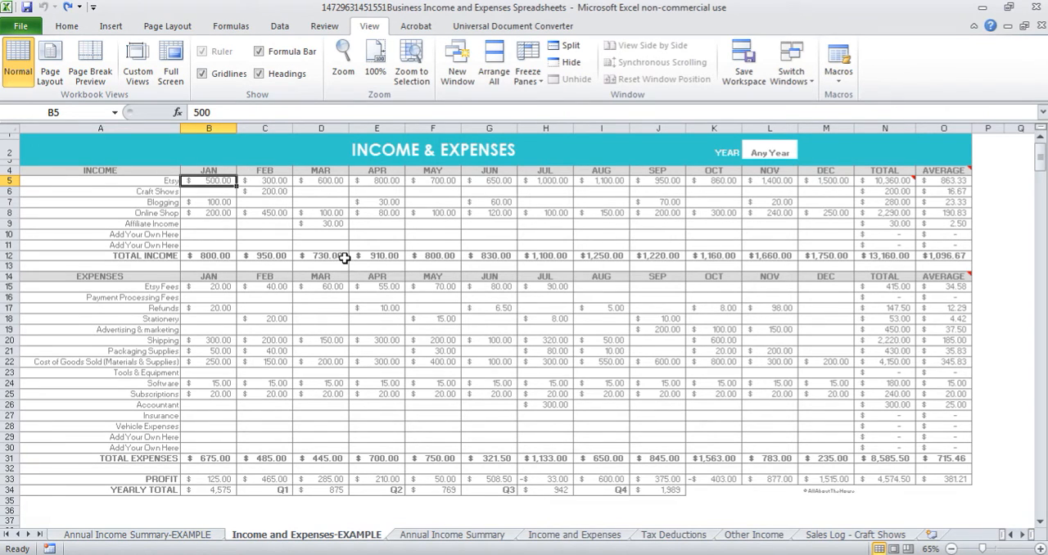
mouse_move(222, 202)
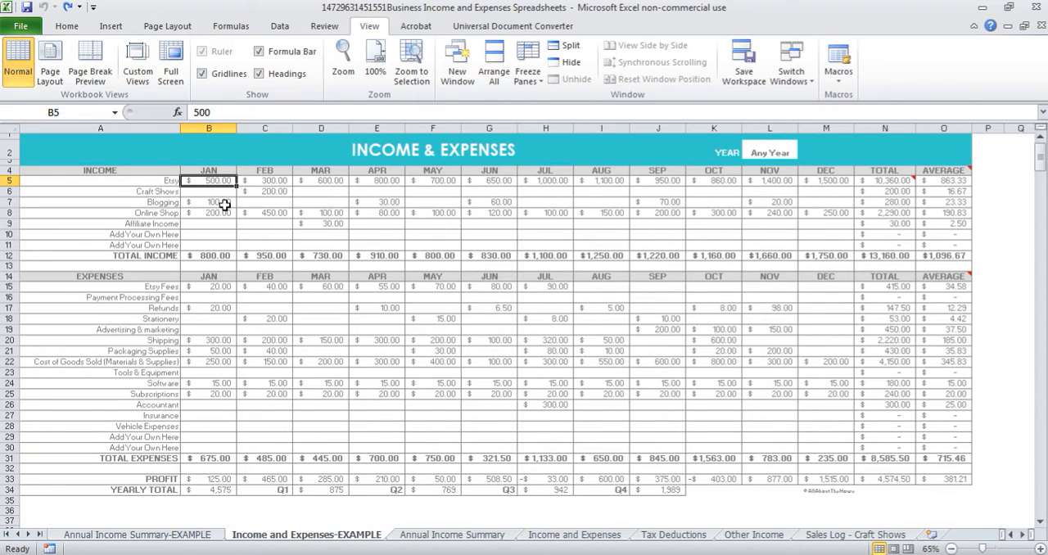
- Enter =100+200 in January Blogging income so it shows 300 and total income $1,000
click(215, 201)
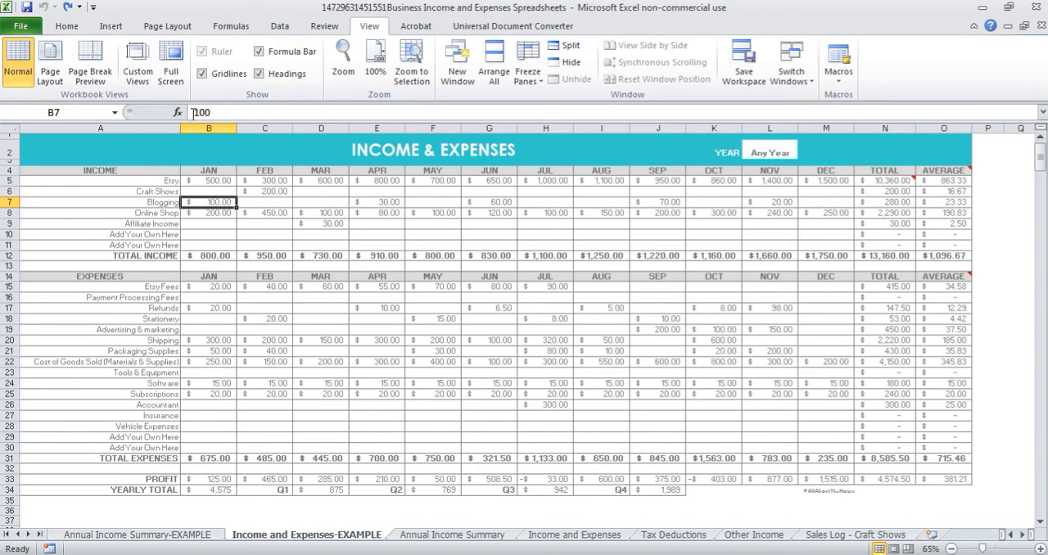
text(=100)
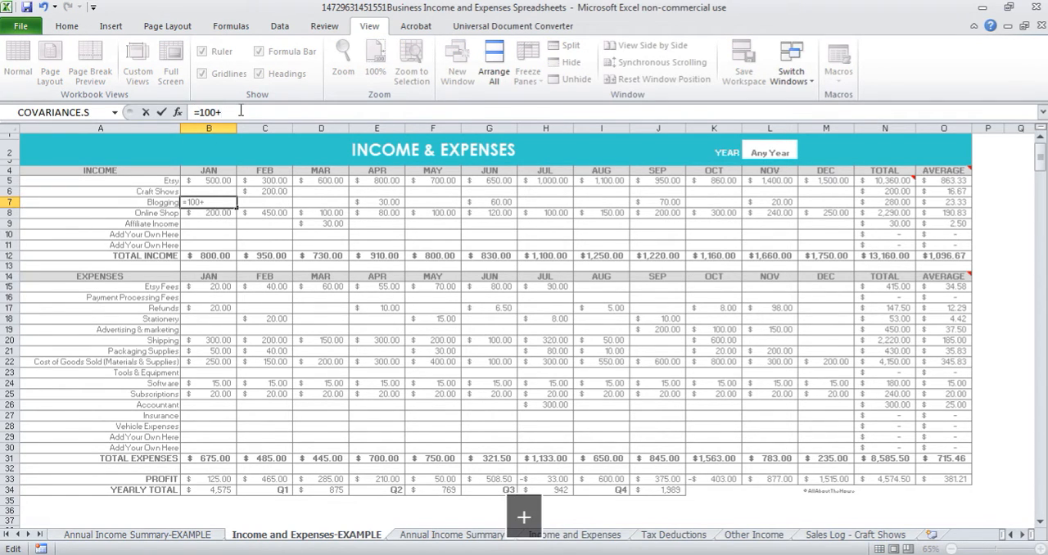
key(Enter)
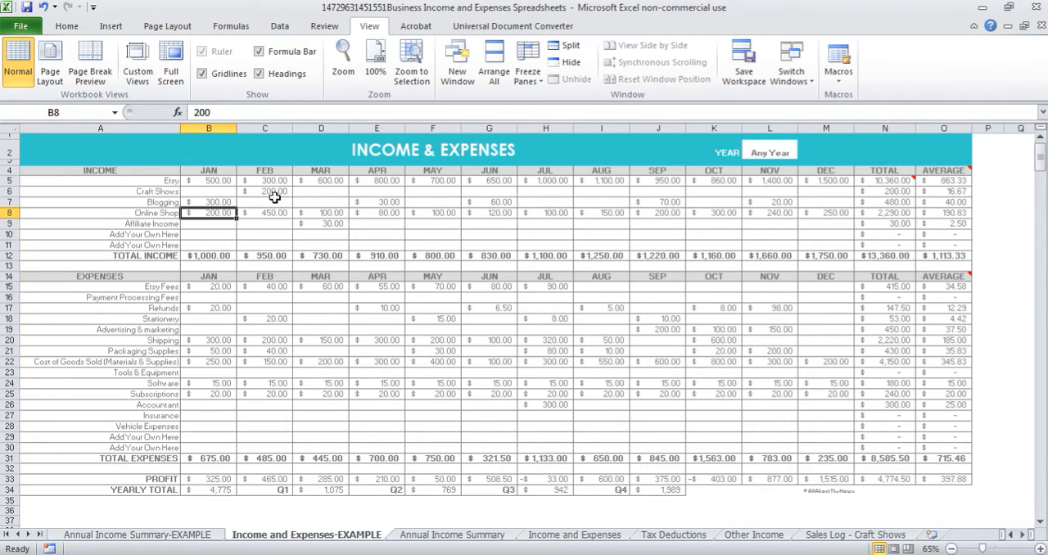
click(208, 202)
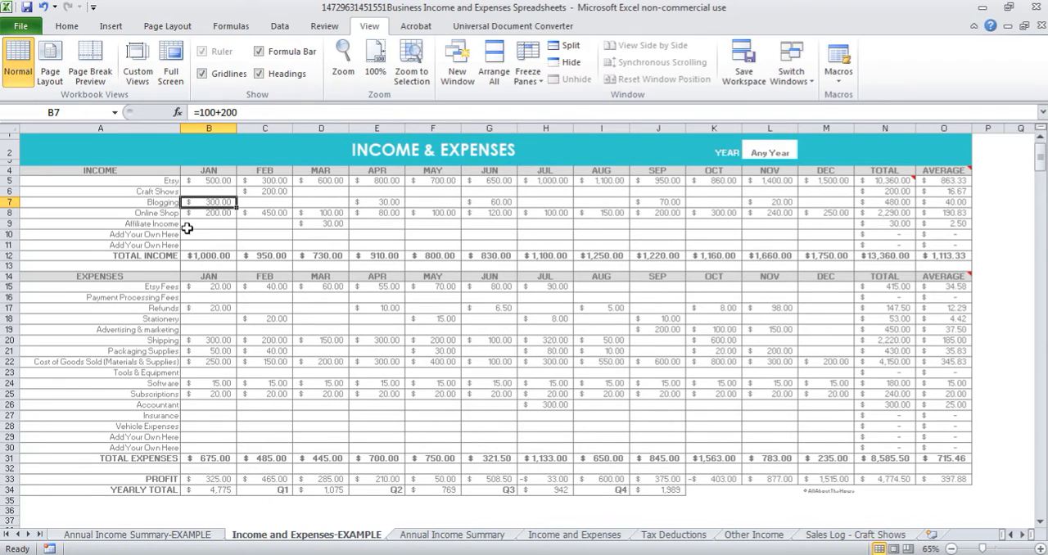
mouse_move(234, 249)
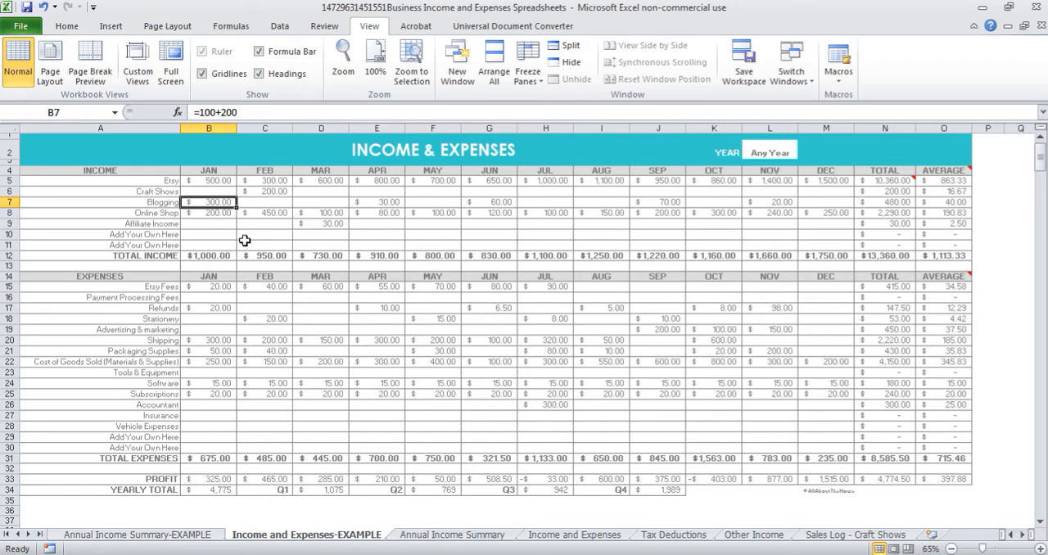
mouse_move(170, 318)
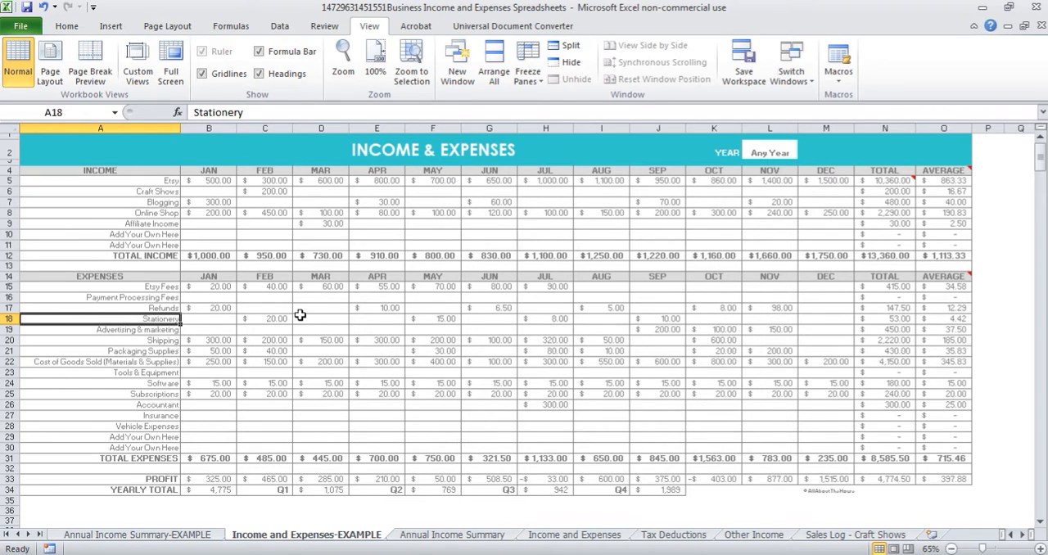
mouse_move(334, 311)
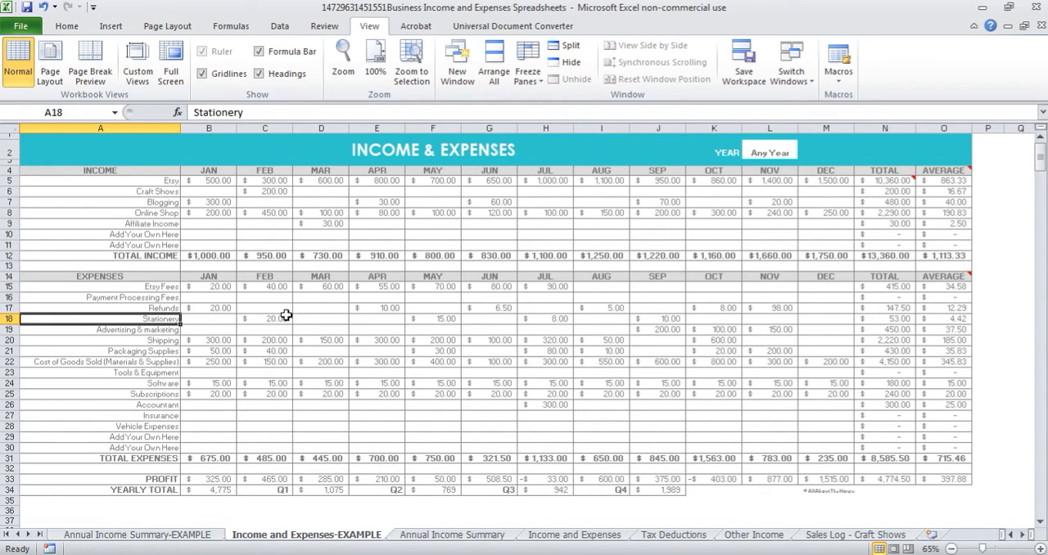
click(266, 318)
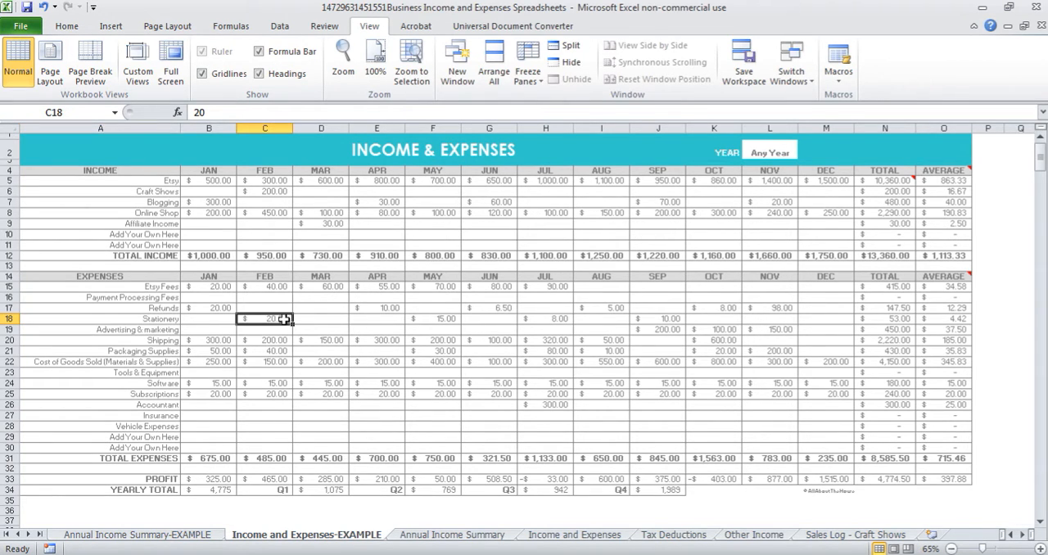
mouse_move(287, 329)
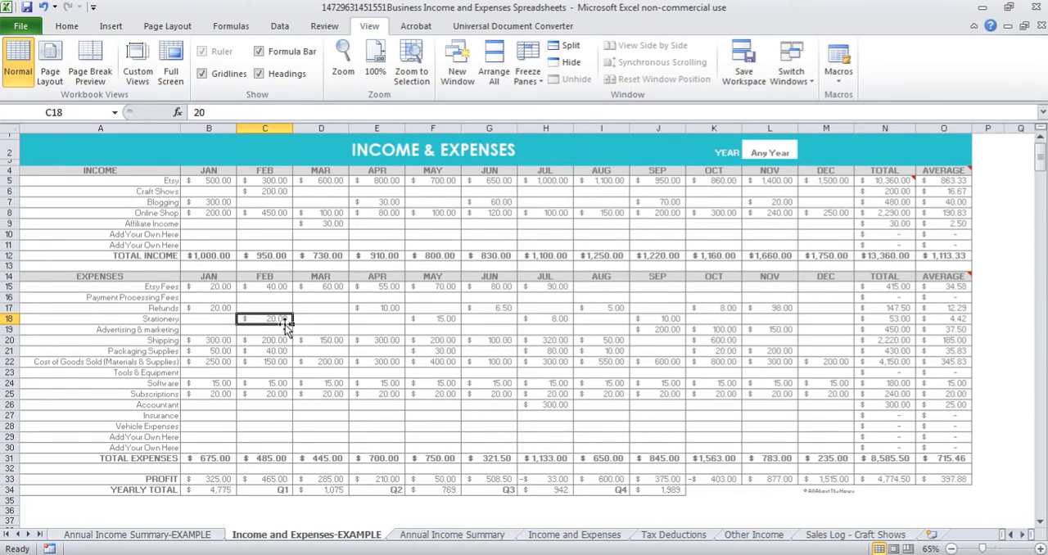
mouse_move(491, 339)
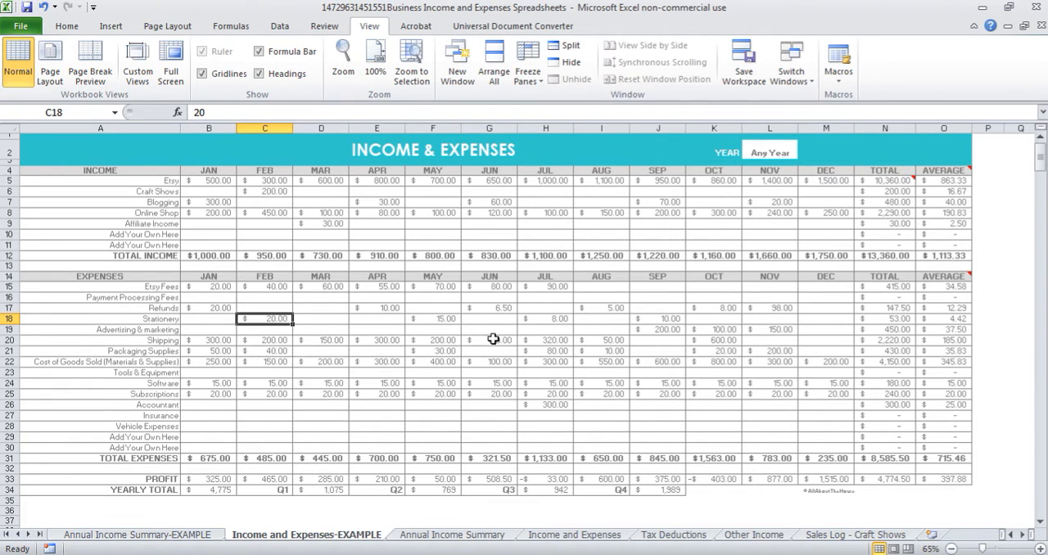
click(491, 318)
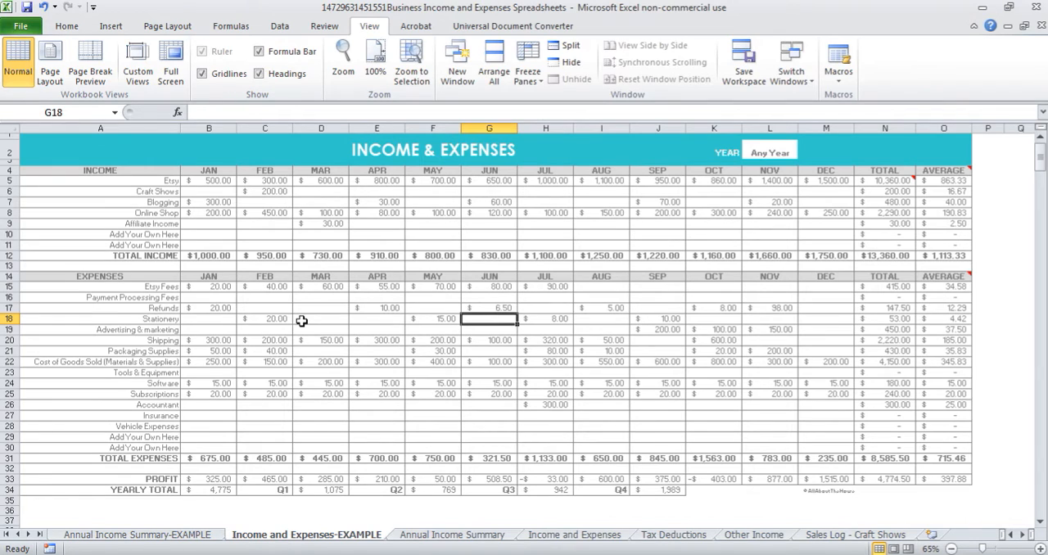
mouse_move(301, 510)
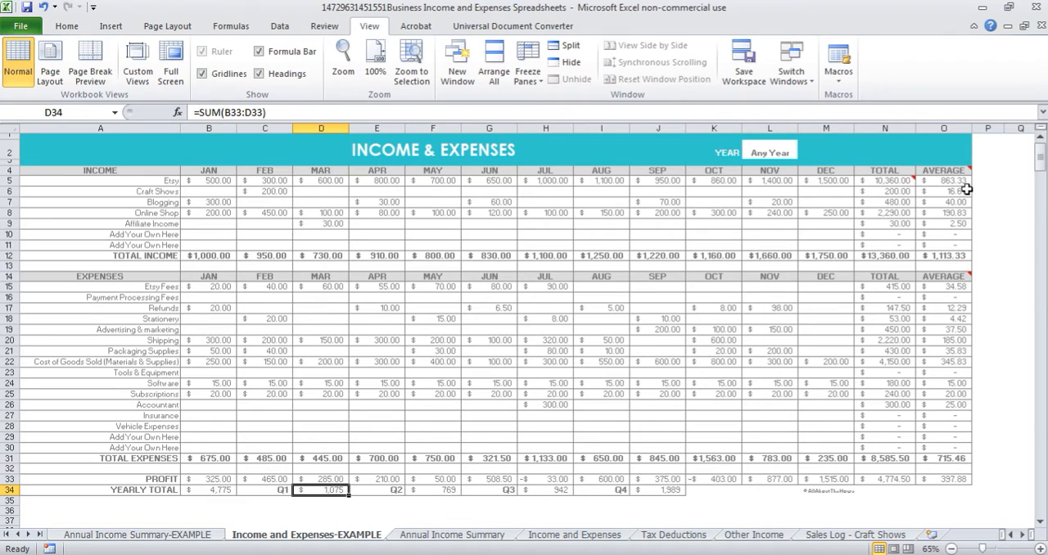
mouse_move(950, 202)
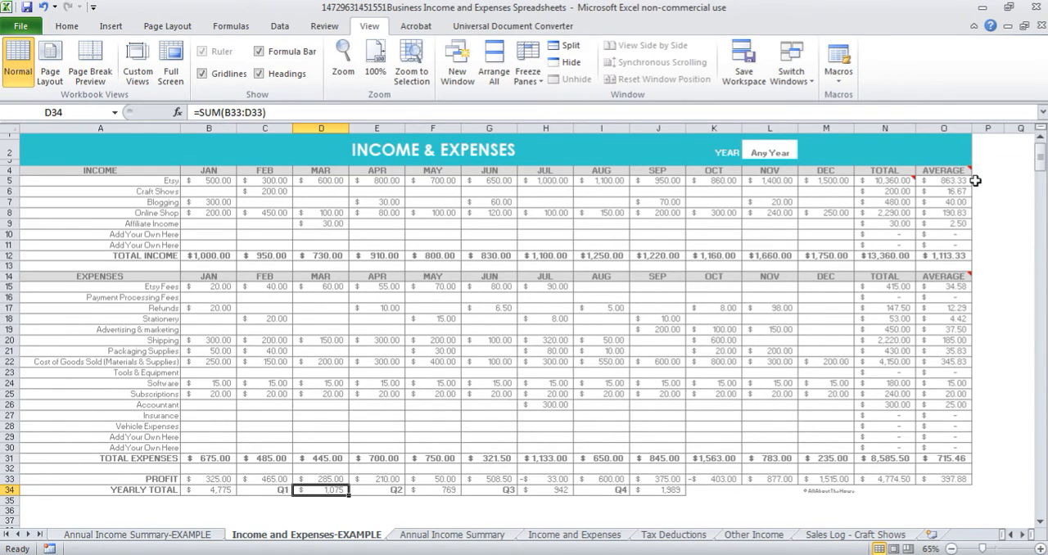
click(952, 180)
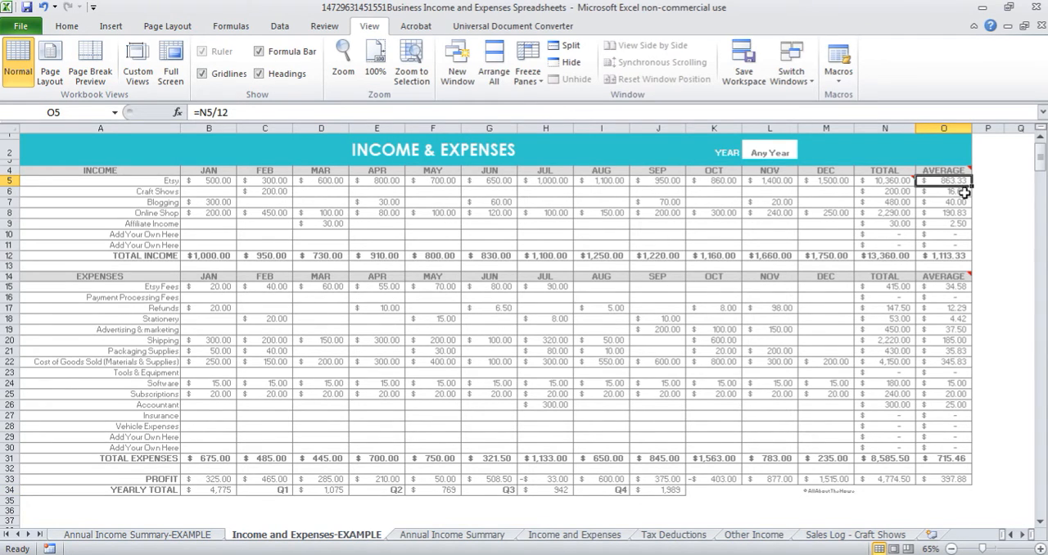
mouse_move(993, 308)
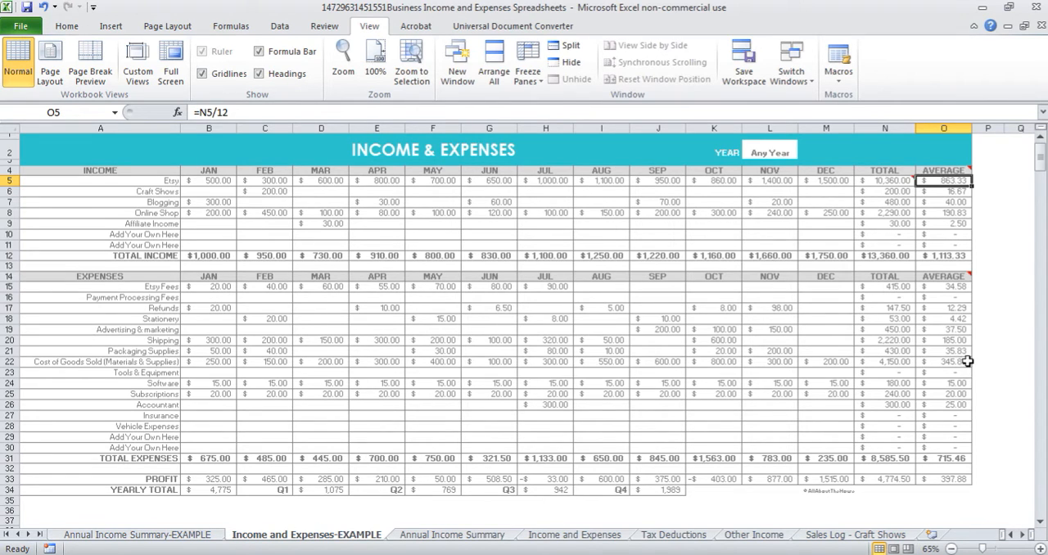
click(944, 362)
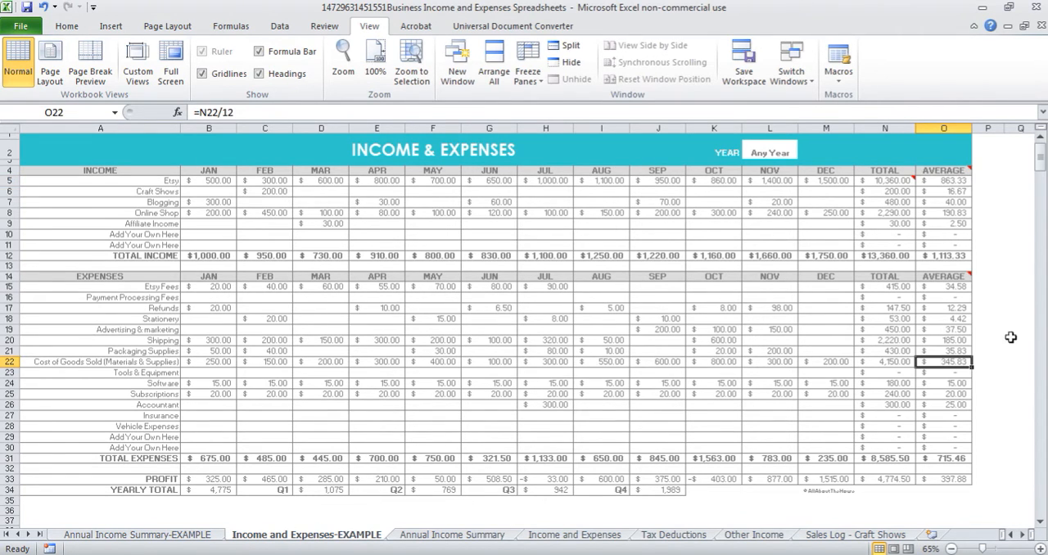
mouse_move(853, 350)
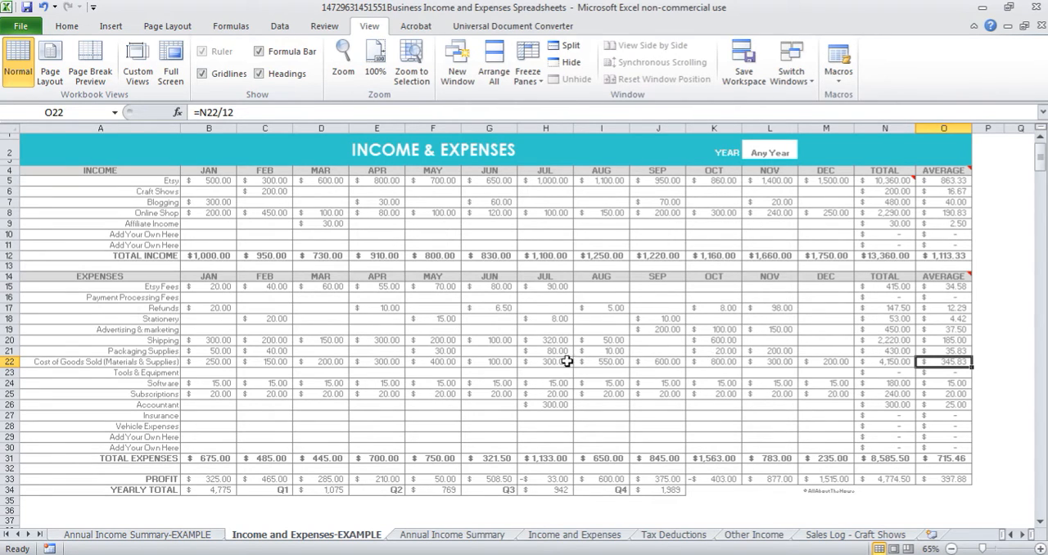
mouse_move(934, 378)
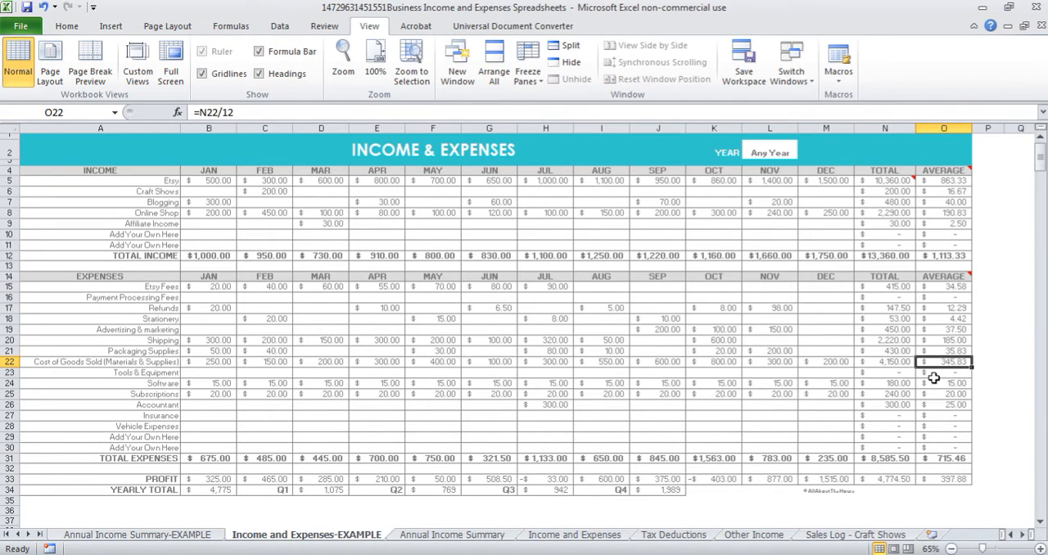
mouse_move(1014, 319)
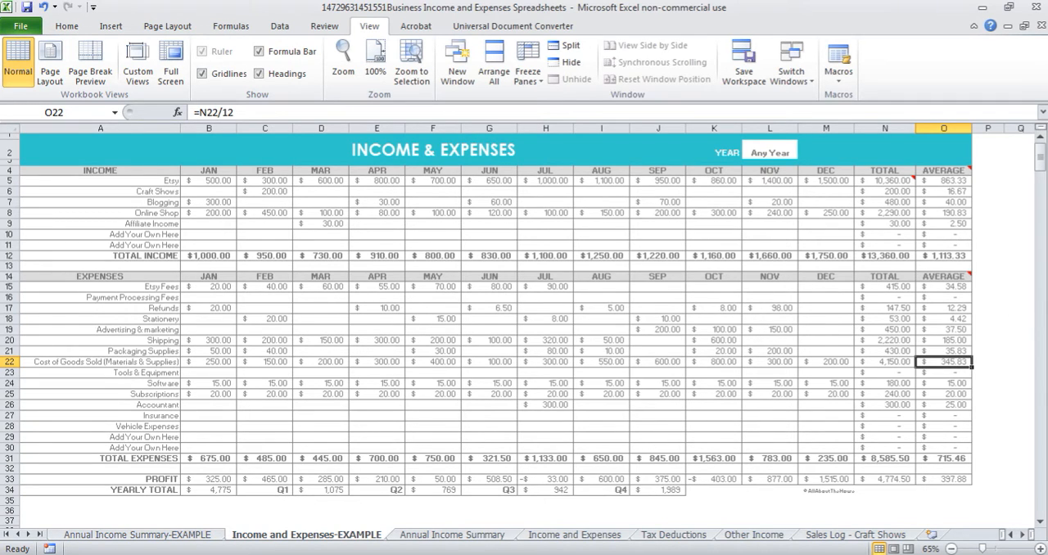
mouse_move(671, 539)
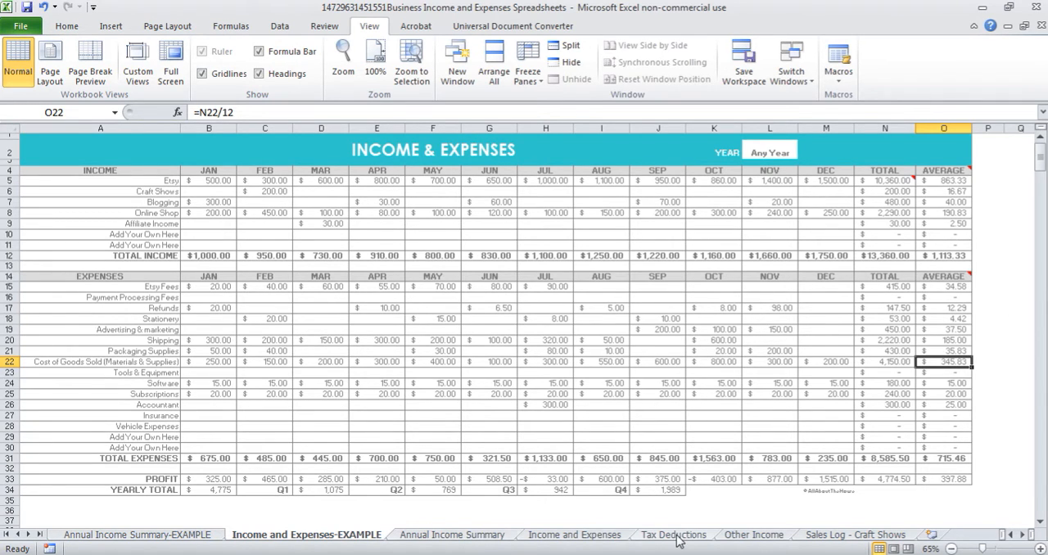
- Flip through Income and Expenses and Annual Income Summary tabs, ending on Tax Deductions
click(677, 534)
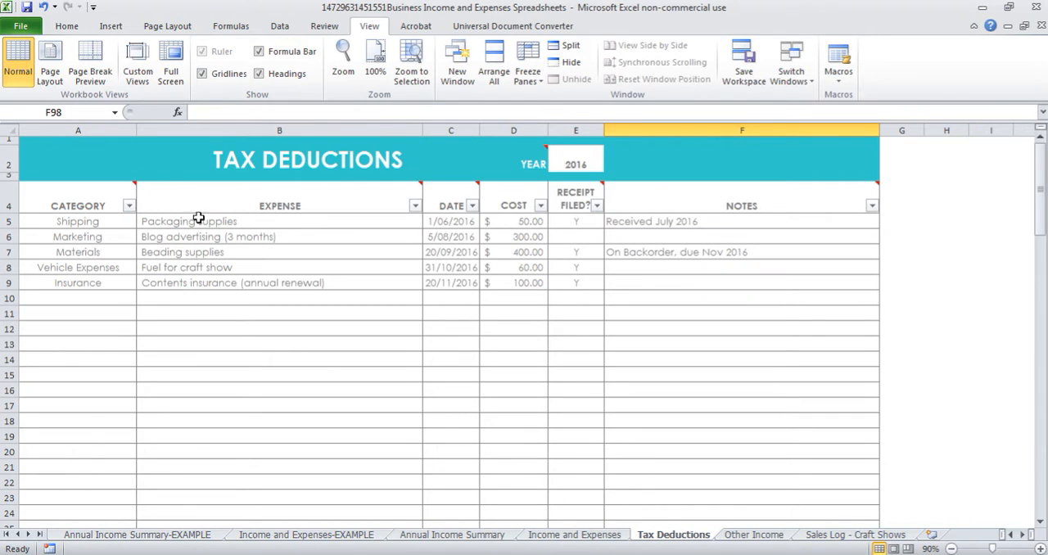
mouse_move(590, 525)
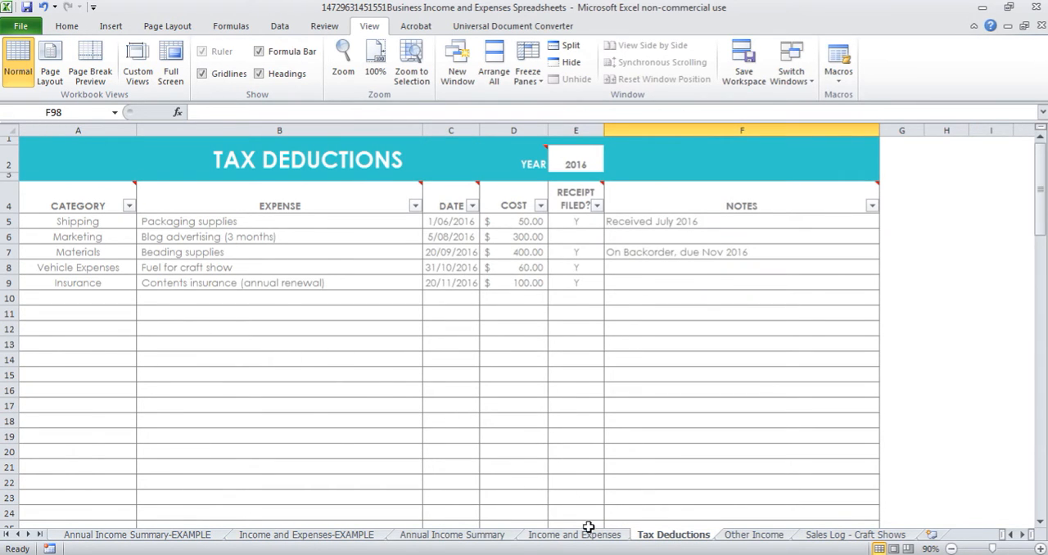
click(573, 534)
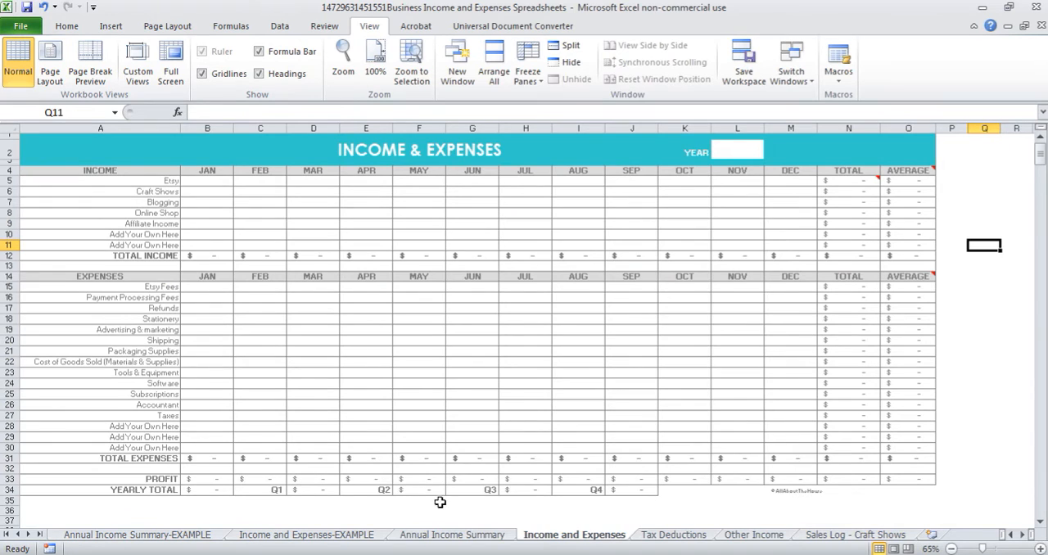
click(452, 534)
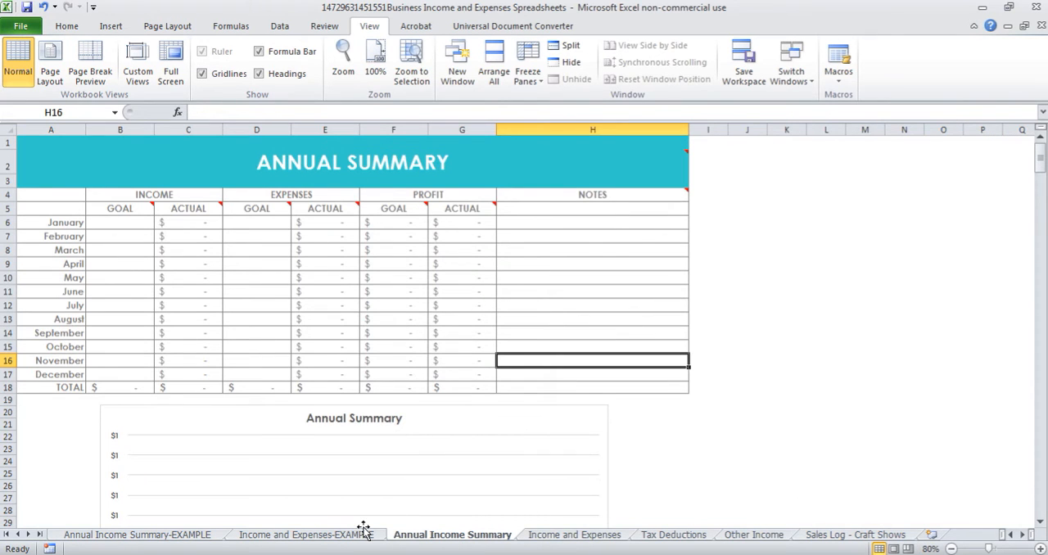
click(303, 534)
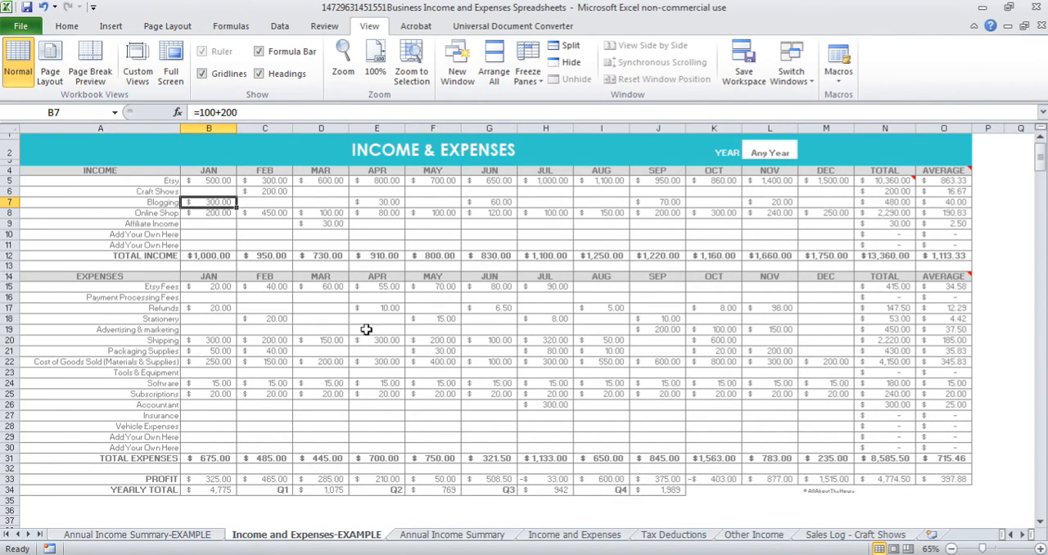
click(674, 534)
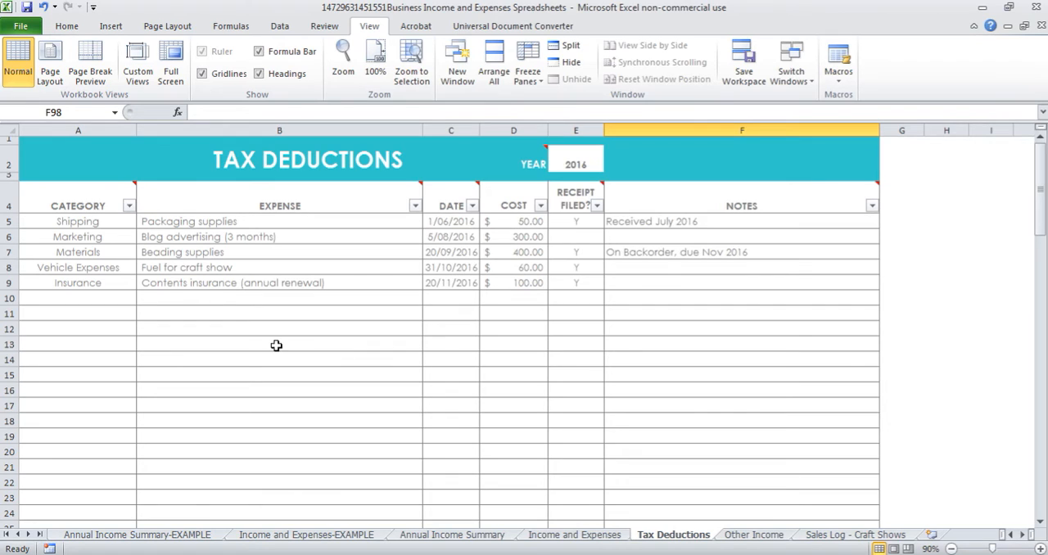
mouse_move(109, 236)
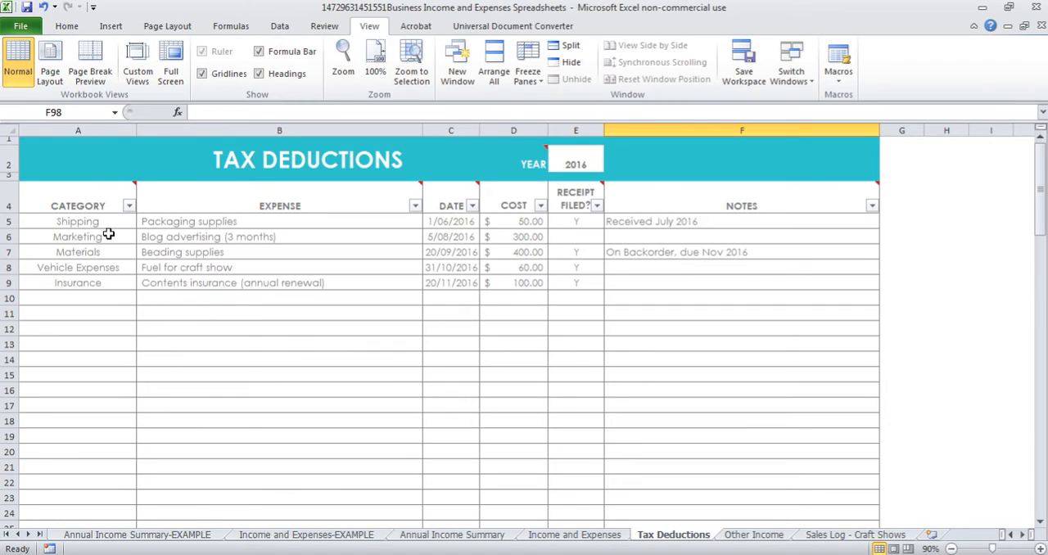
mouse_move(119, 317)
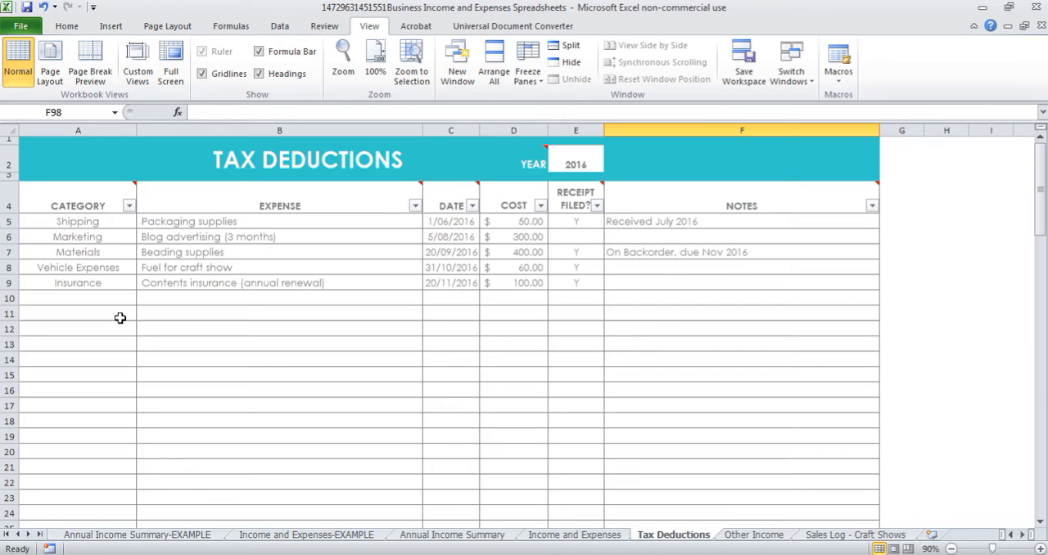
mouse_move(128, 217)
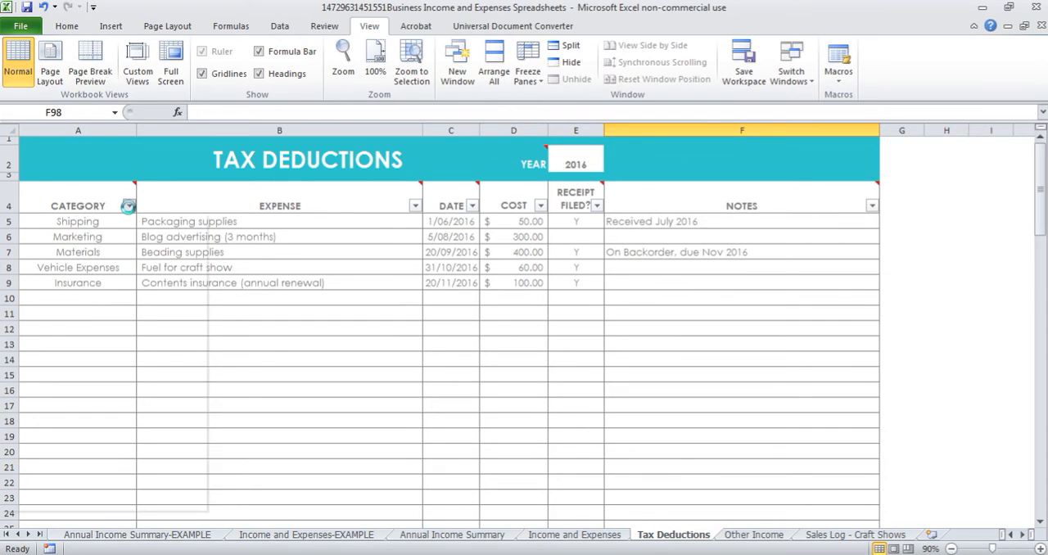
- Filter the CATEGORY column to Marketing only, leaving the $300 blog advertising deduction
click(128, 206)
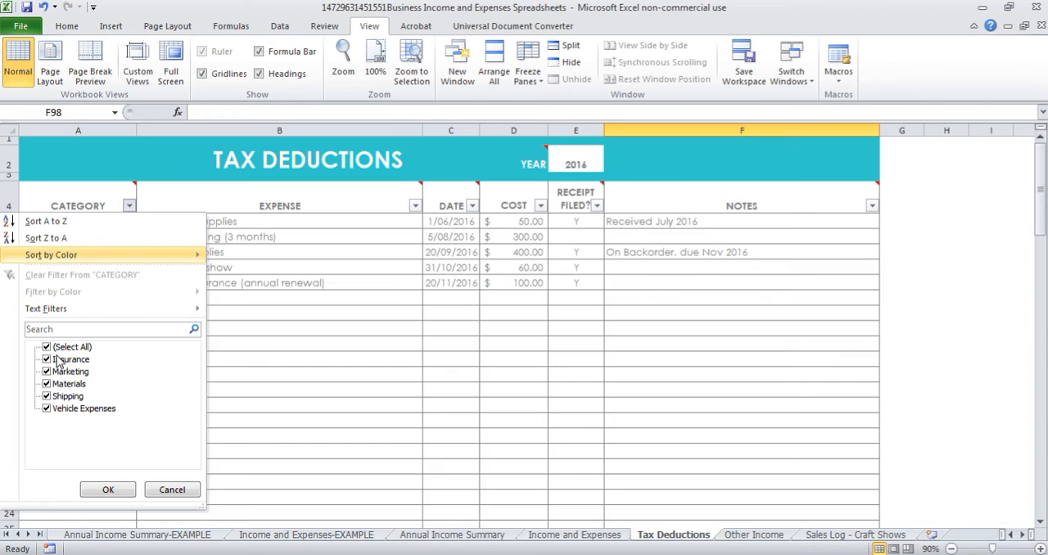
mouse_move(78, 361)
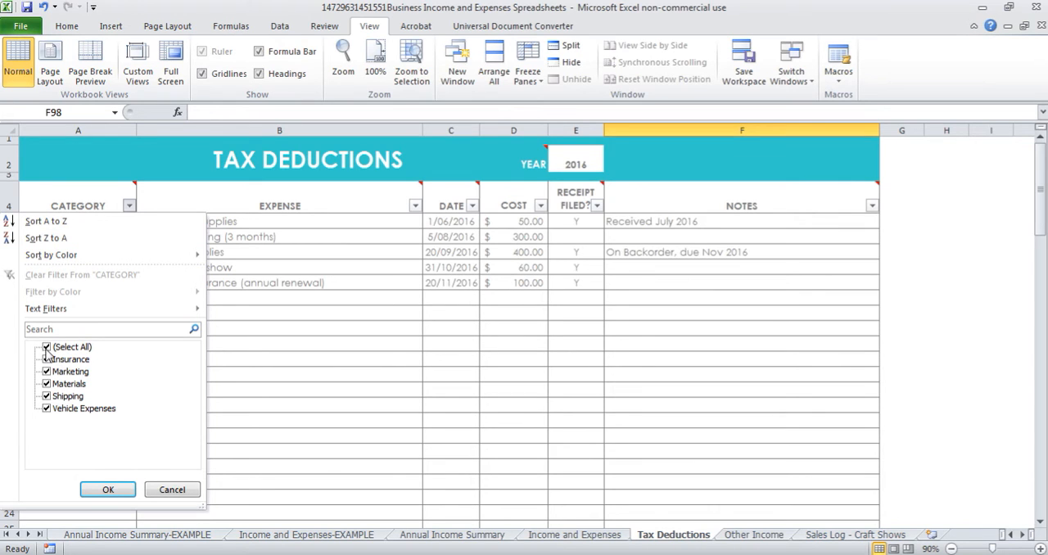
click(45, 348)
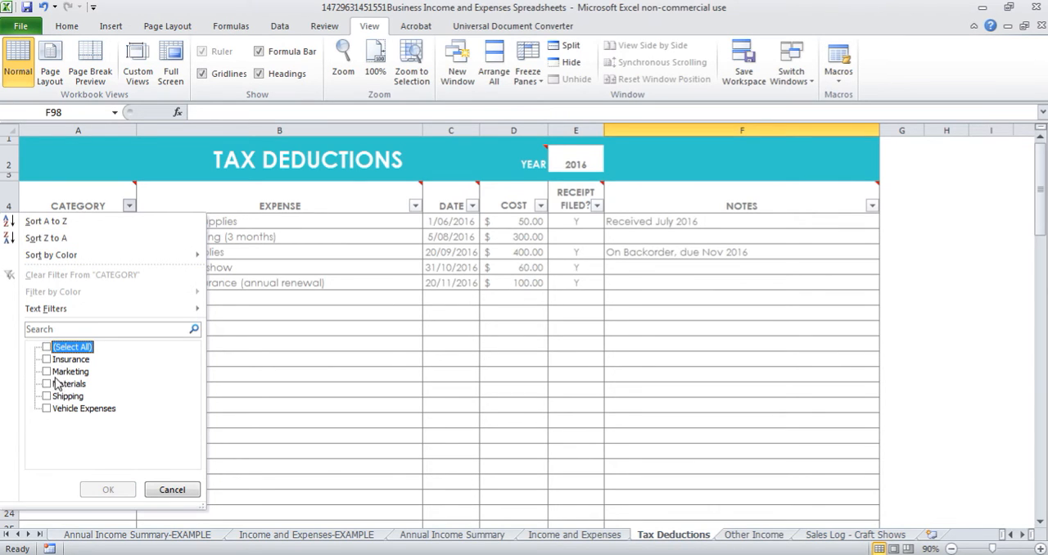
click(46, 370)
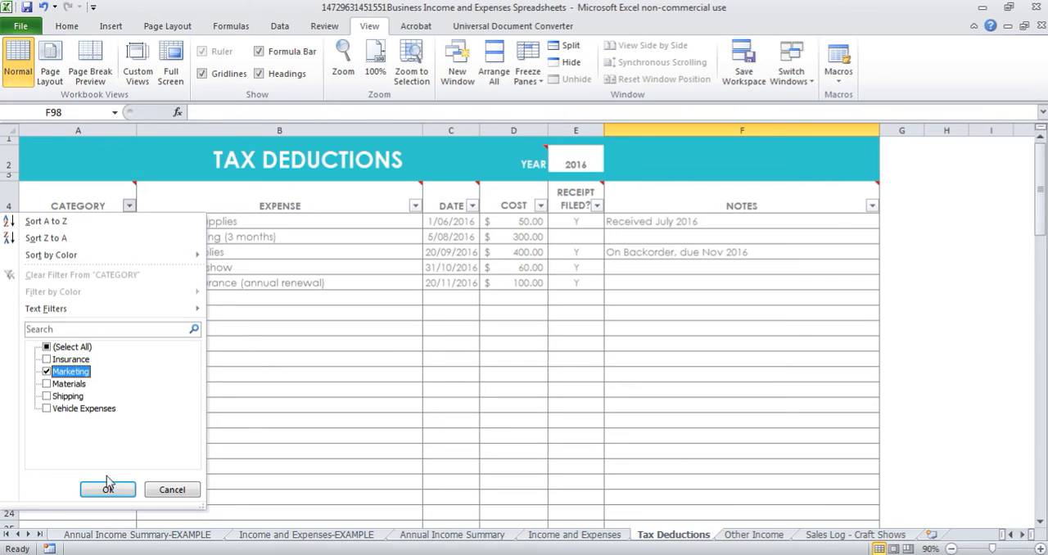
click(98, 488)
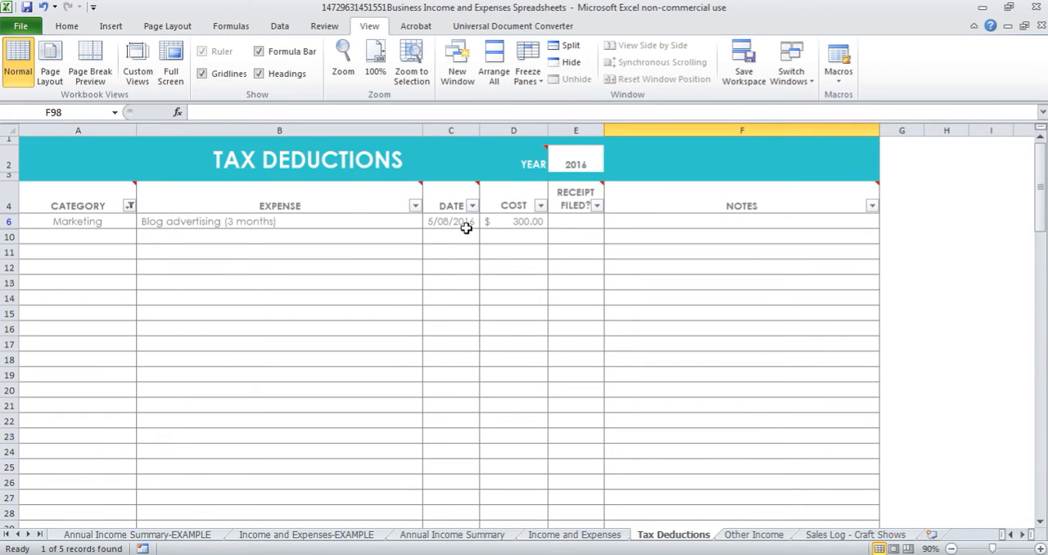
- Mark the Marketing deduction's Receipt Filed cell as Y, center aligned
click(576, 221)
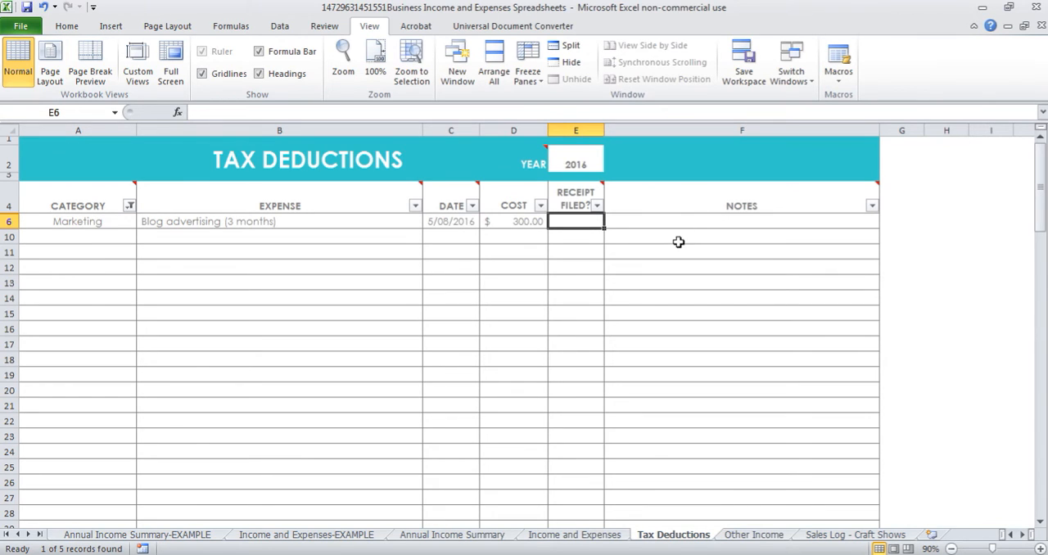
text(Y)
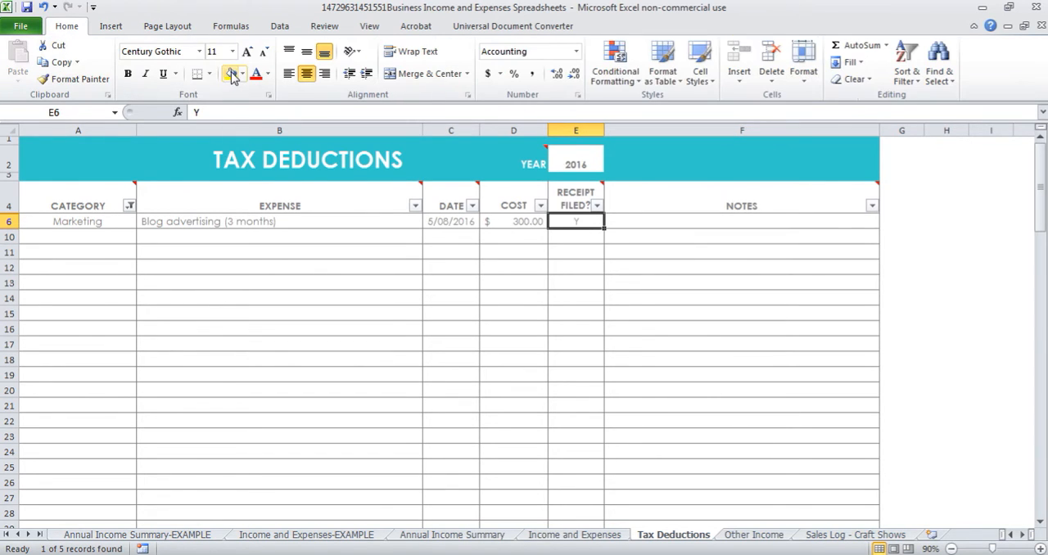
click(233, 74)
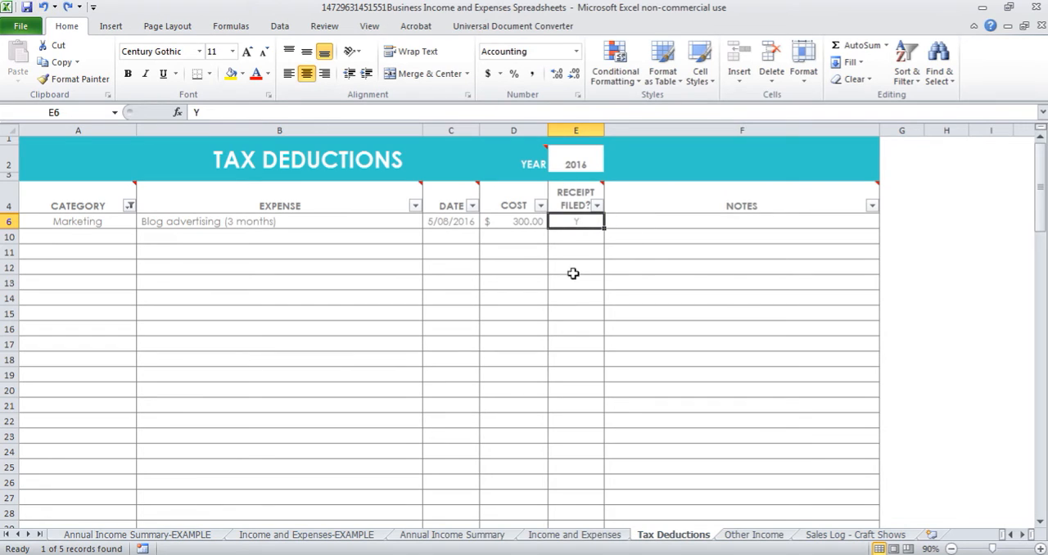
mouse_move(566, 262)
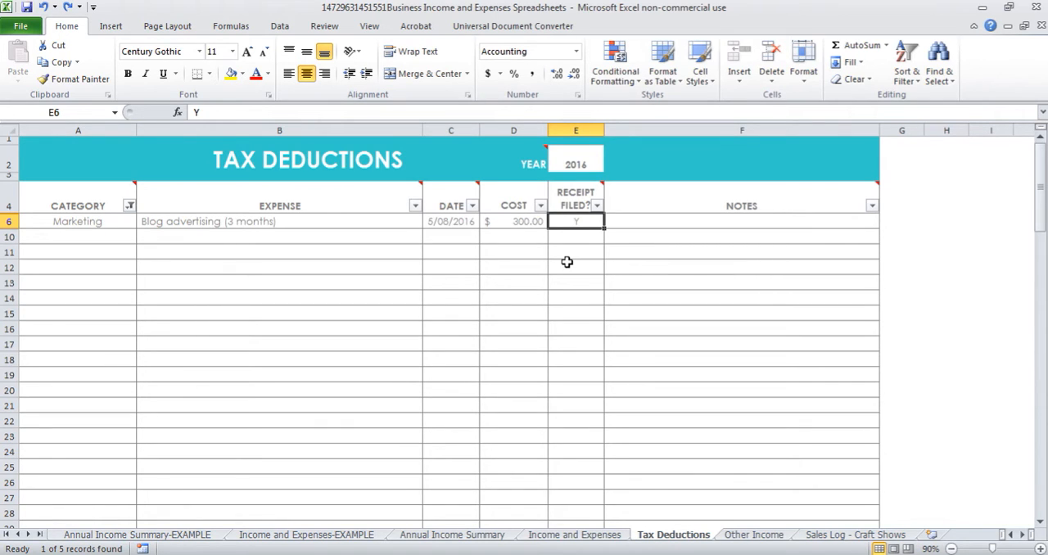
mouse_move(567, 259)
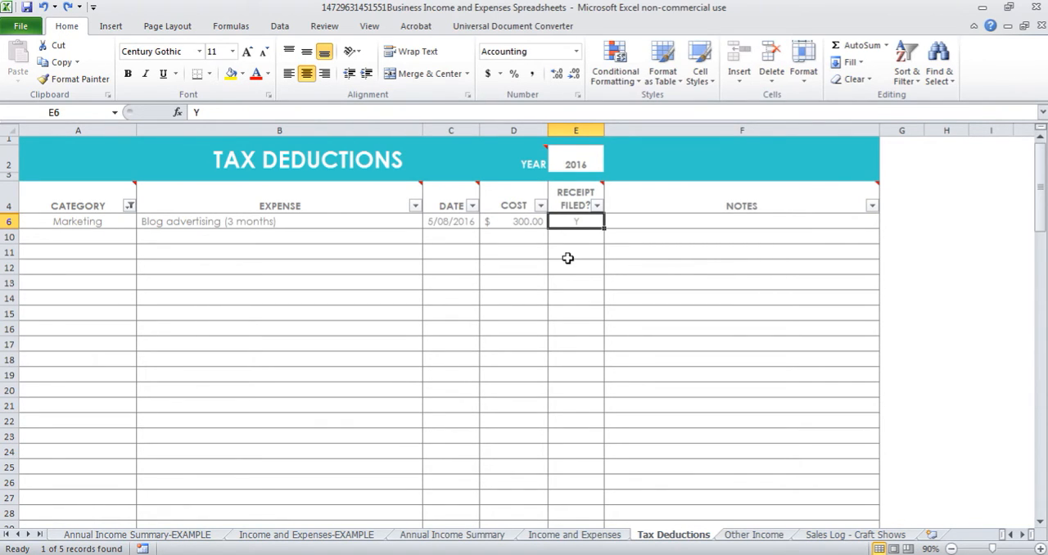
mouse_move(480, 311)
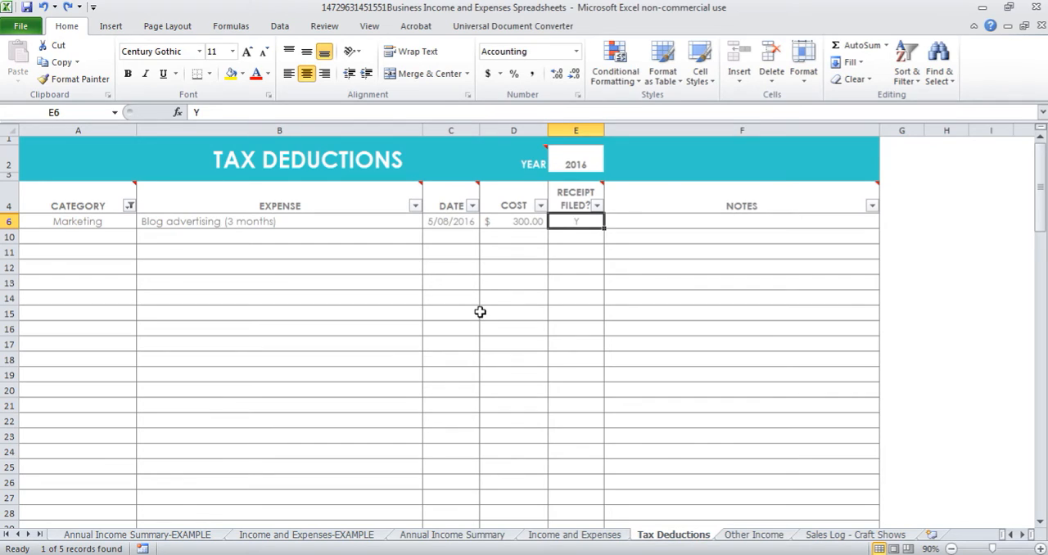
mouse_move(469, 311)
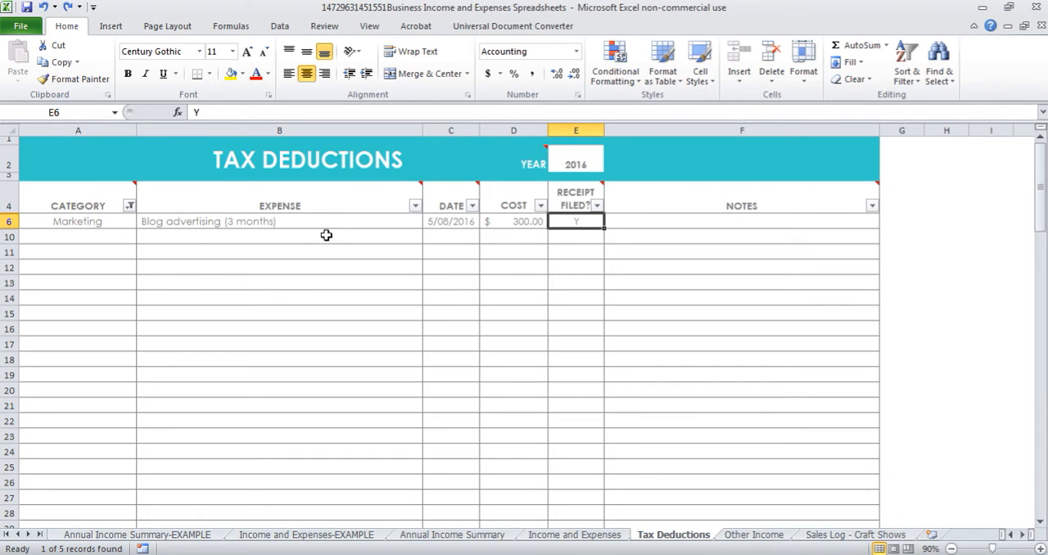
- Review the Marketing entry, then reselect all categories to show all five deductions
click(278, 221)
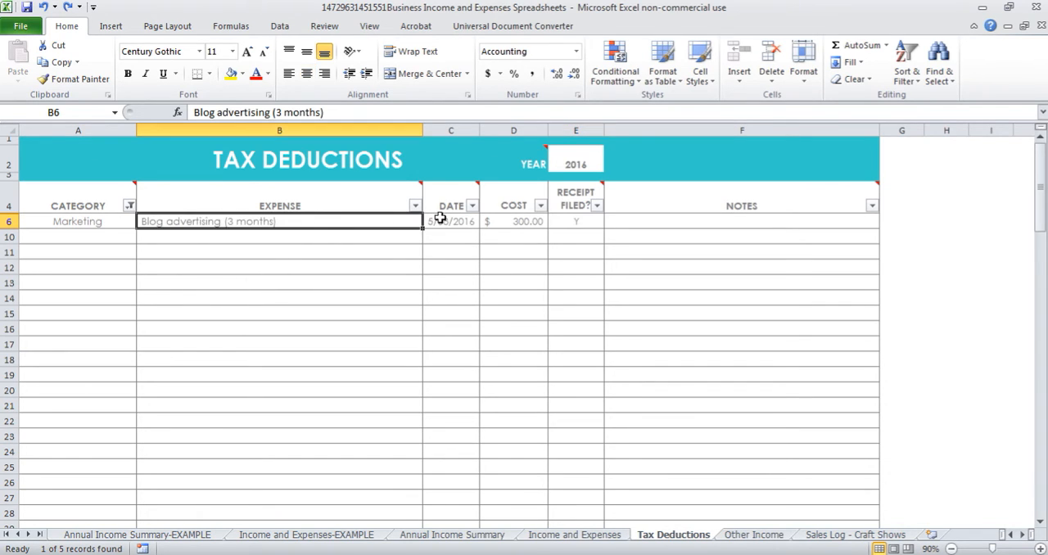
click(449, 221)
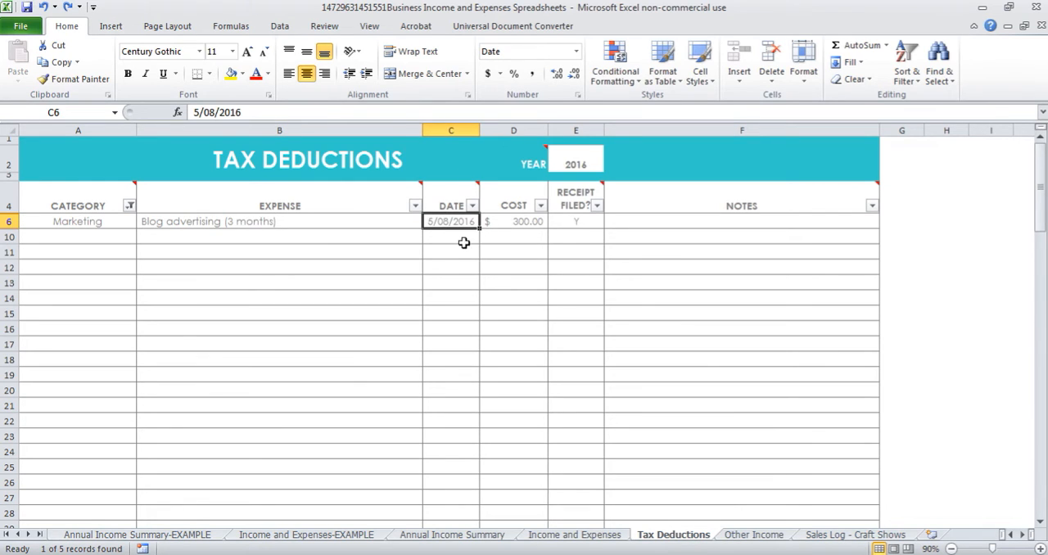
mouse_move(474, 234)
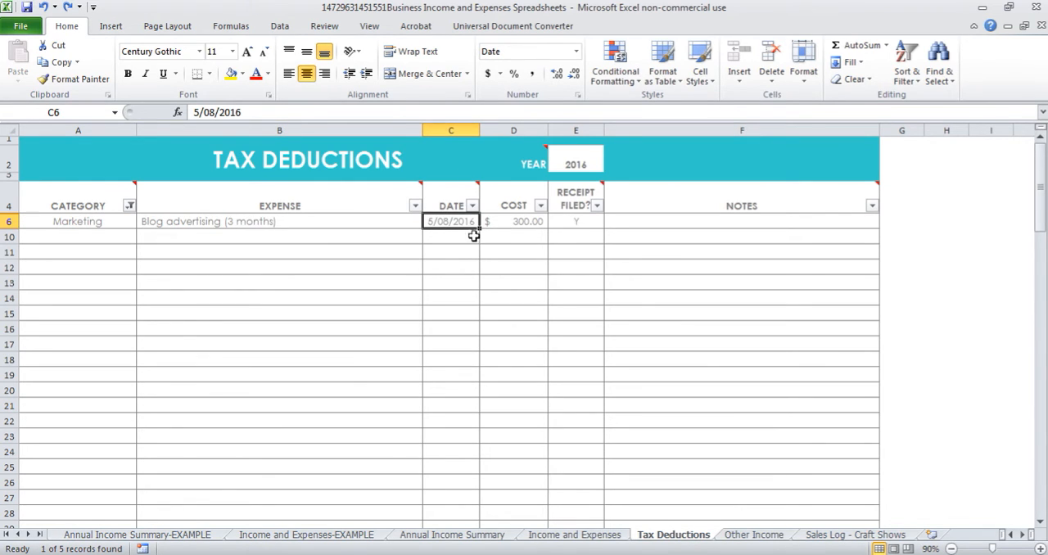
mouse_move(466, 232)
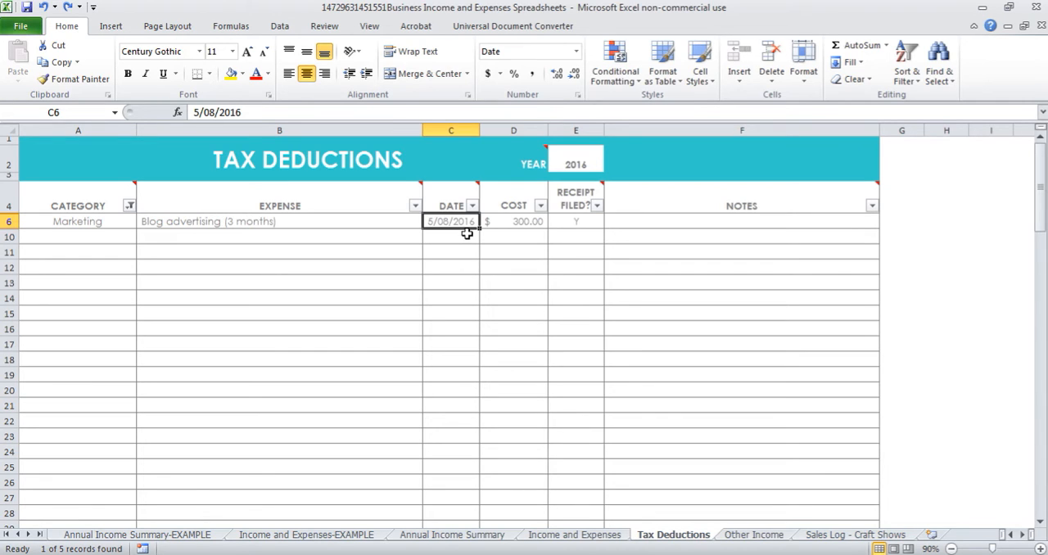
mouse_move(541, 207)
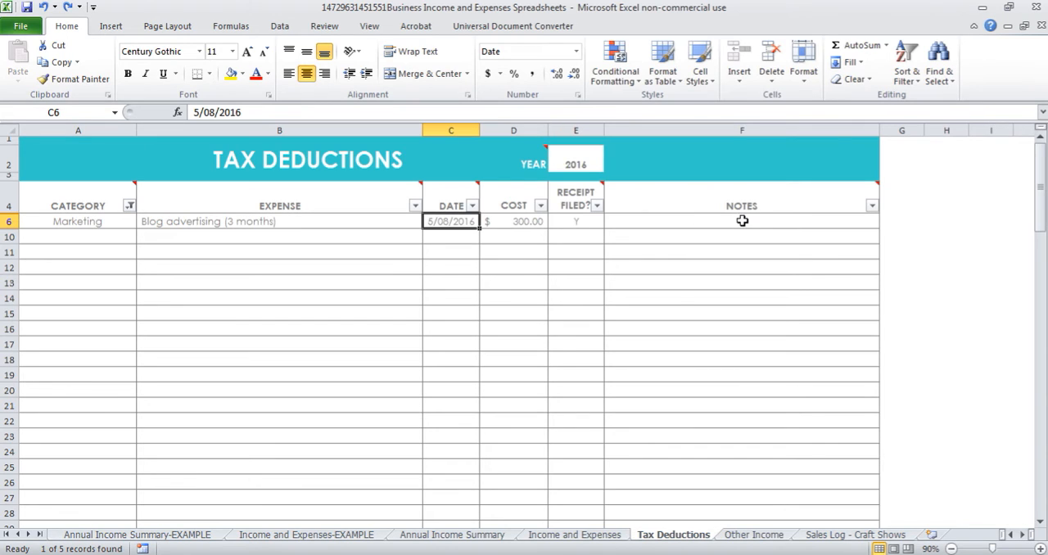
mouse_move(599, 189)
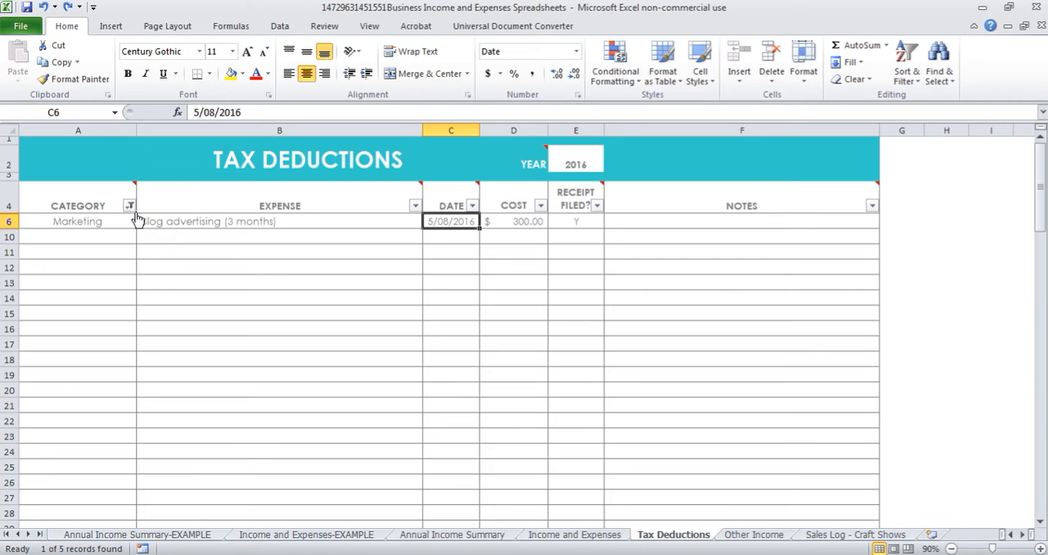
mouse_move(131, 210)
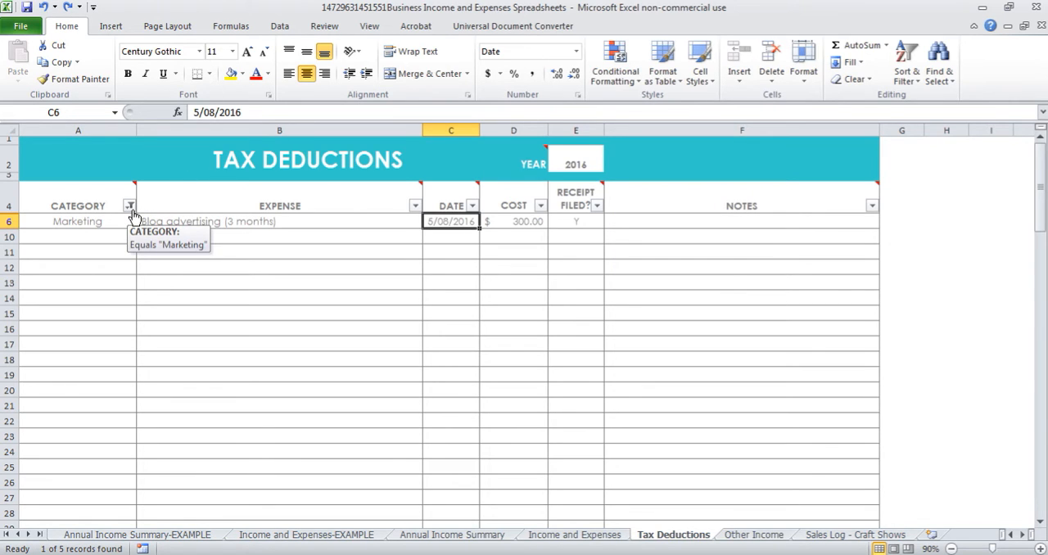
click(128, 206)
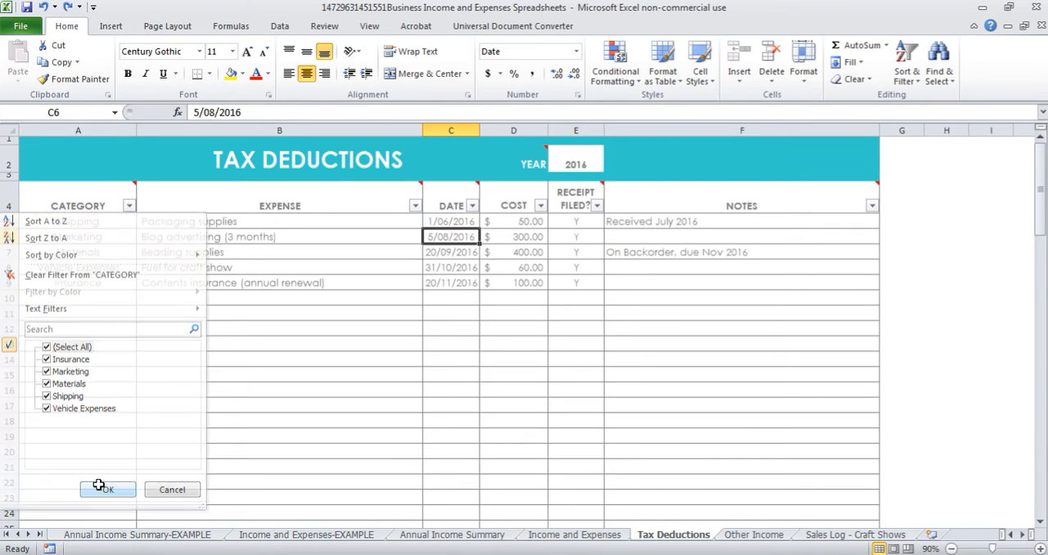
click(100, 488)
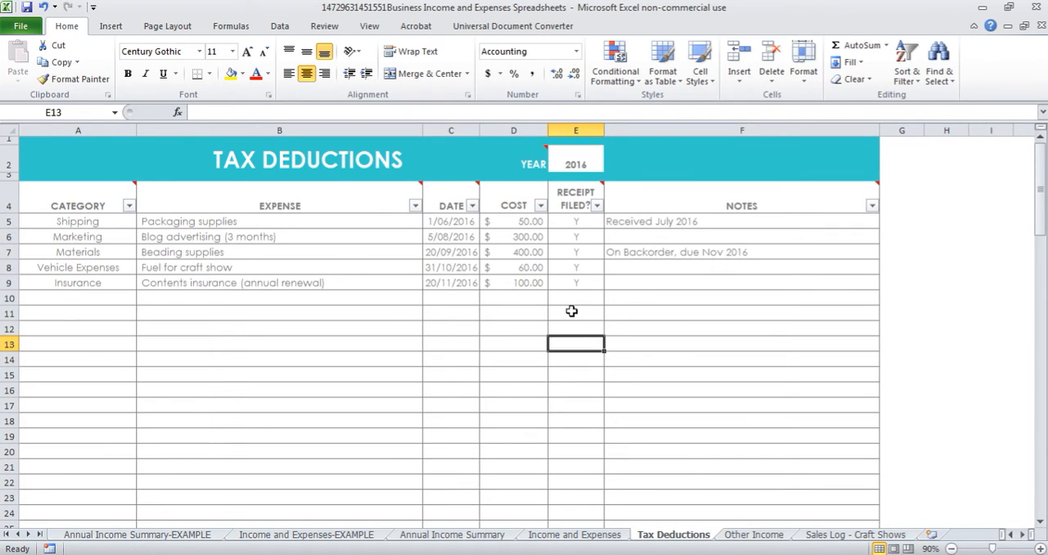
- Scroll down to the total row summing the cost column with =SUM(D5:D99) to $910
scroll(down, 3)
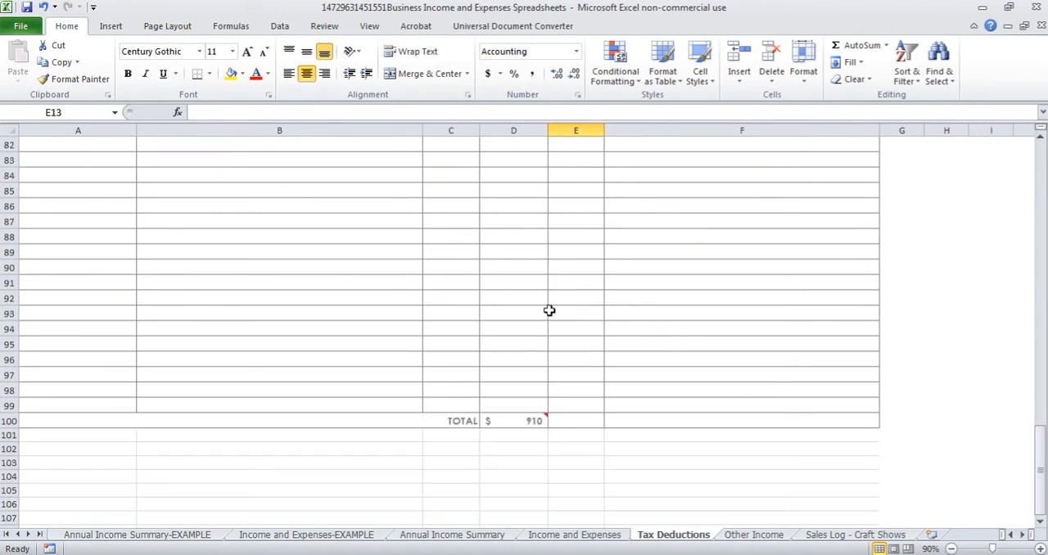
scroll(down, 3)
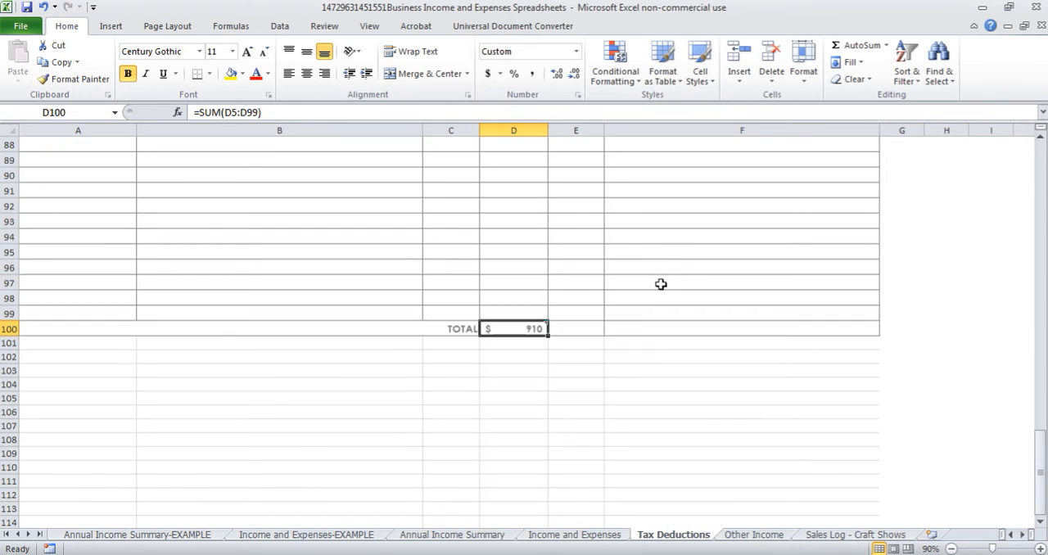
scroll(down, 3)
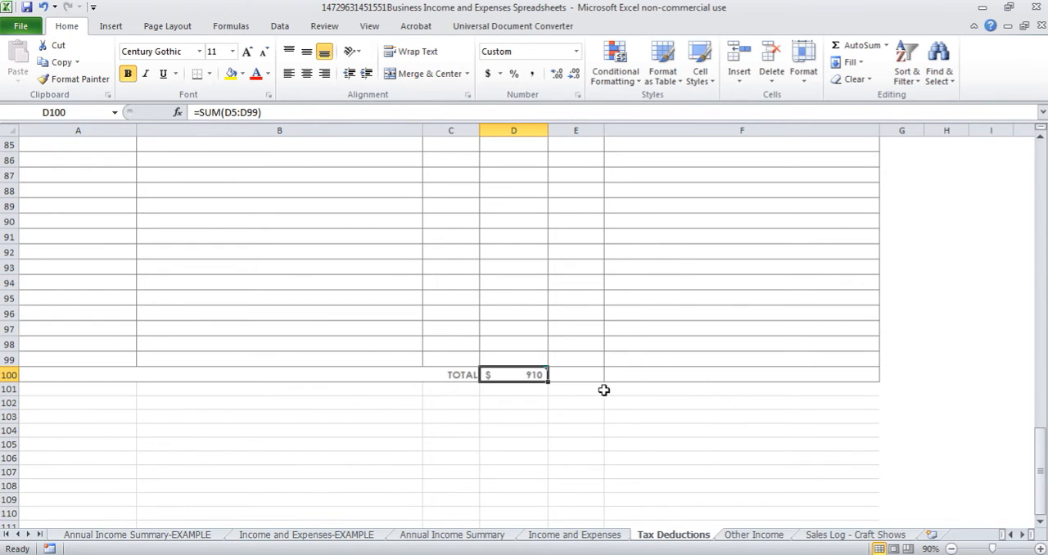
mouse_move(619, 364)
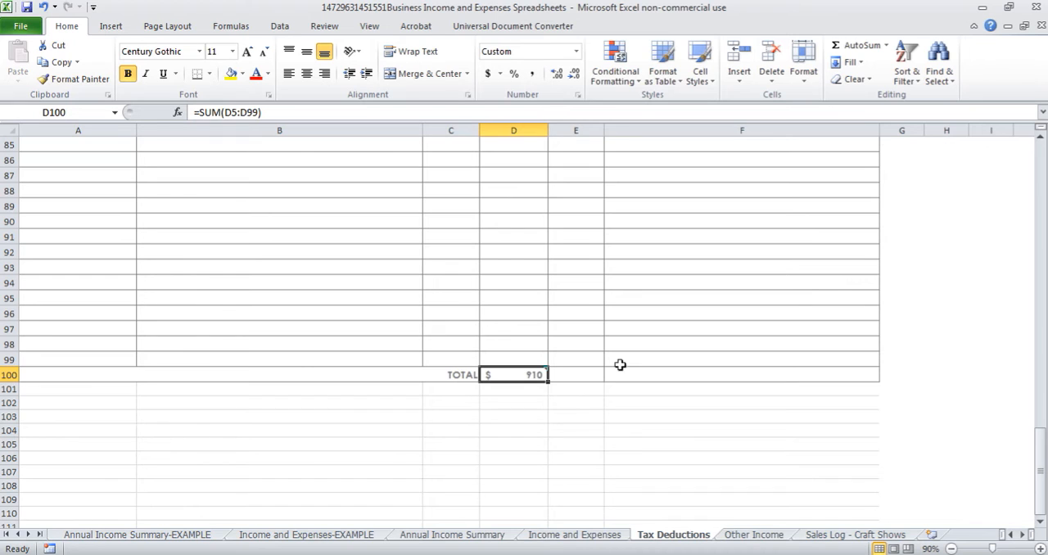
mouse_move(626, 354)
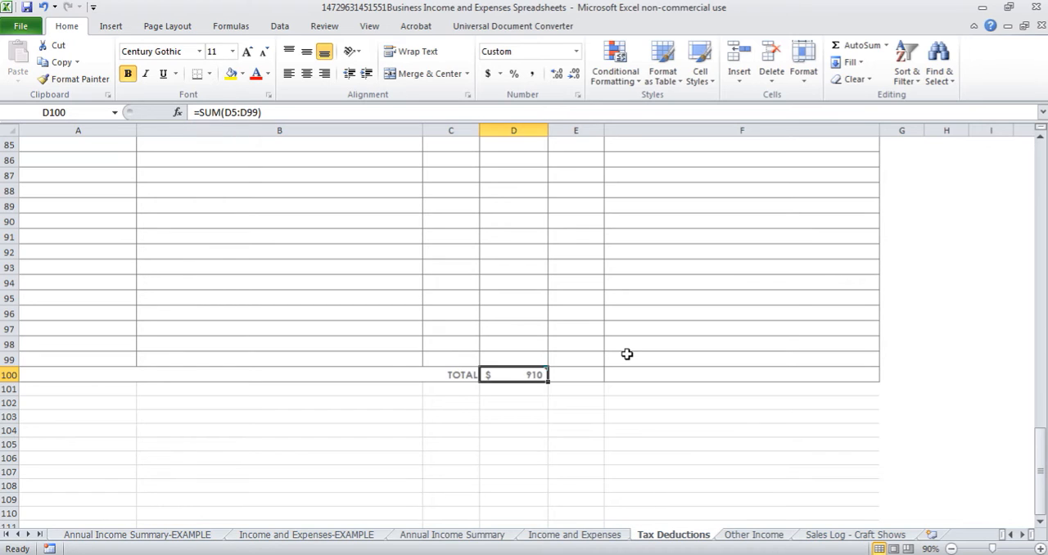
mouse_move(475, 377)
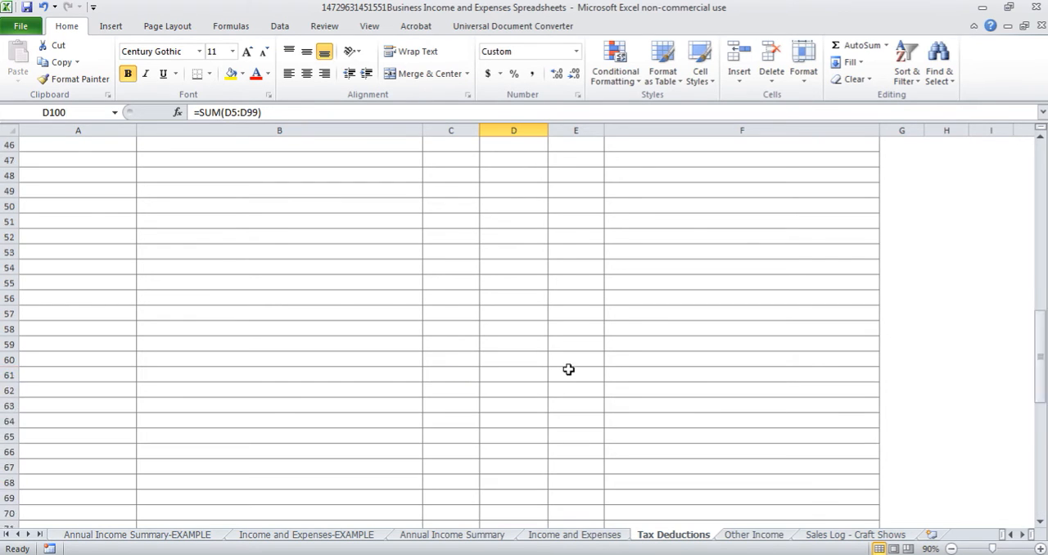
scroll(up, 3)
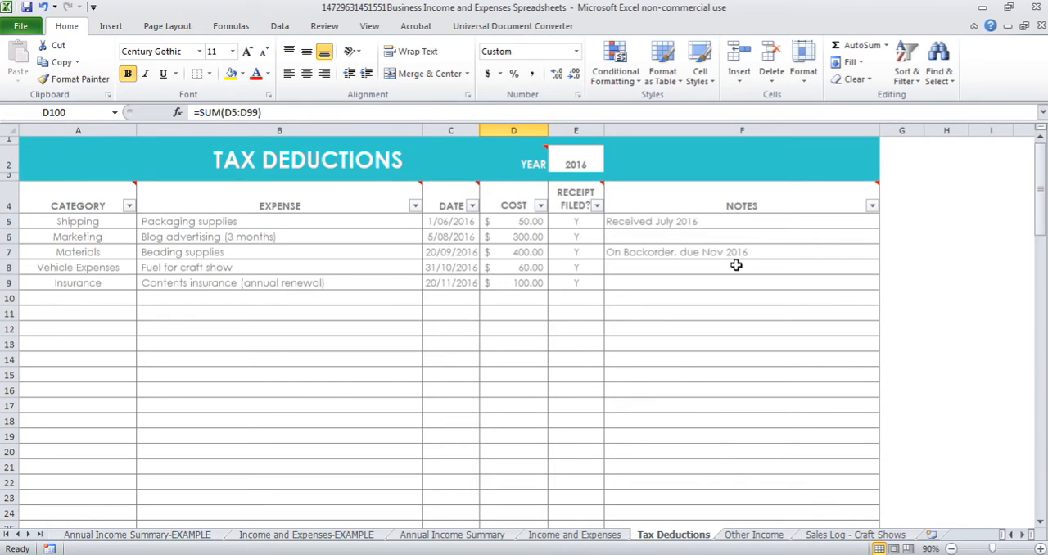
mouse_move(718, 277)
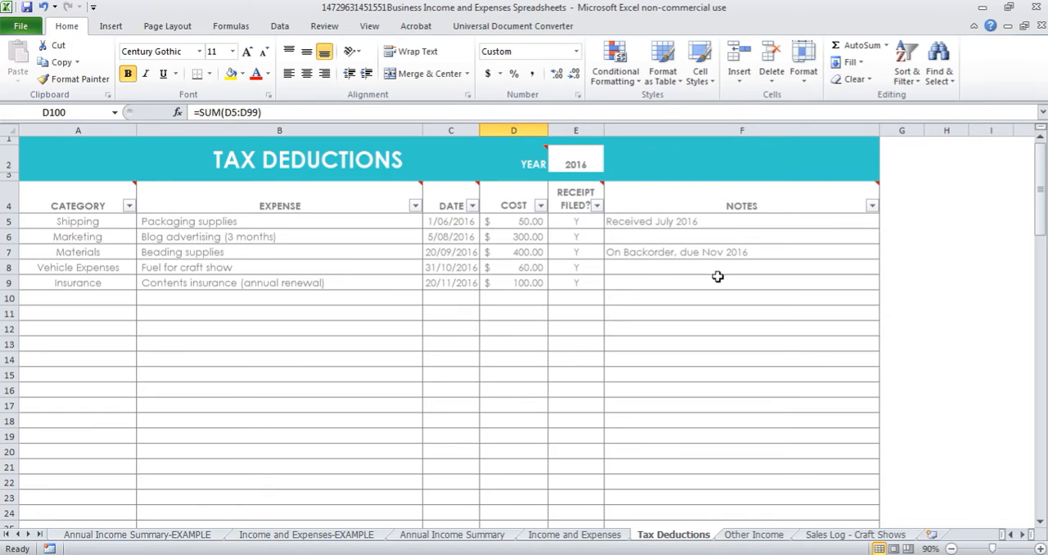
click(740, 253)
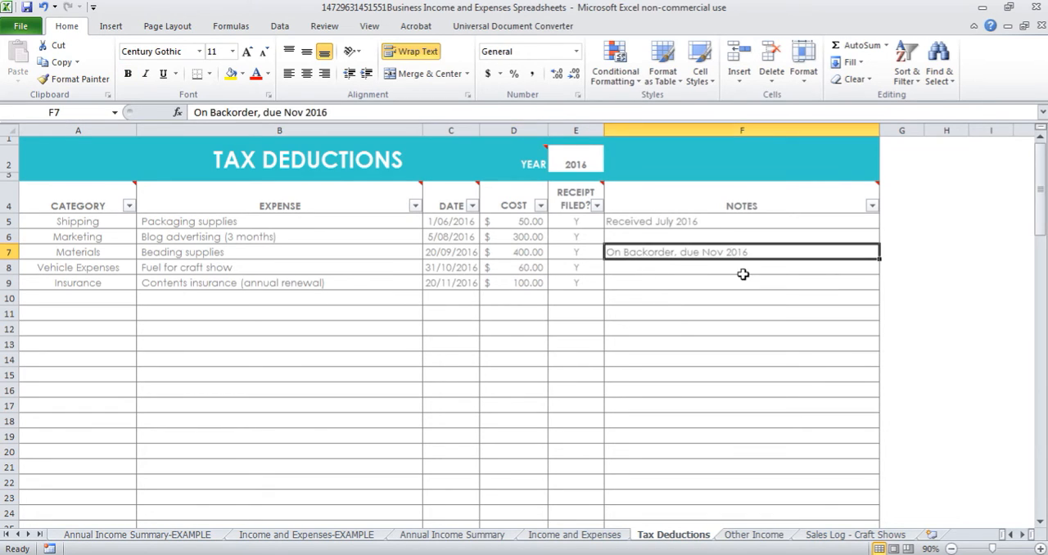
mouse_move(760, 252)
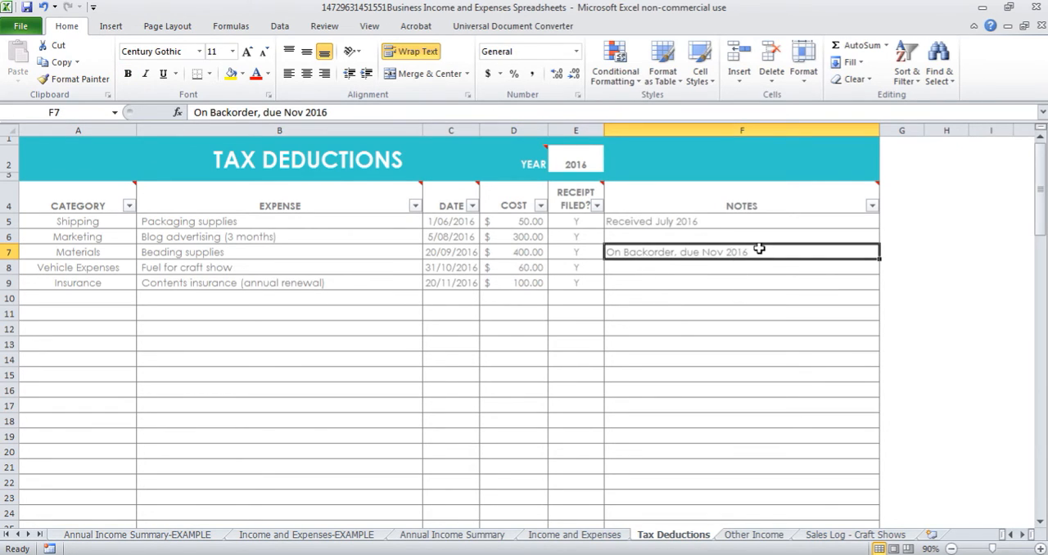
mouse_move(769, 262)
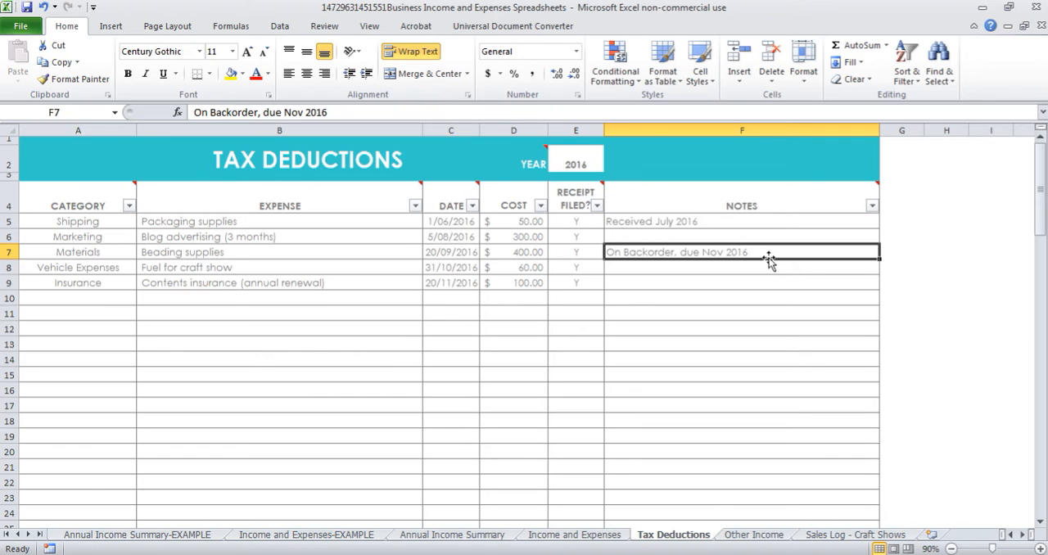
mouse_move(708, 311)
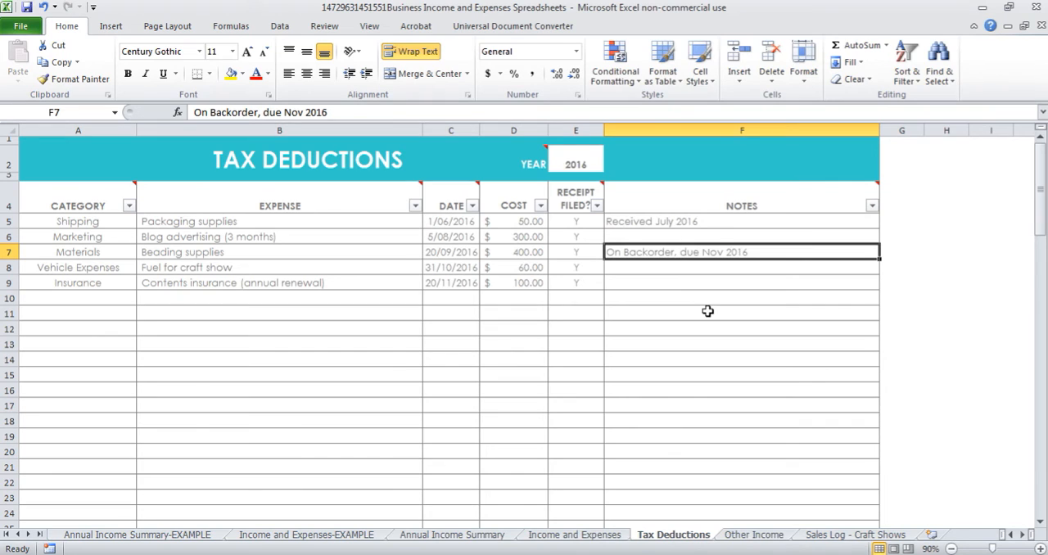
mouse_move(780, 542)
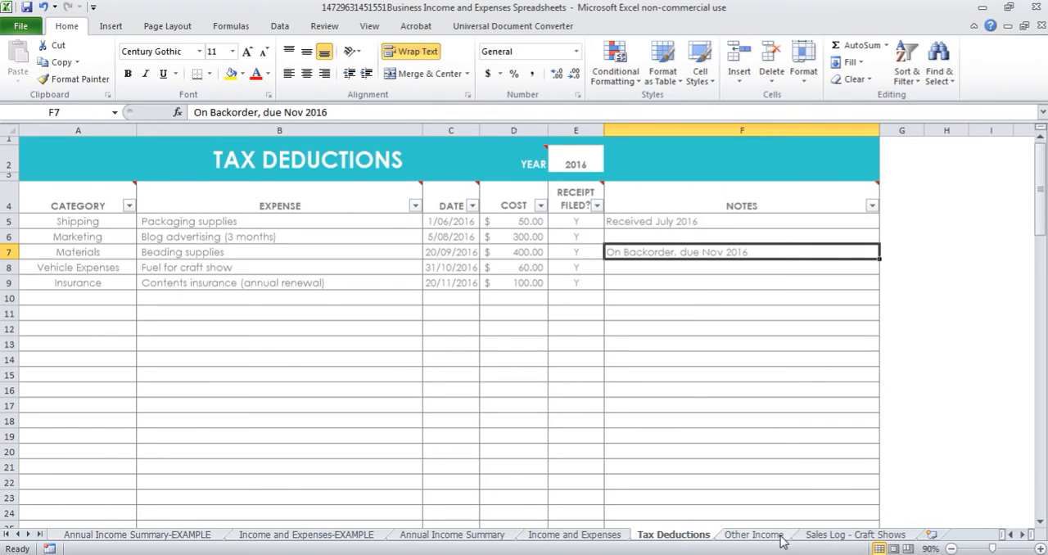
- Flip between Other Income, Tax Deductions and example tabs, ending on Income and Expenses-EXAMPLE
click(755, 534)
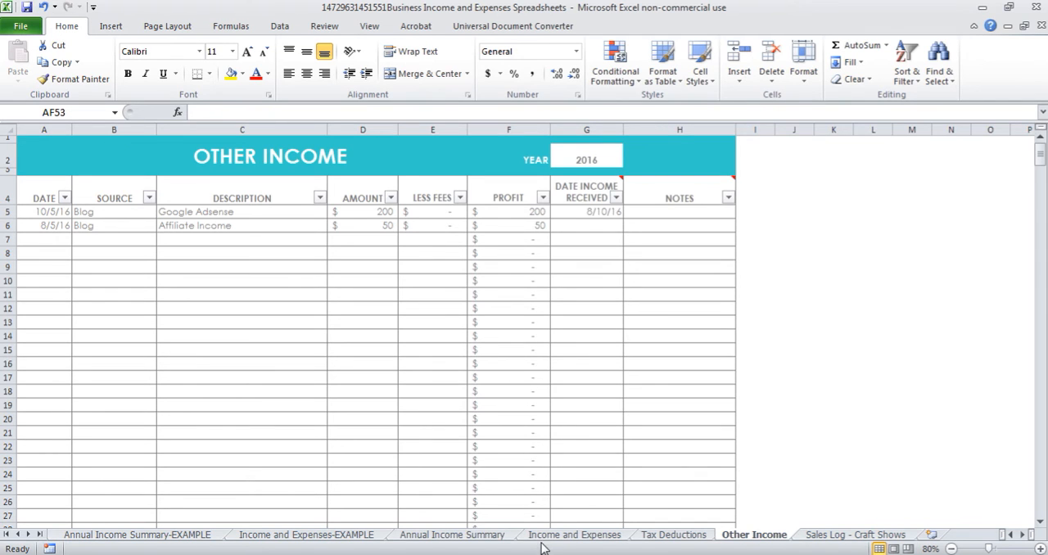
click(306, 534)
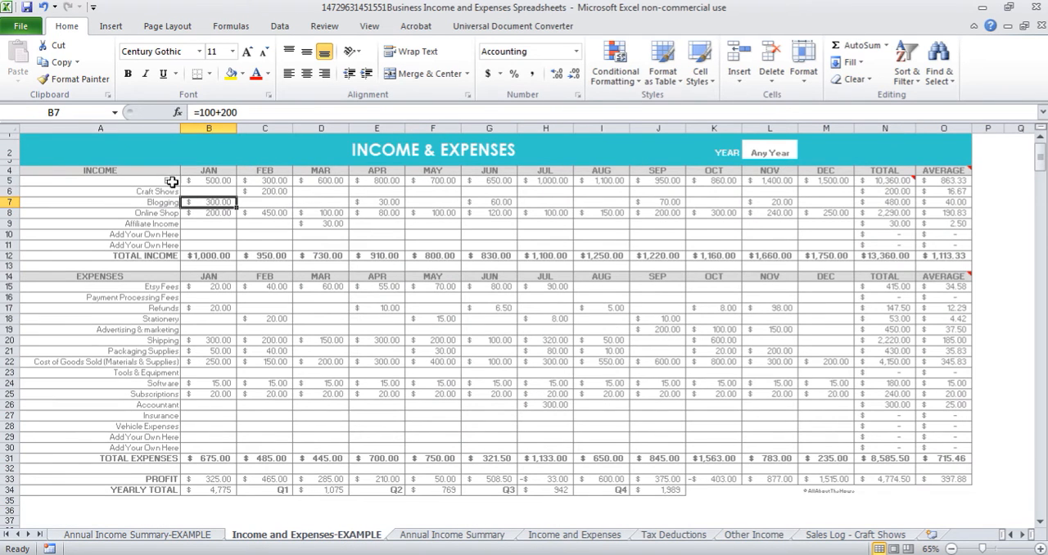
click(674, 534)
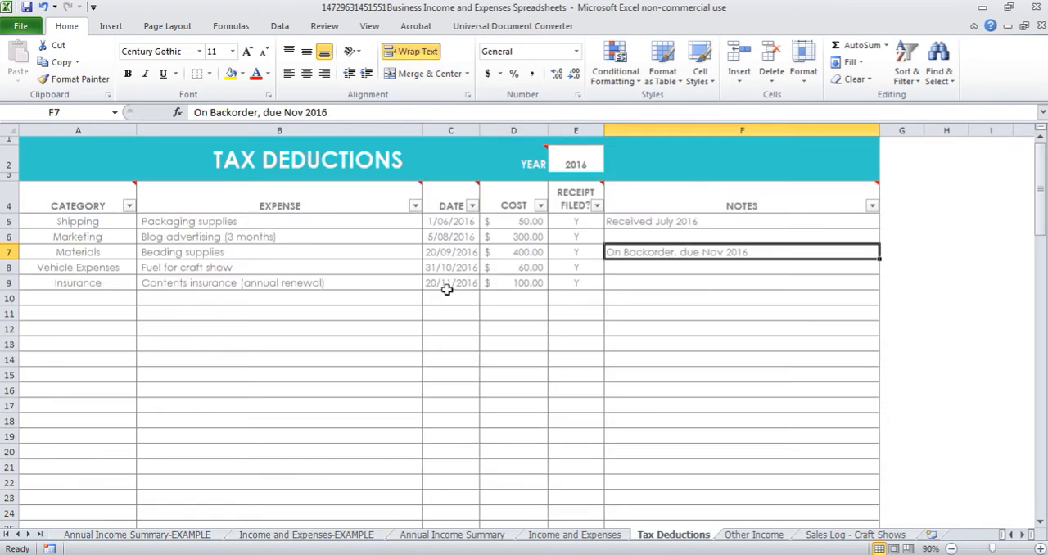
click(304, 534)
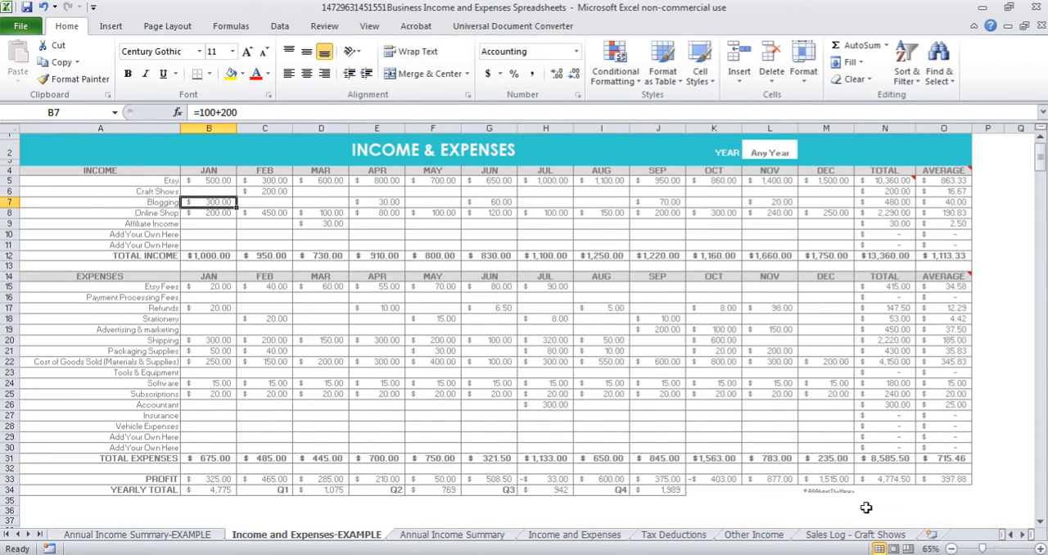
click(756, 534)
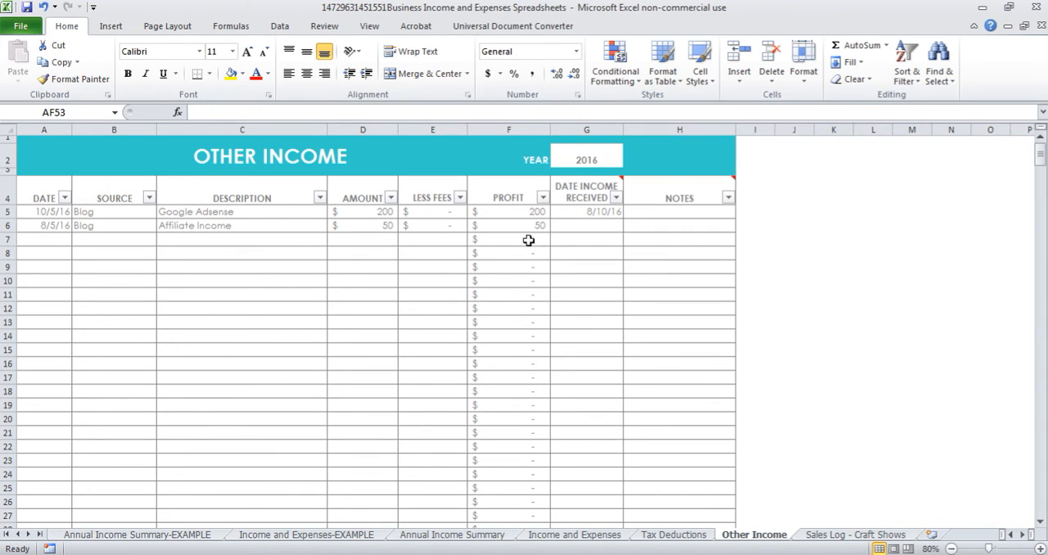
click(305, 534)
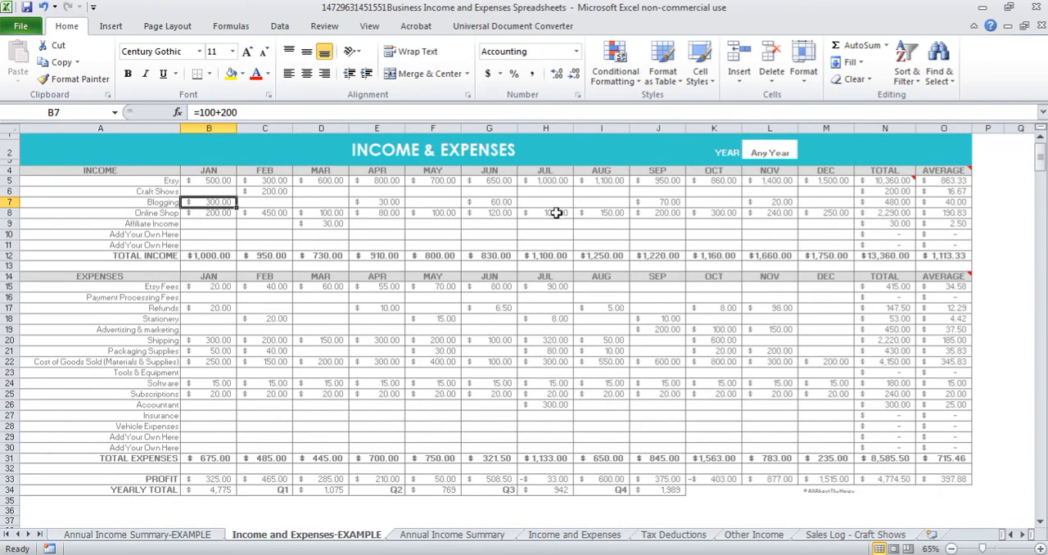
mouse_move(758, 534)
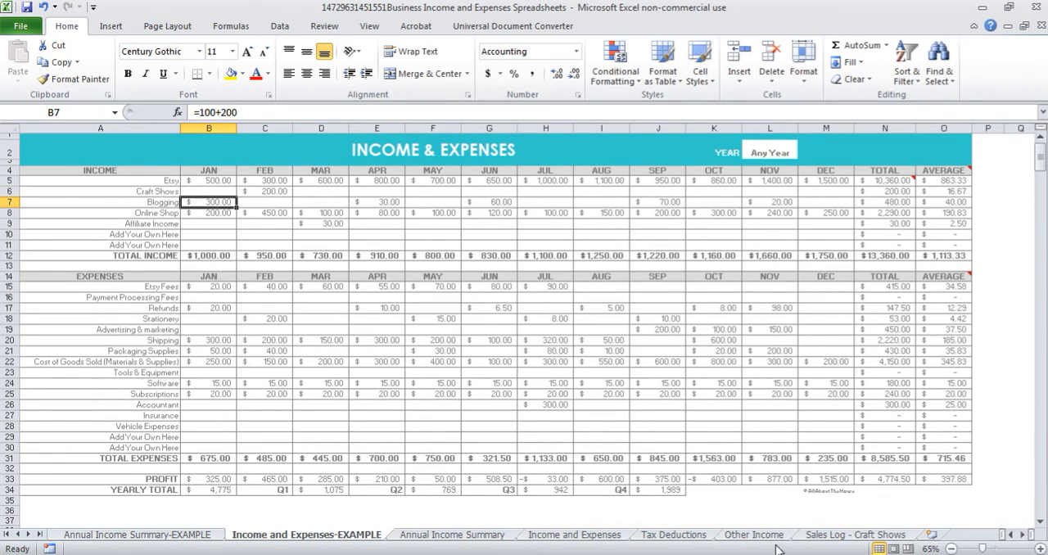
- Review the Description and Date filter choices on the Other Income sheet without applying any filter
click(754, 534)
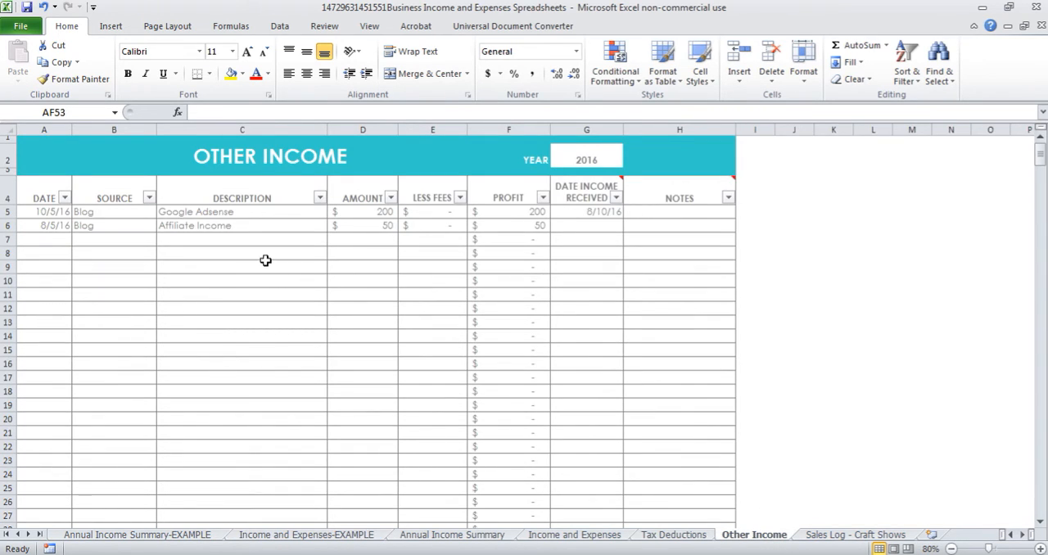
mouse_move(265, 255)
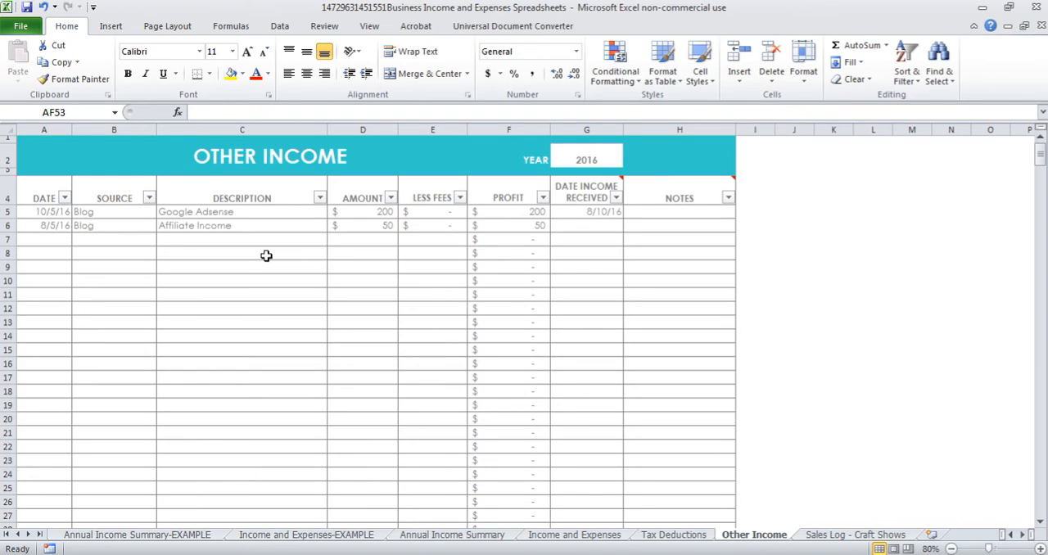
mouse_move(462, 310)
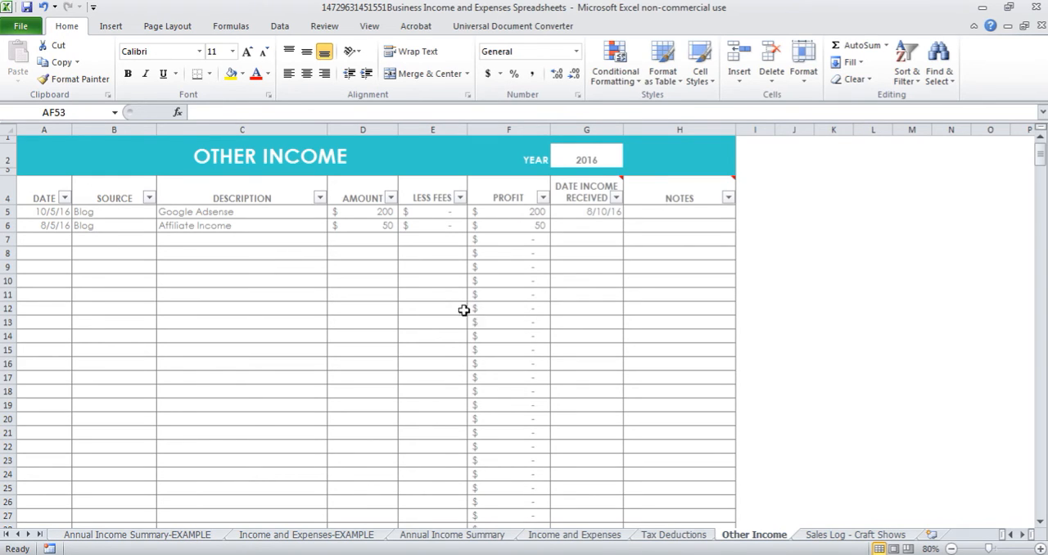
mouse_move(451, 238)
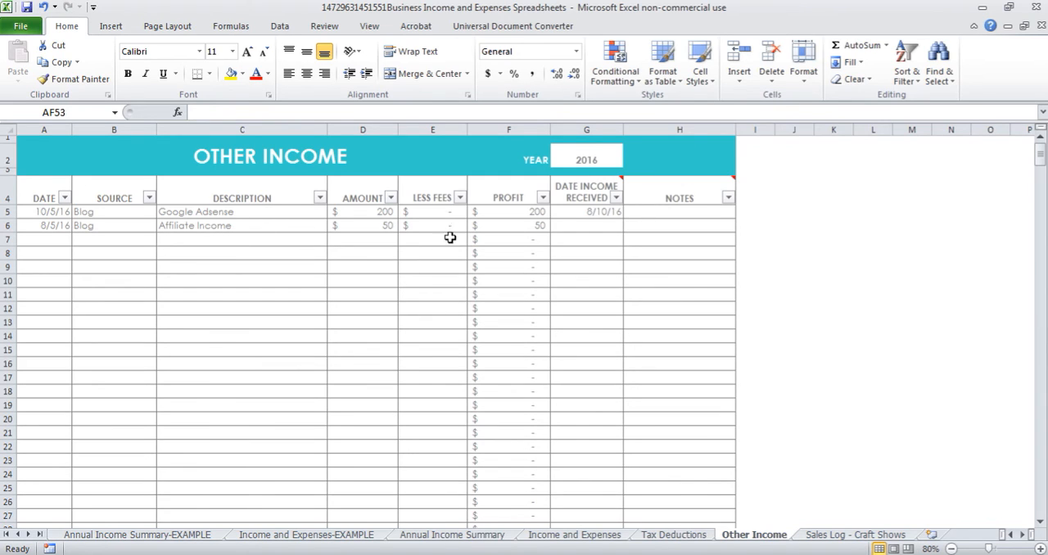
mouse_move(457, 234)
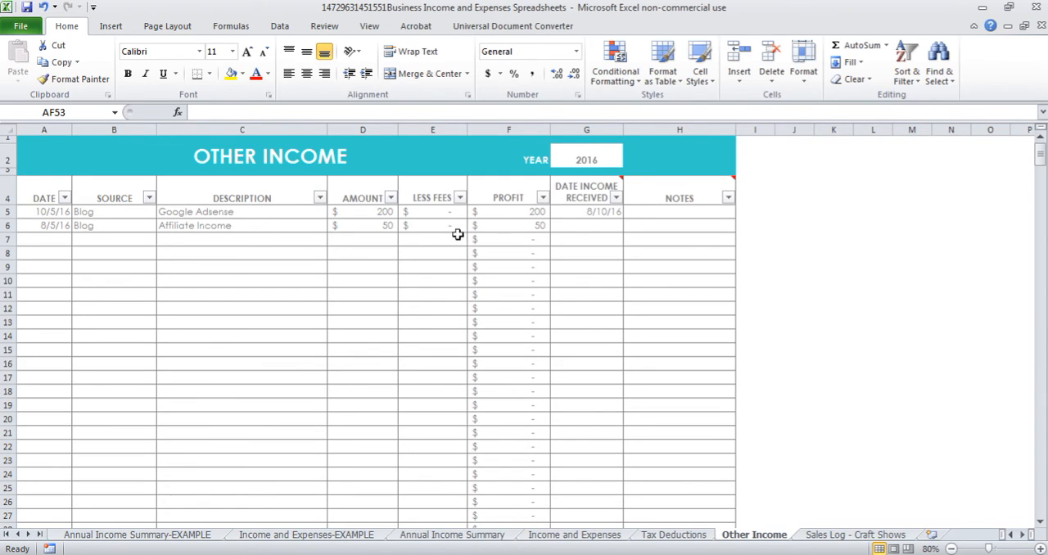
mouse_move(614, 229)
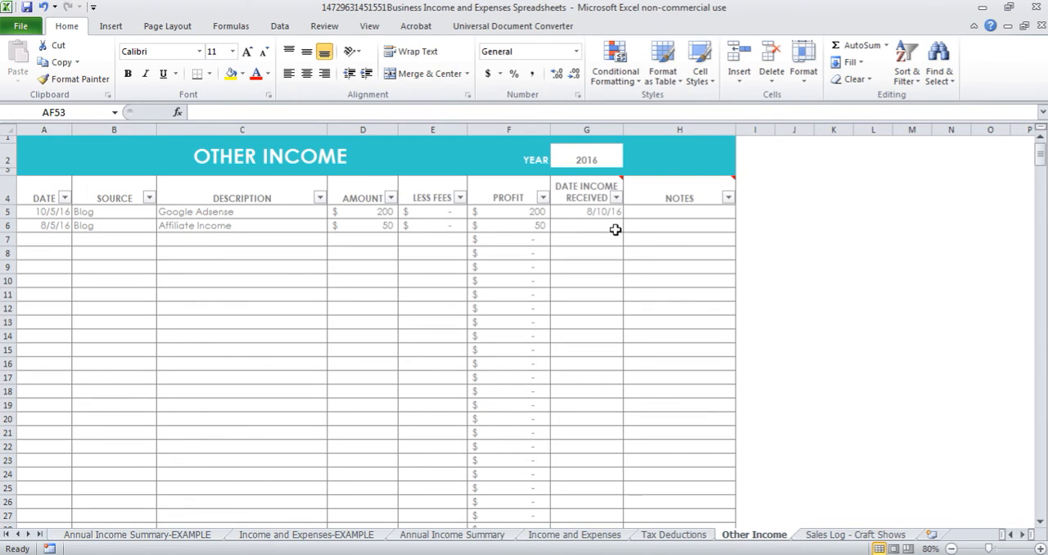
mouse_move(642, 190)
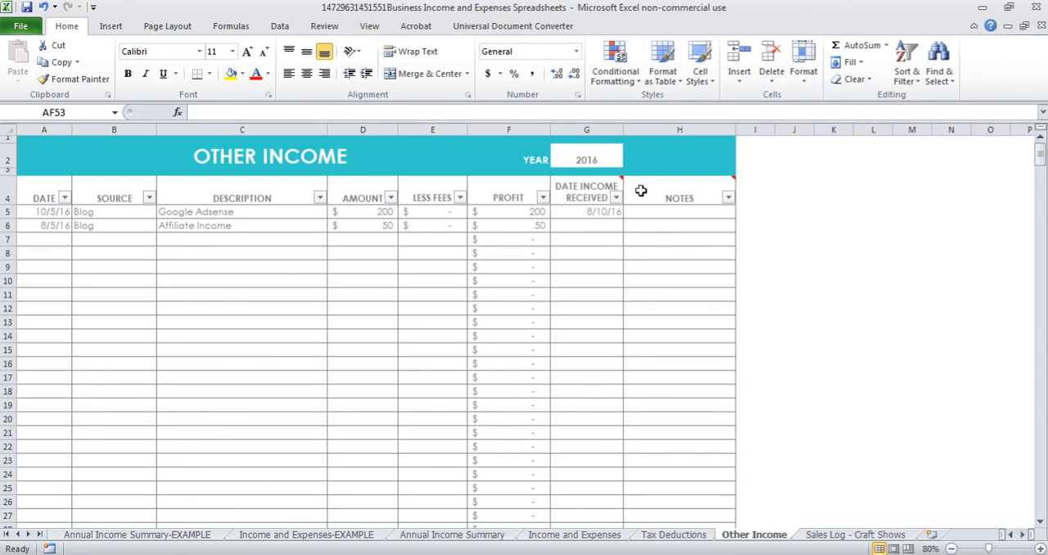
mouse_move(86, 226)
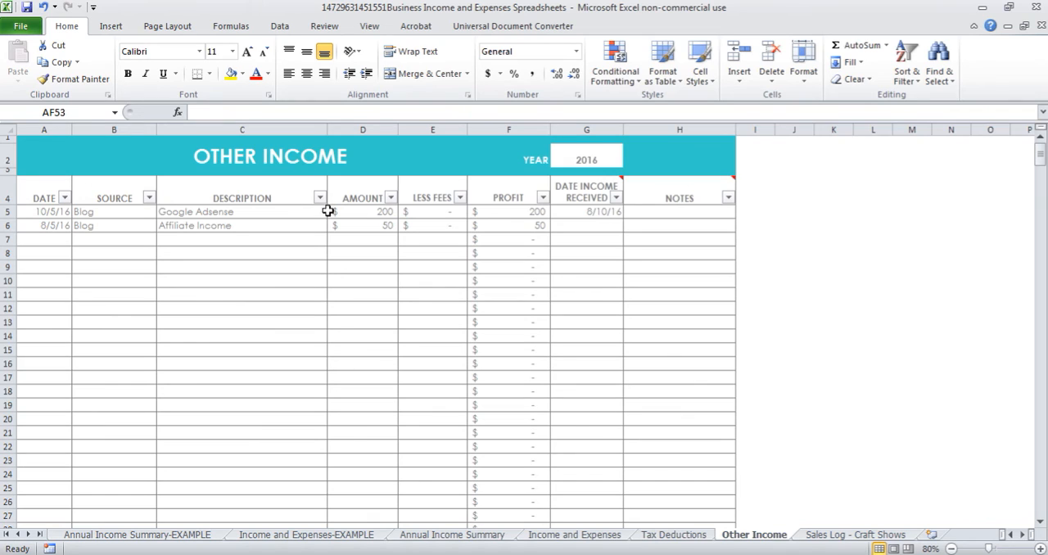
click(316, 197)
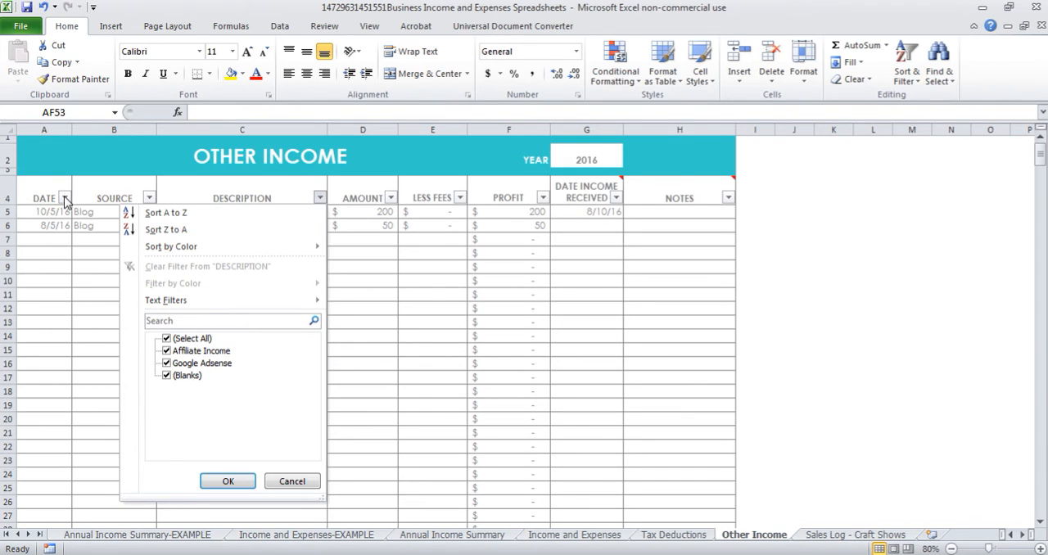
click(66, 198)
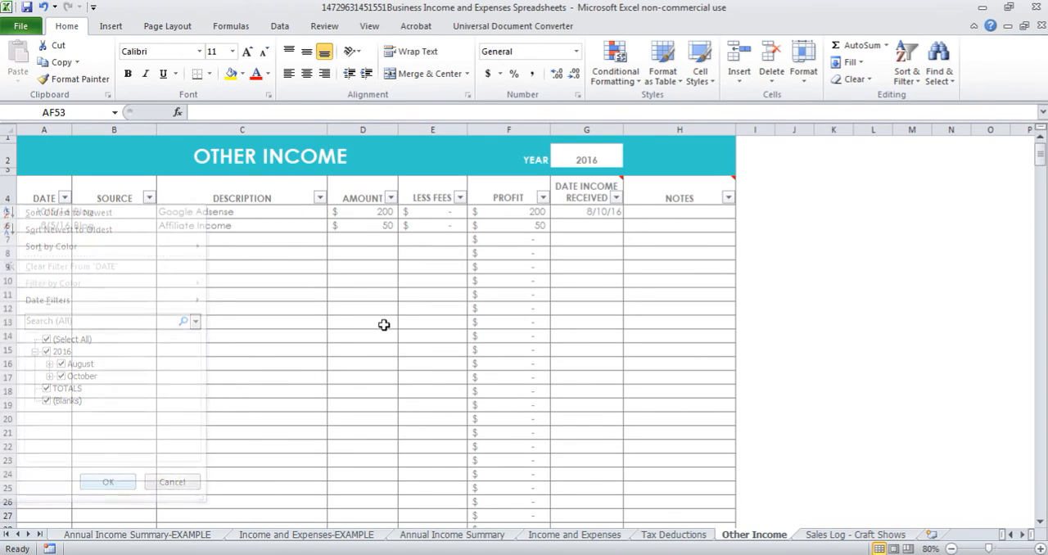
click(102, 481)
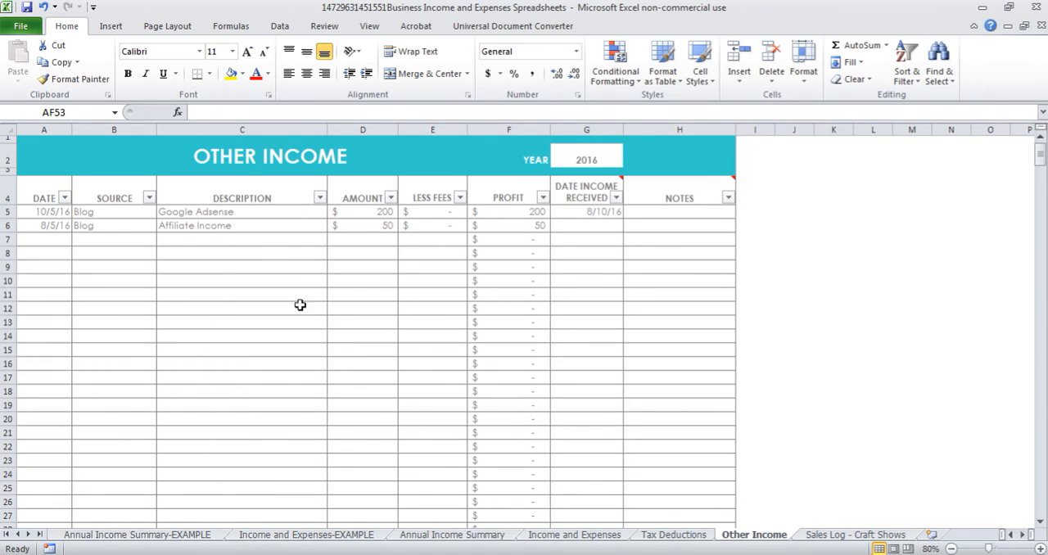
mouse_move(269, 327)
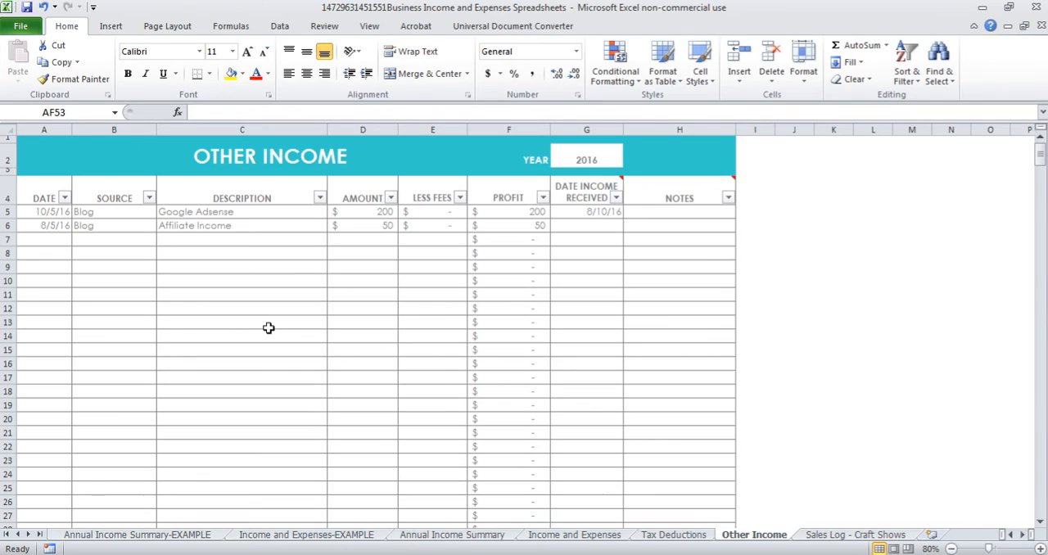
mouse_move(429, 350)
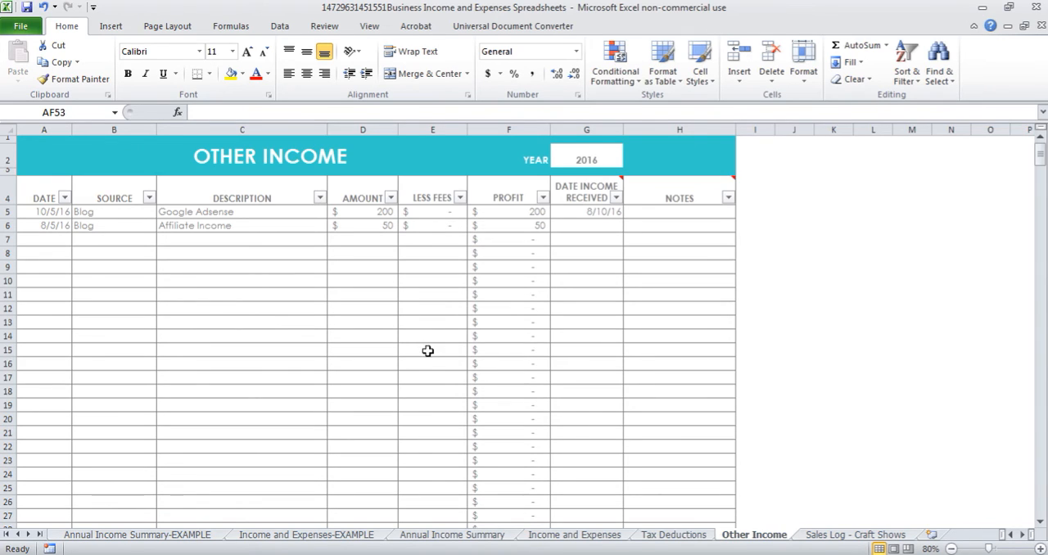
mouse_move(444, 357)
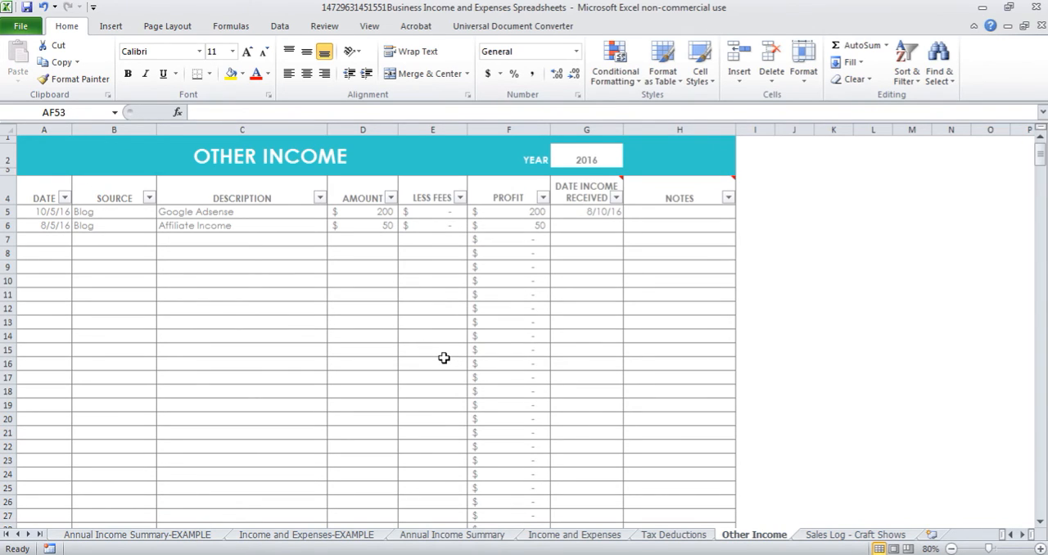
mouse_move(652, 508)
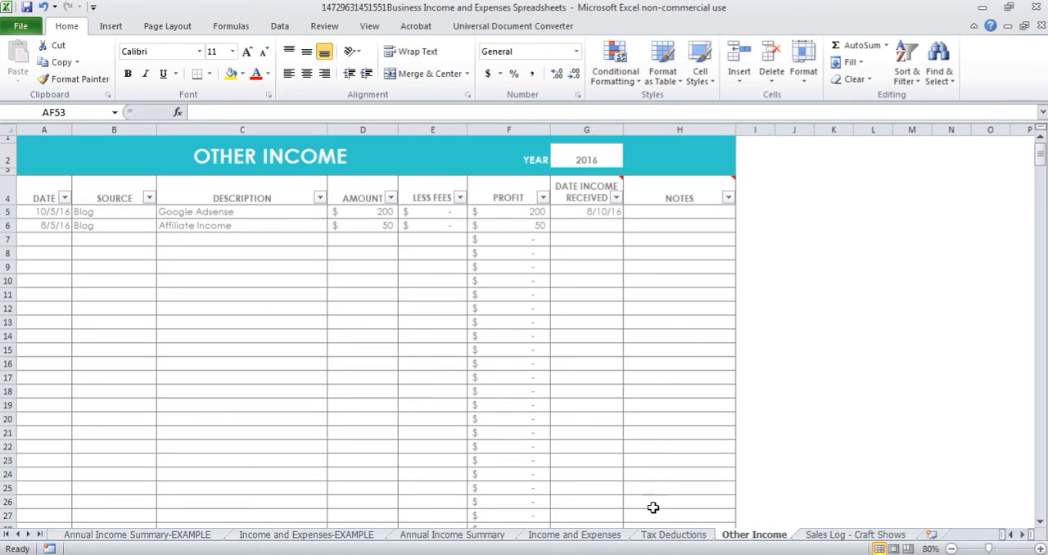
- Filter Tax Deductions to the Marketing category only and select its Cost cells to see the total
click(676, 534)
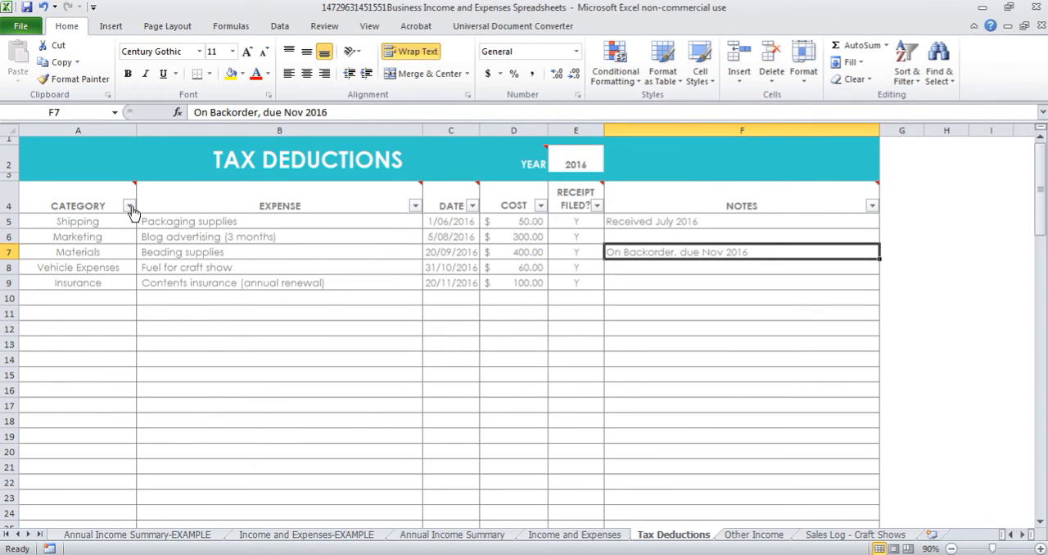
click(127, 206)
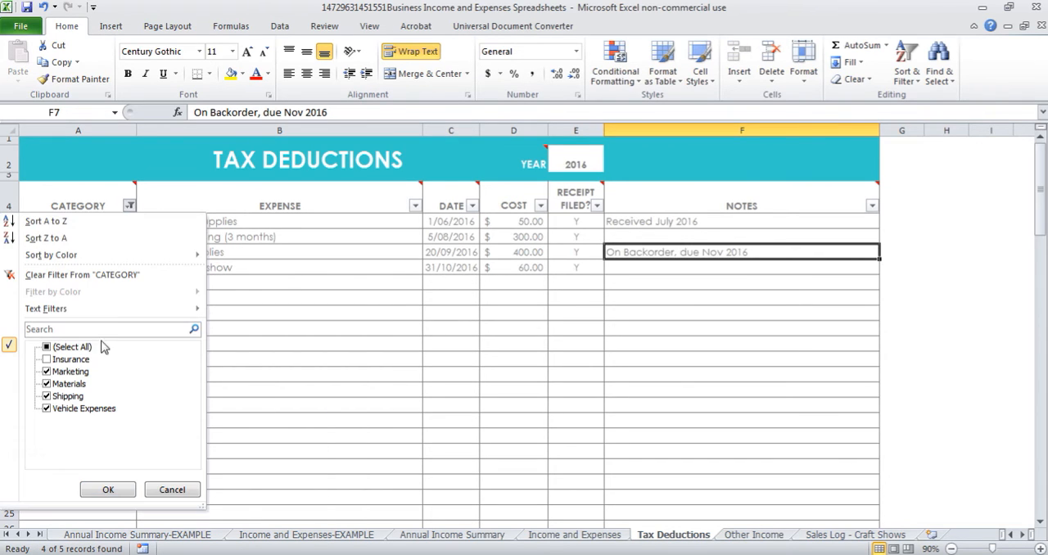
click(48, 348)
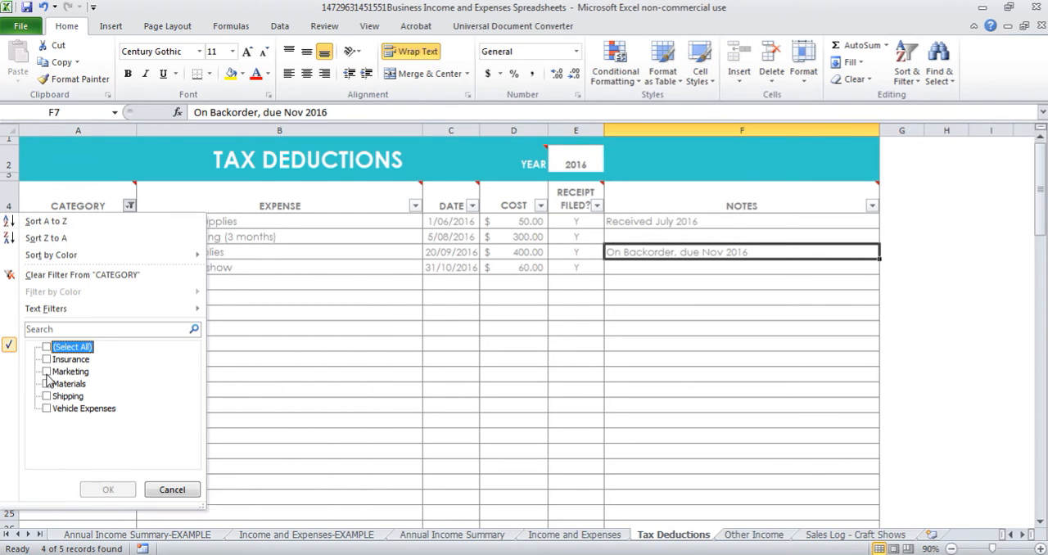
click(46, 371)
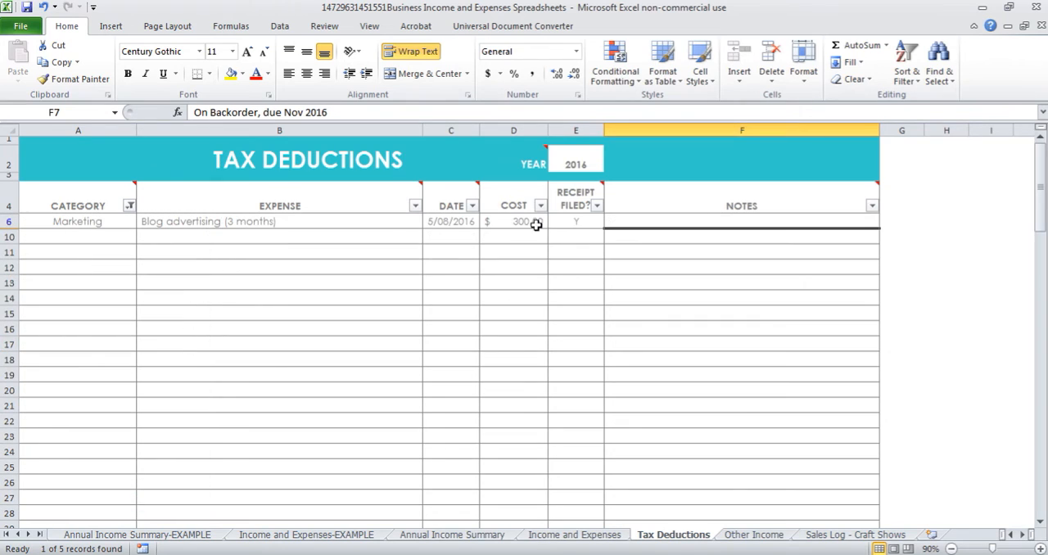
drag(514, 221, 519, 311)
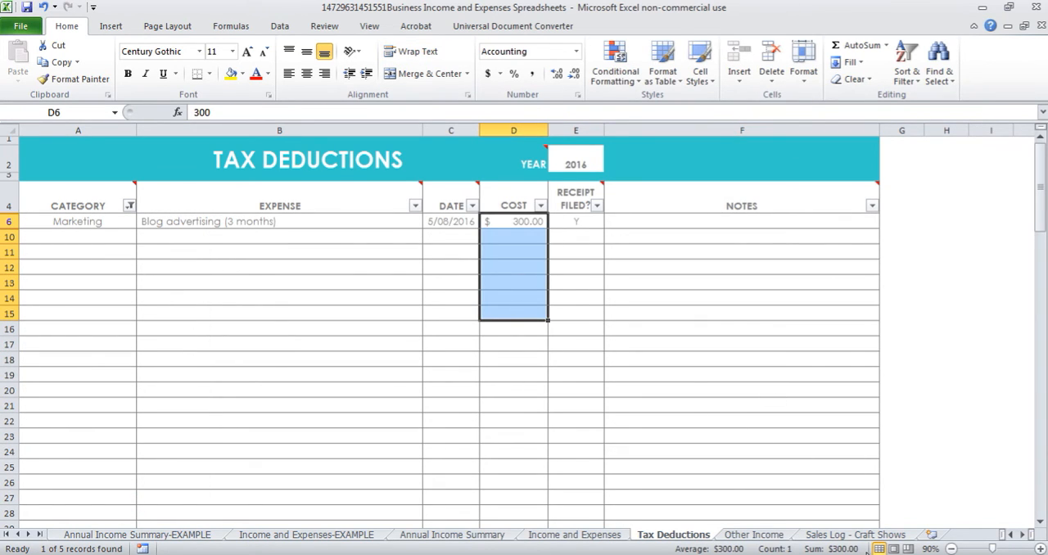
- Restore all categories in the filter and move on to the Sales Log – Craft Shows sheet
click(130, 207)
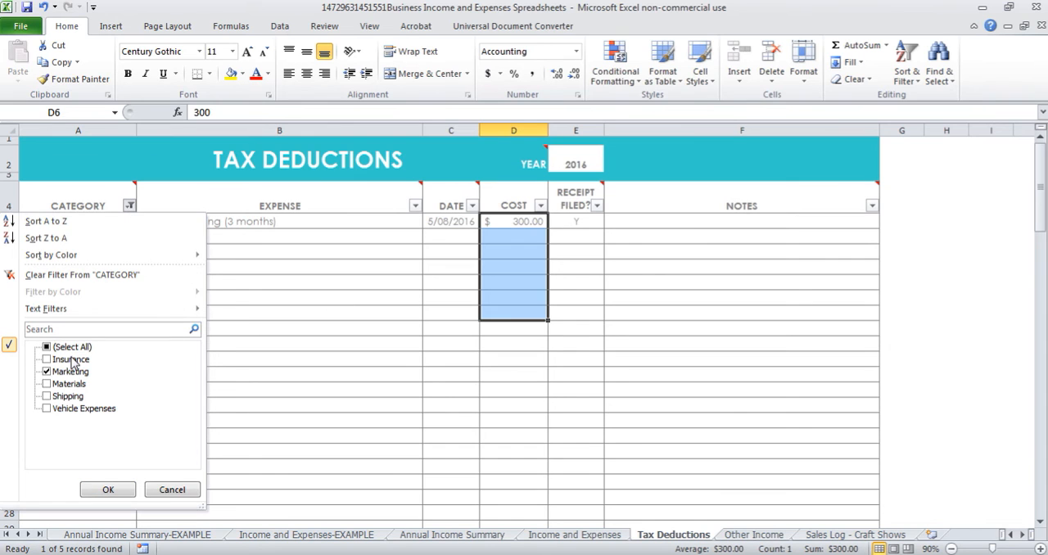
click(46, 347)
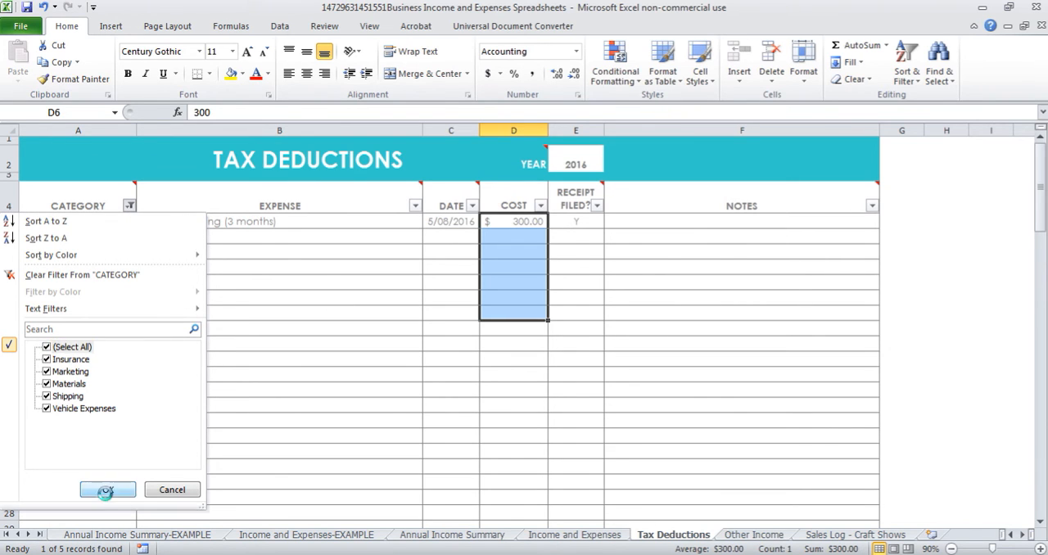
click(845, 534)
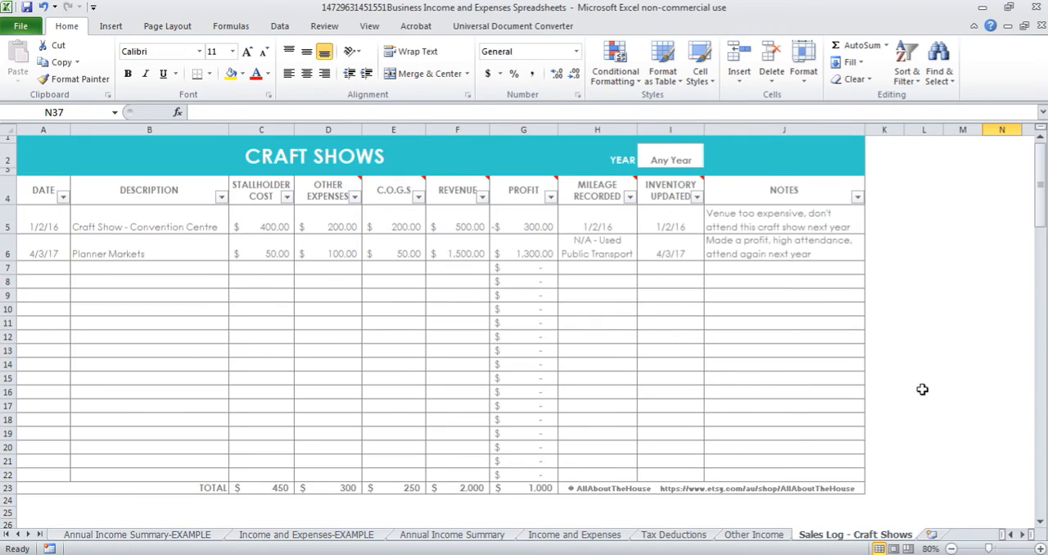
mouse_move(946, 275)
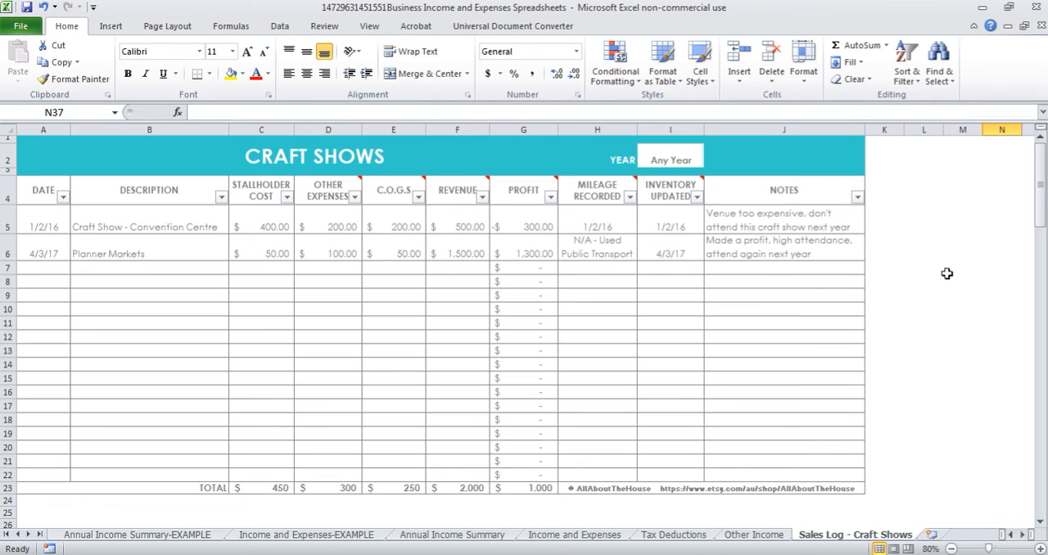
mouse_move(259, 367)
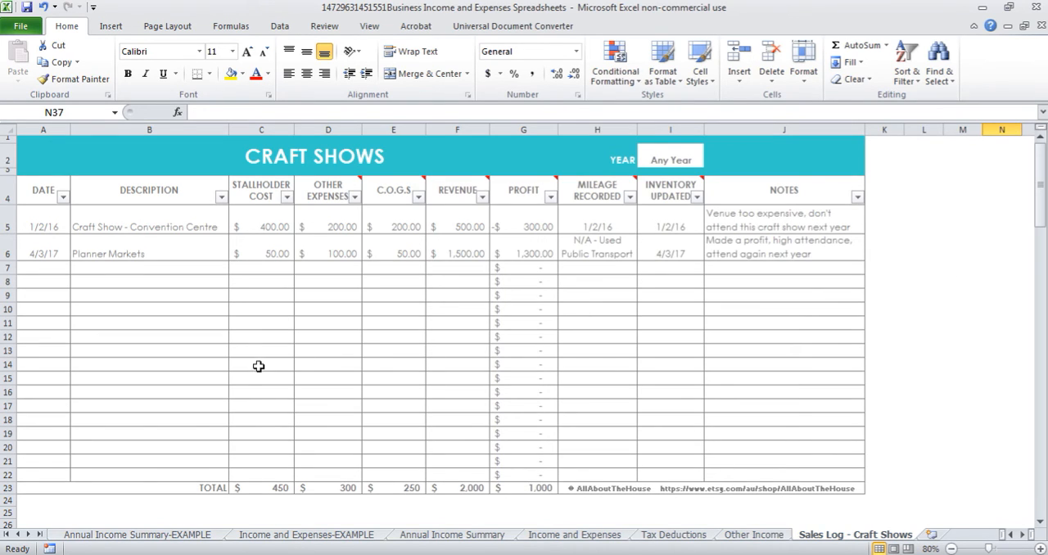
mouse_move(249, 367)
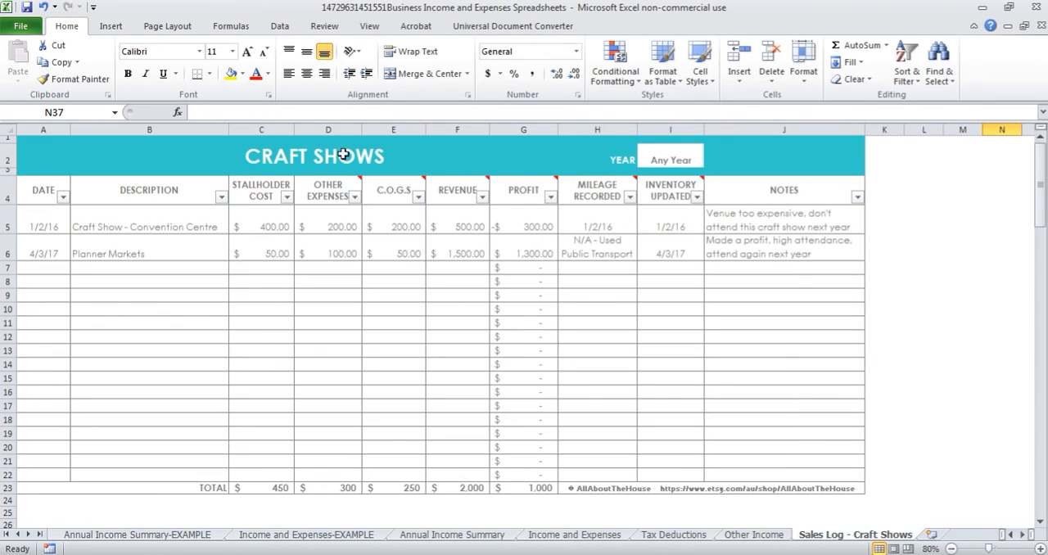
mouse_move(49, 233)
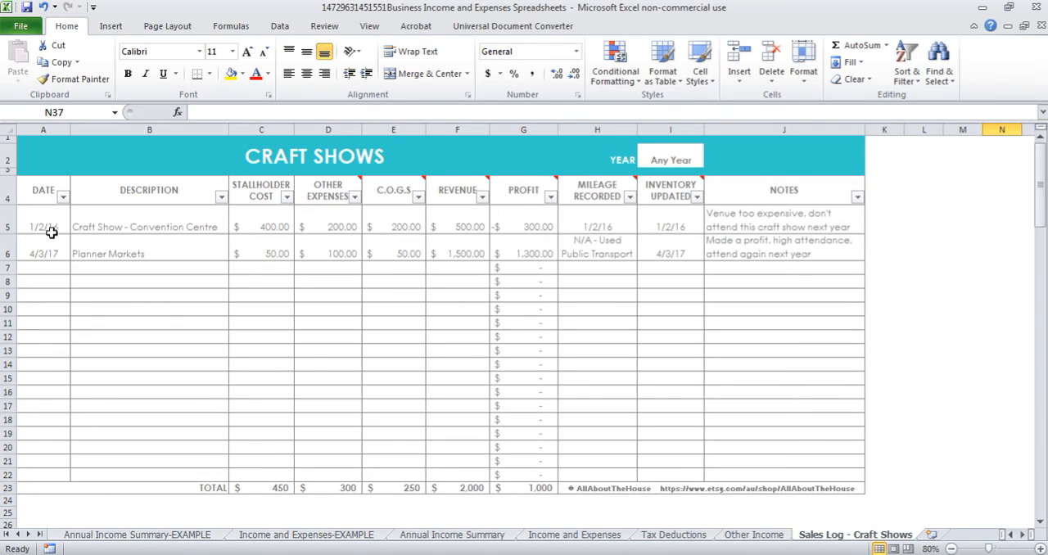
click(147, 226)
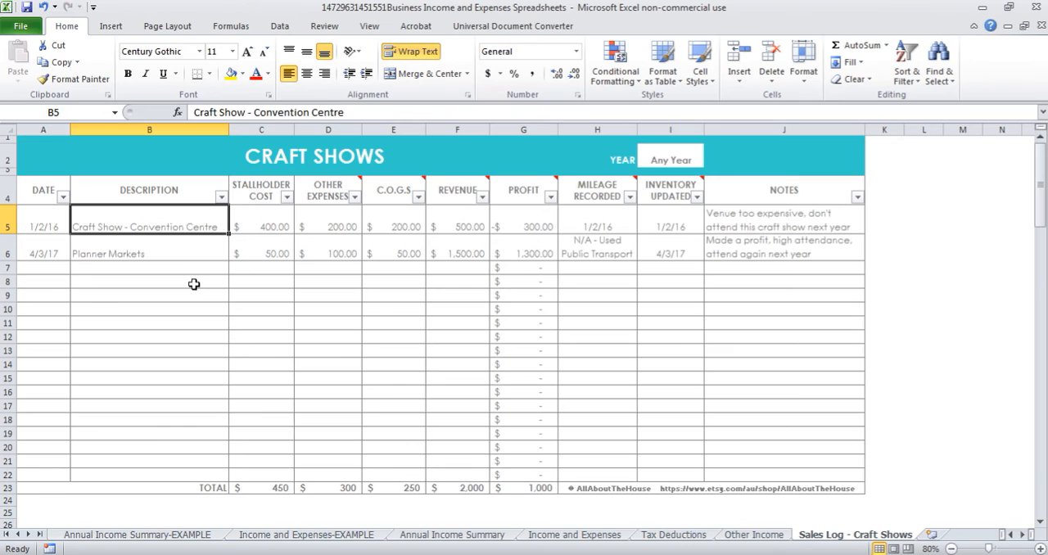
click(260, 226)
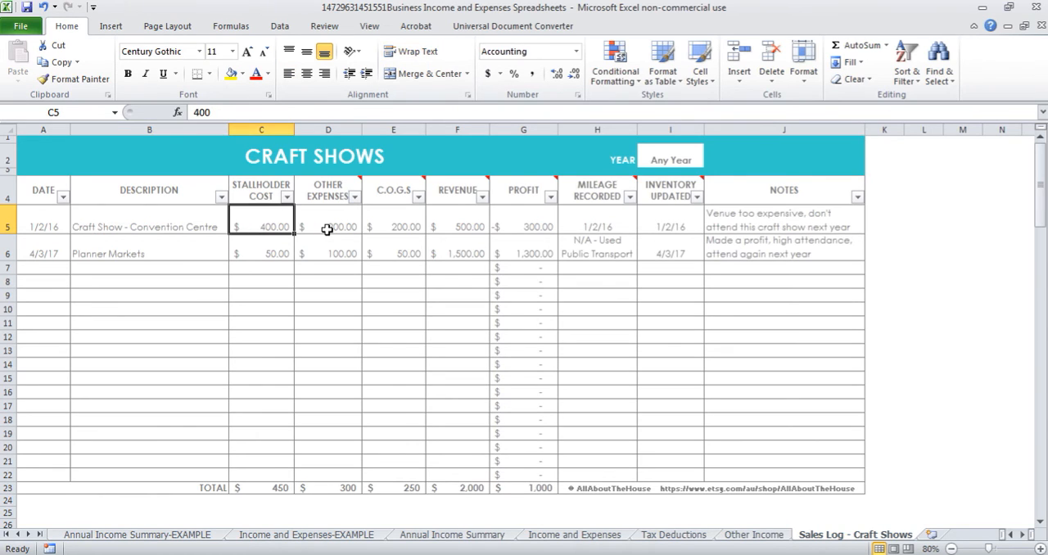
click(328, 226)
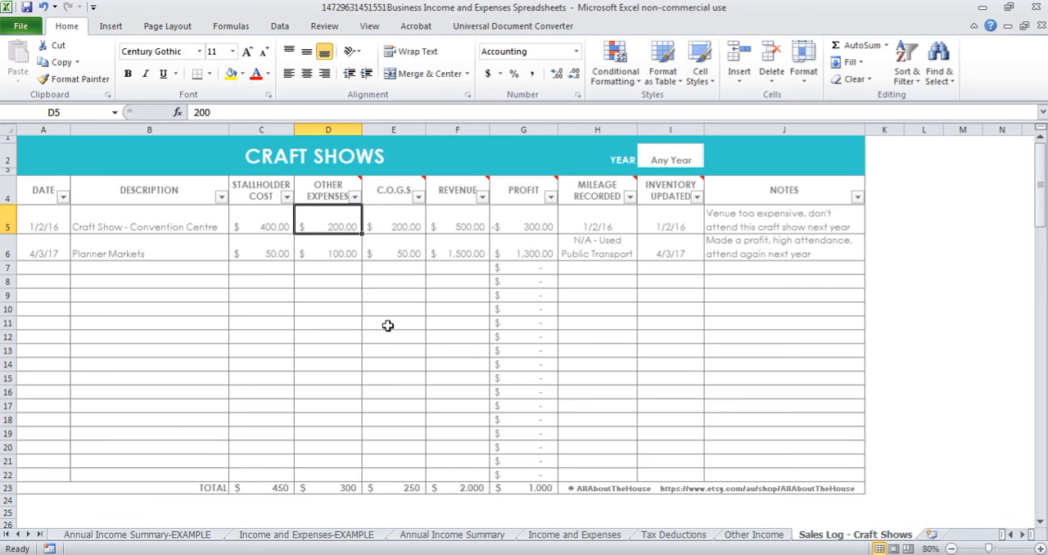
mouse_move(390, 226)
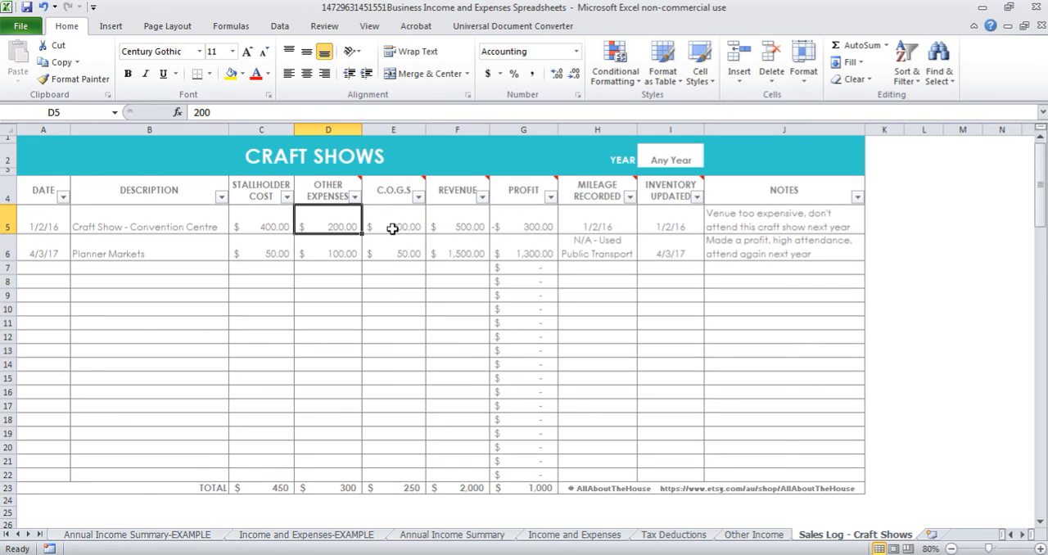
click(393, 226)
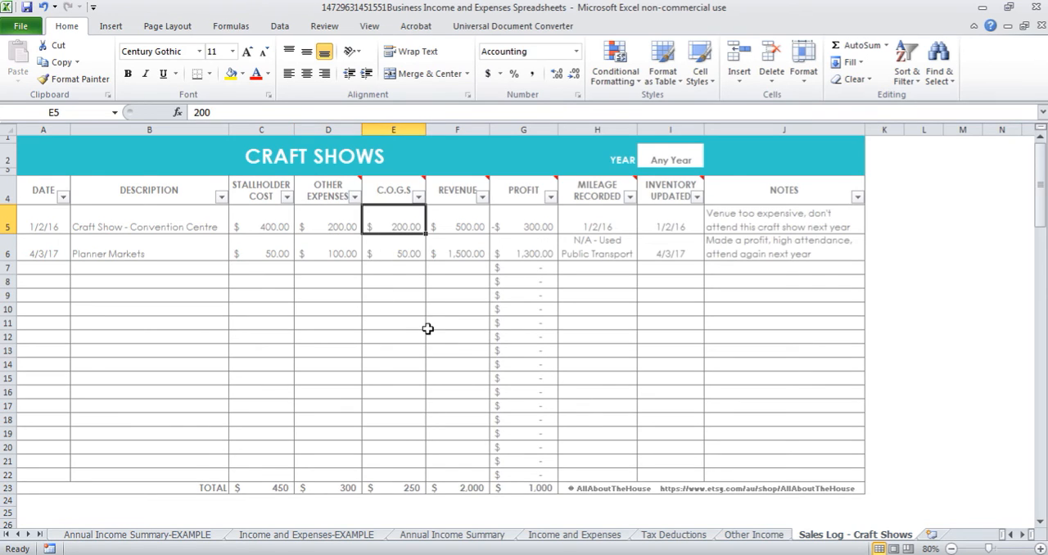
click(524, 226)
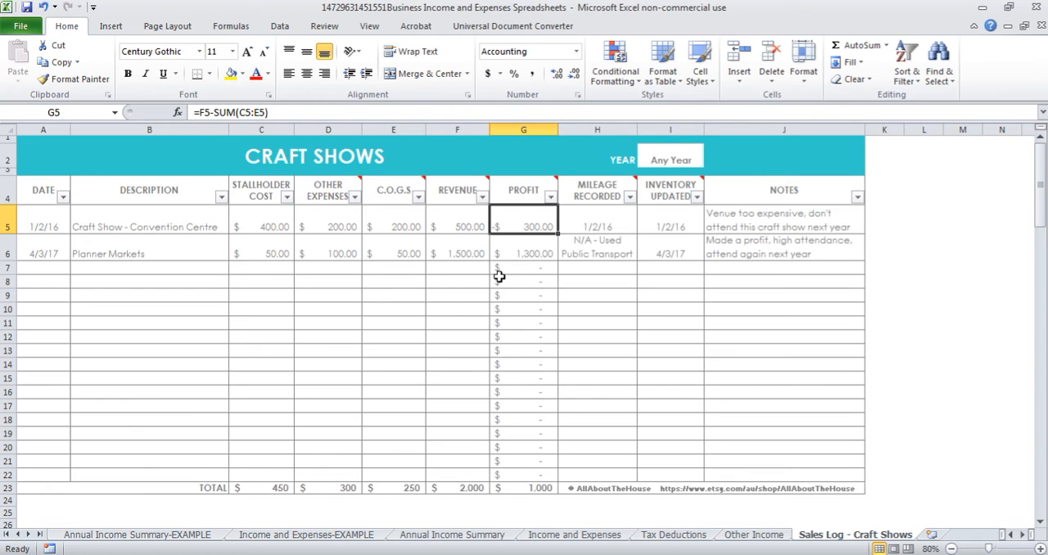
mouse_move(622, 227)
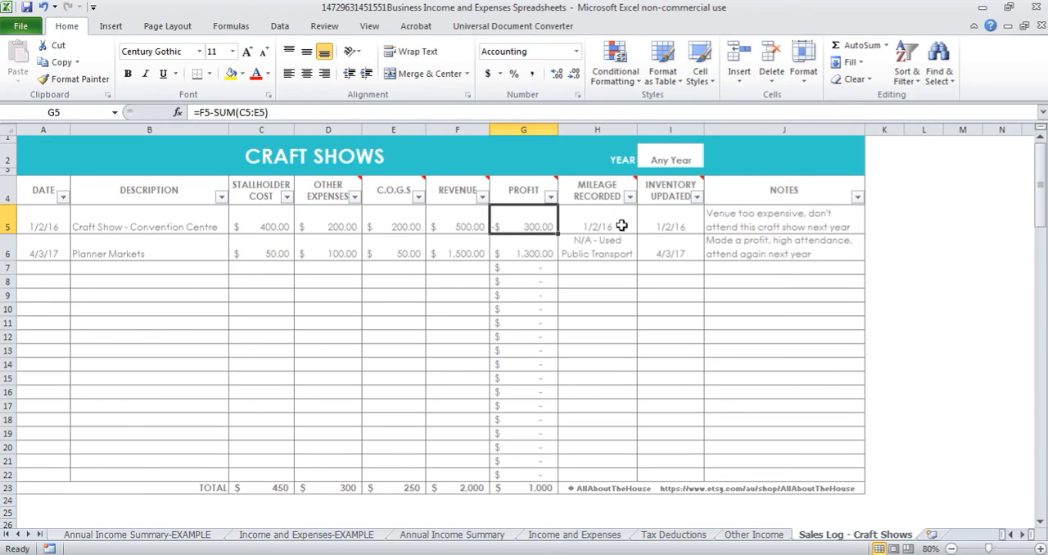
click(596, 226)
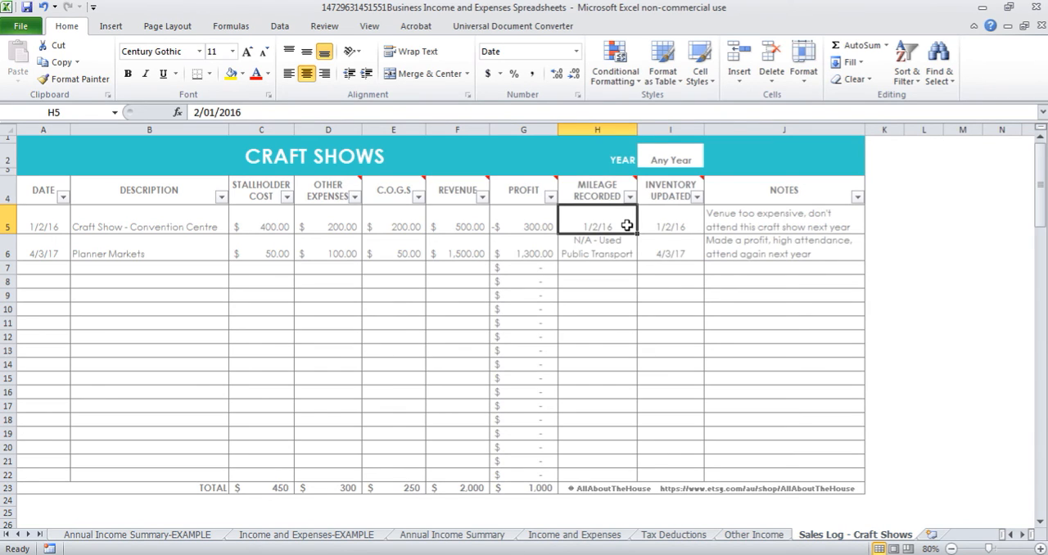
click(786, 226)
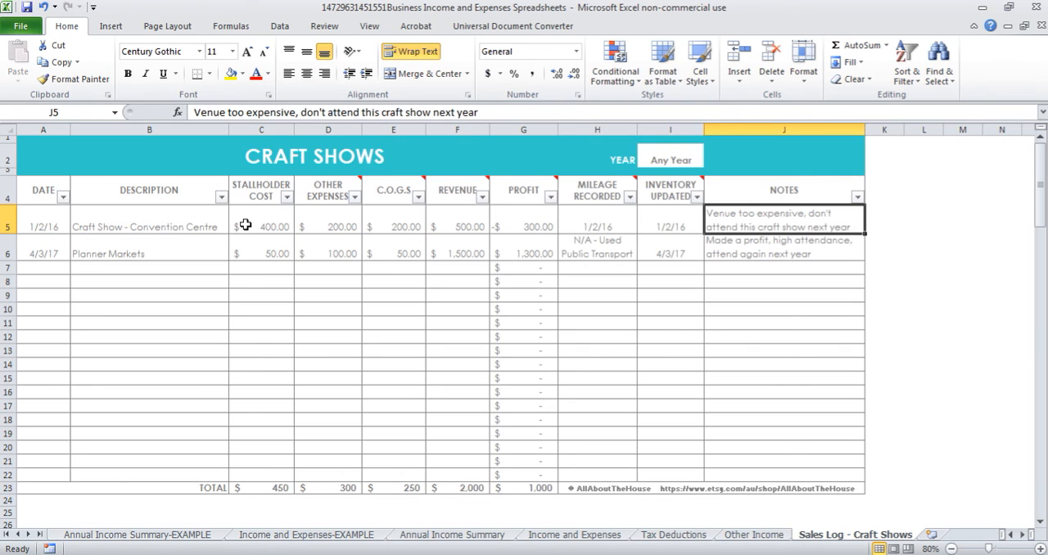
click(260, 227)
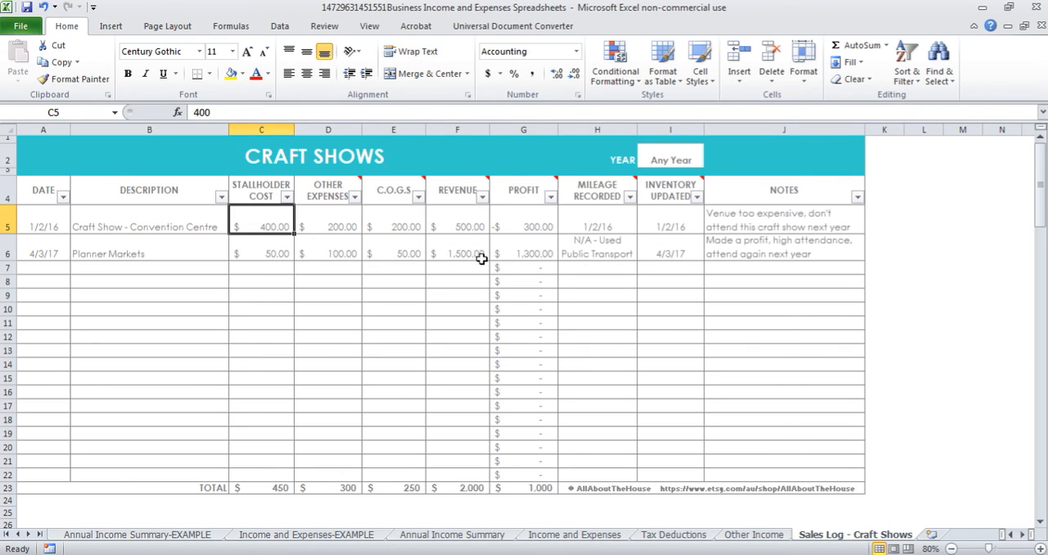
click(525, 226)
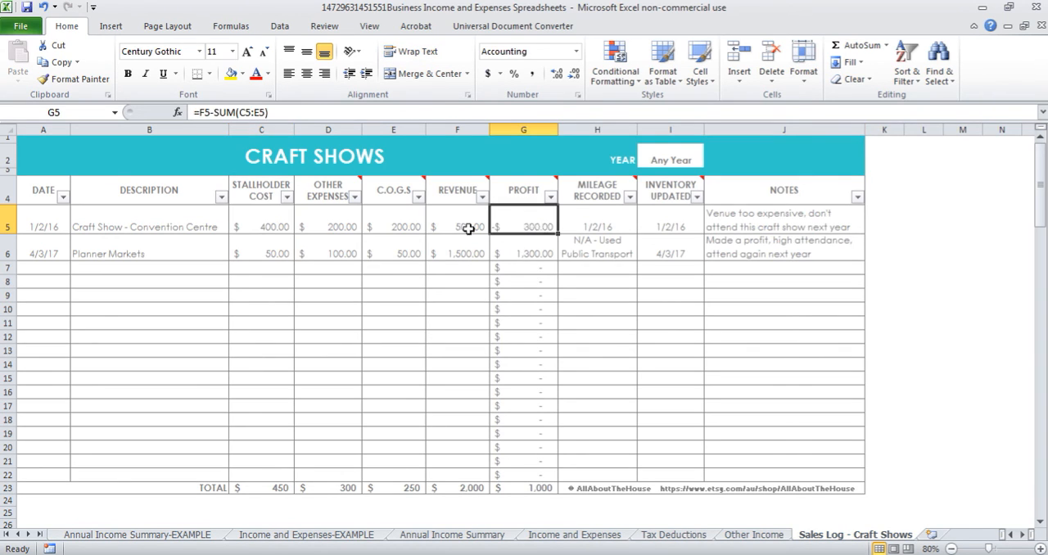
click(785, 226)
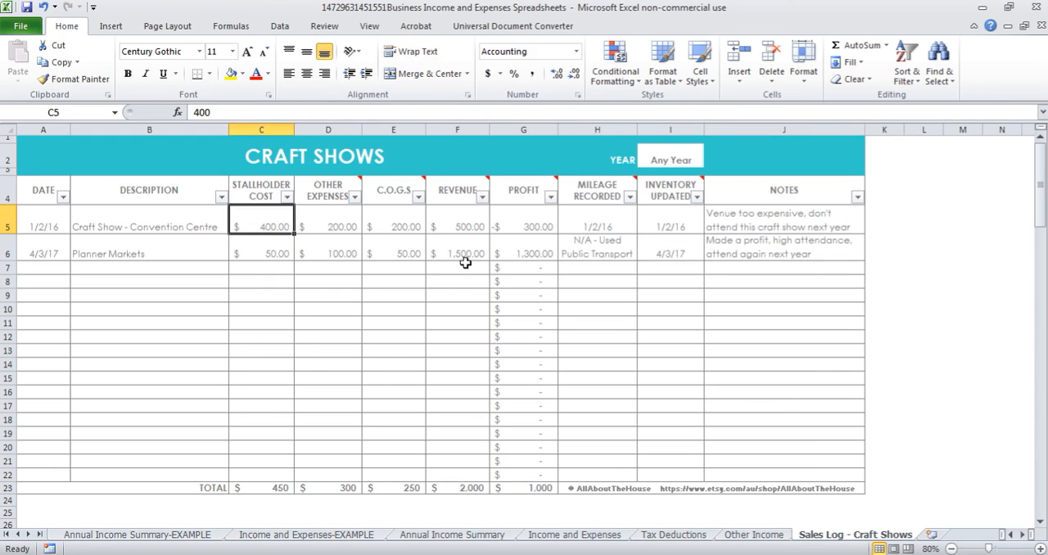
mouse_move(803, 240)
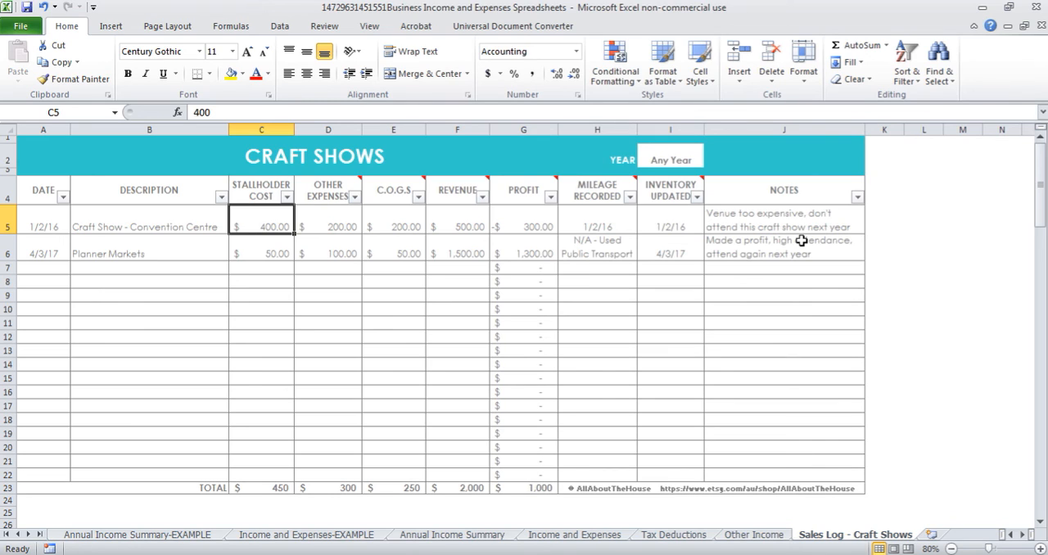
mouse_move(852, 158)
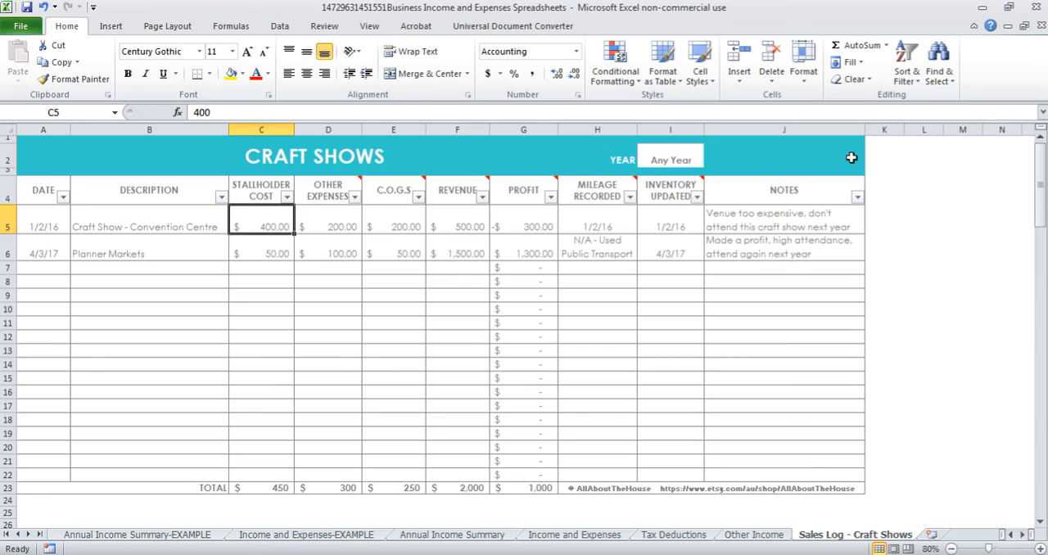
mouse_move(344, 241)
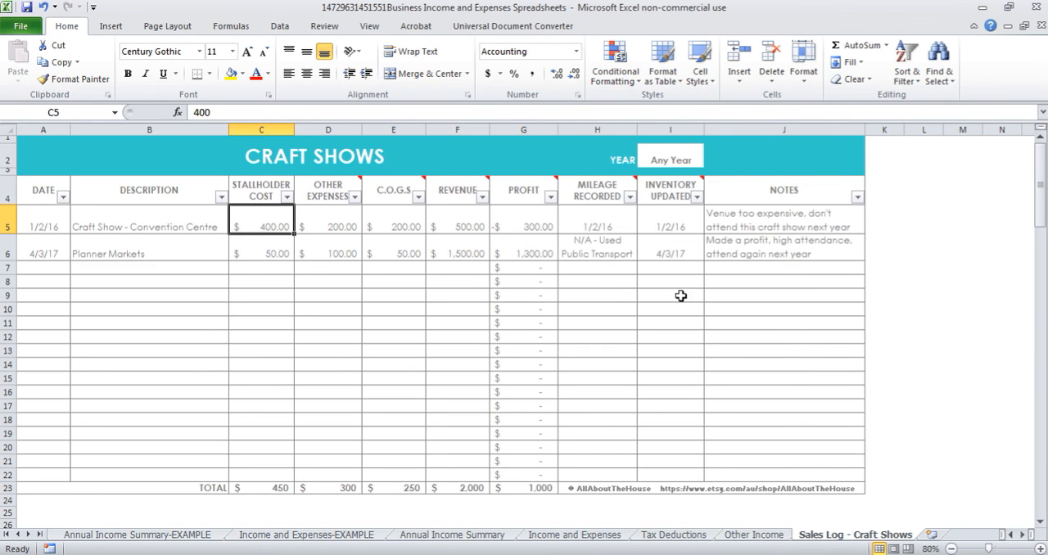
mouse_move(806, 249)
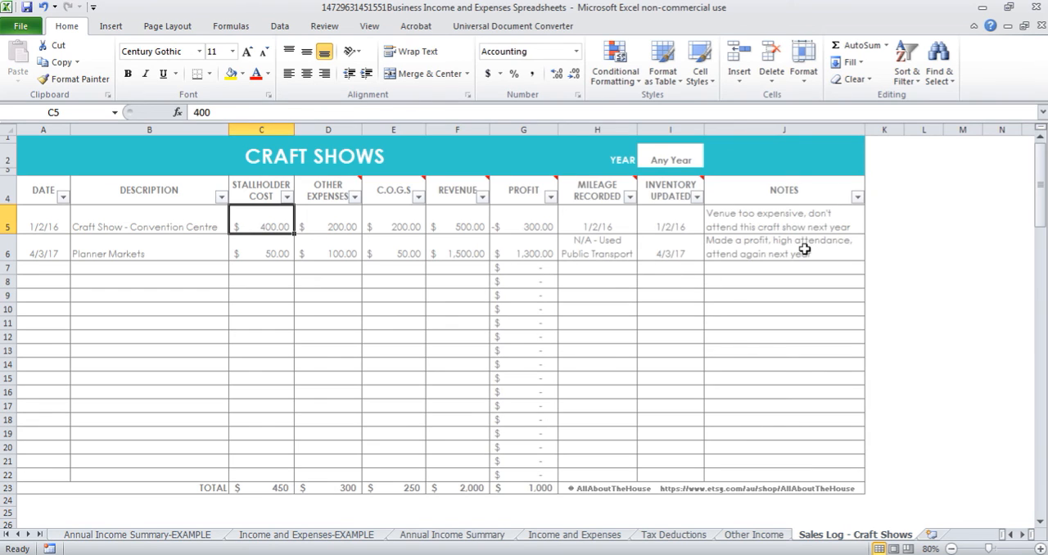
click(783, 246)
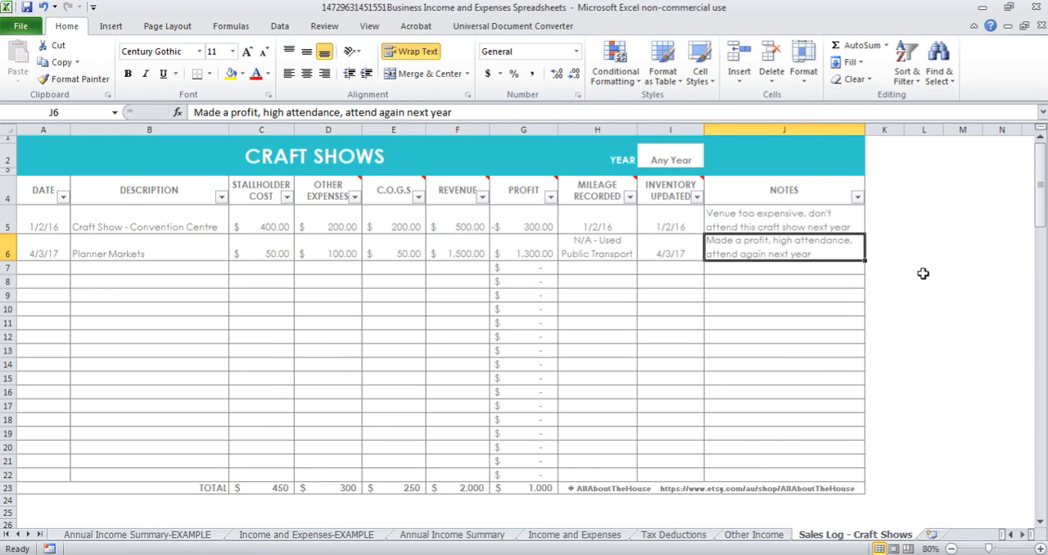
click(451, 534)
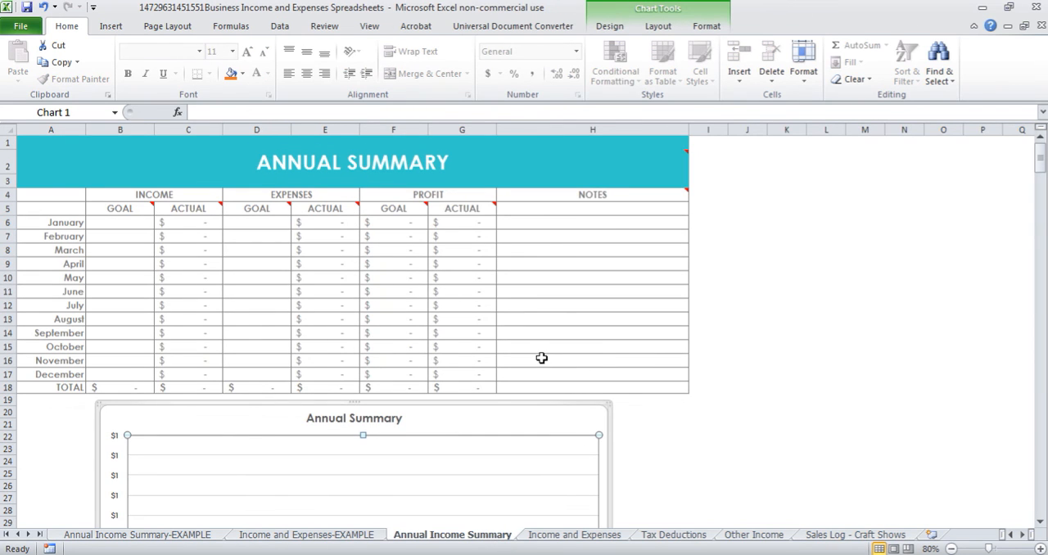
scroll(down, 3)
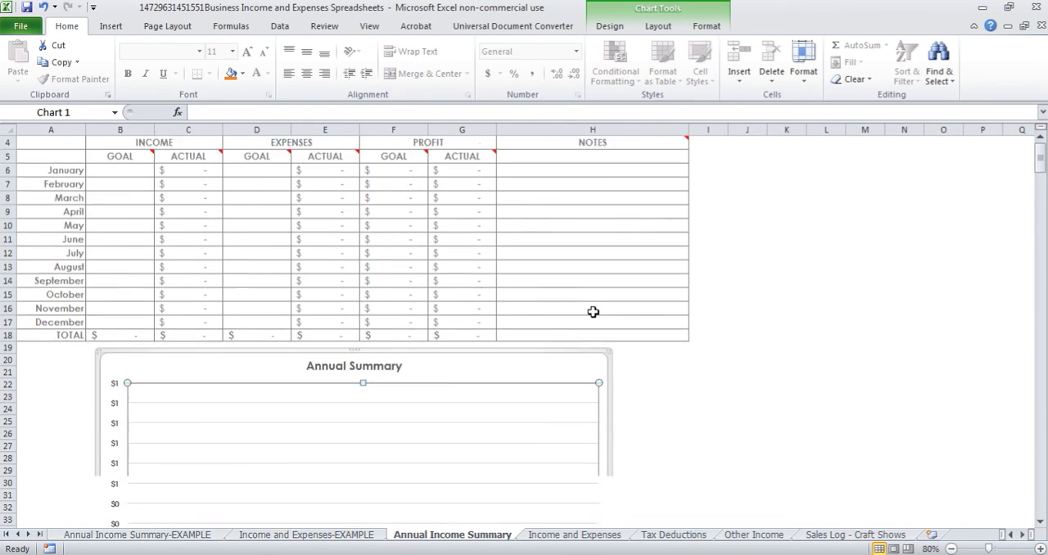
click(580, 534)
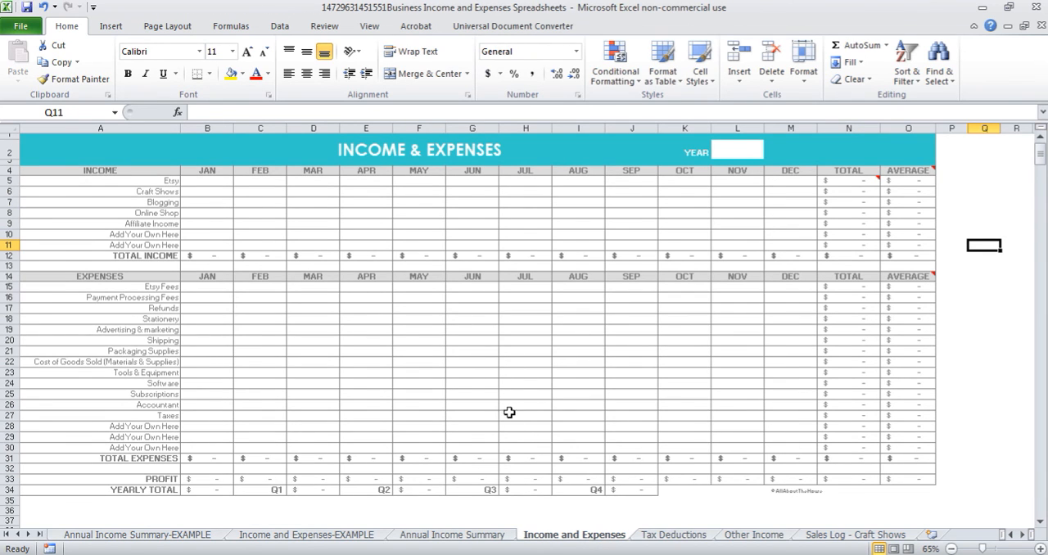
click(674, 533)
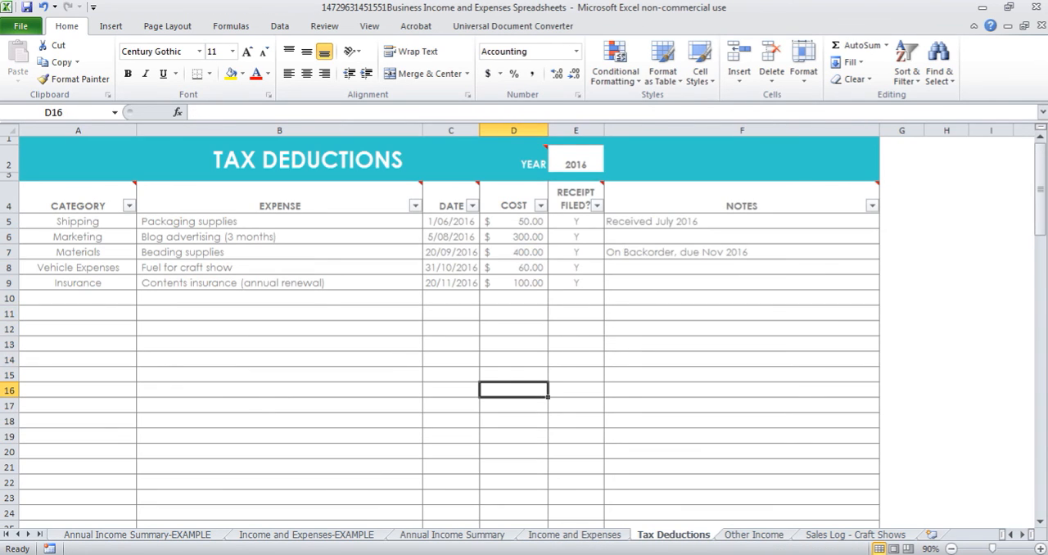
click(855, 534)
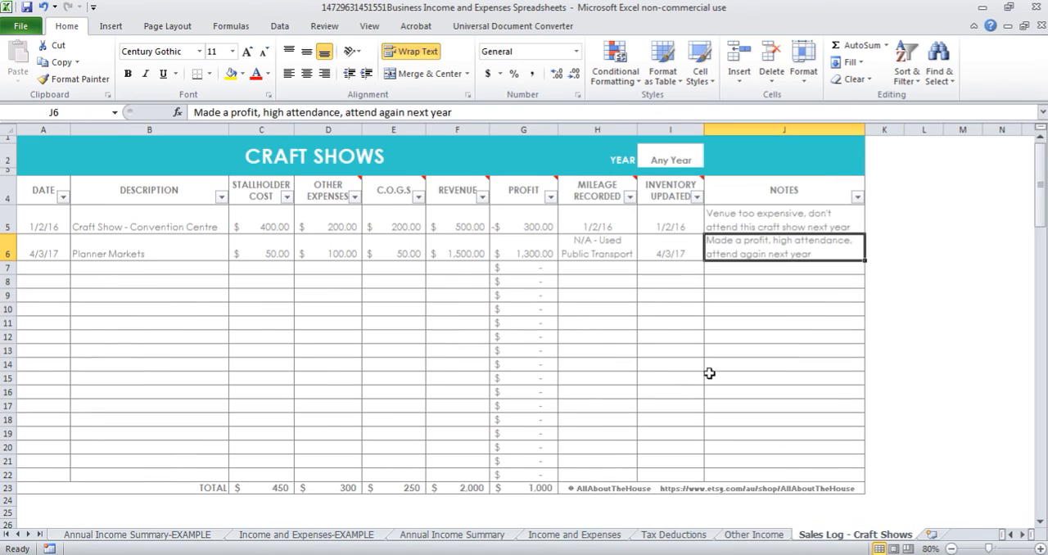